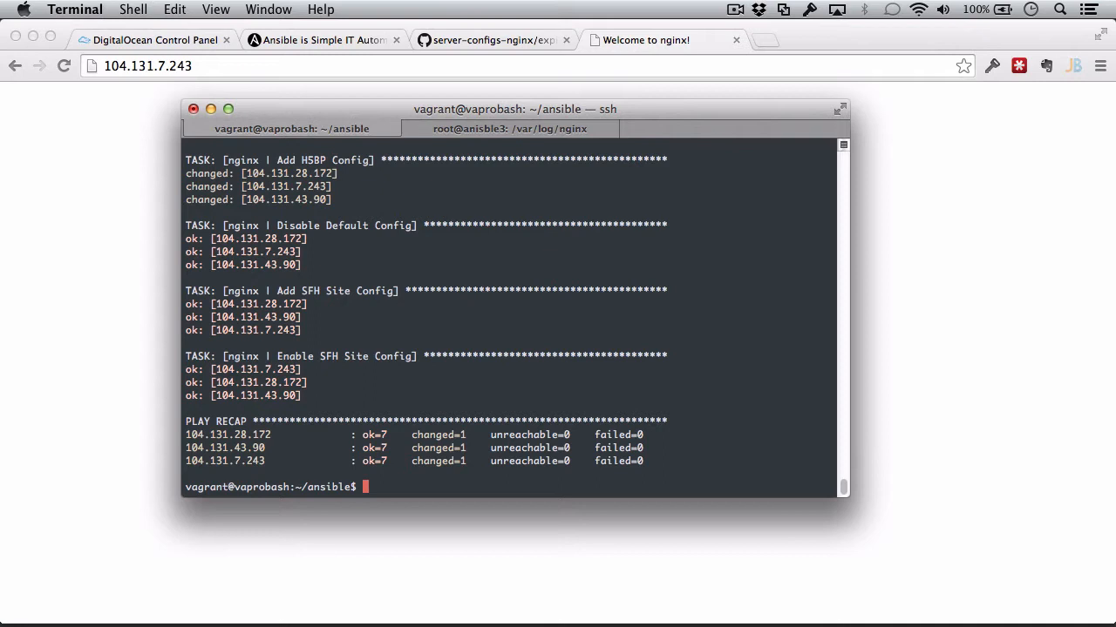
- Make roles/users with files, handlers, meta, templates, tasks and vars subdirectories and list them
text(cd roles/)
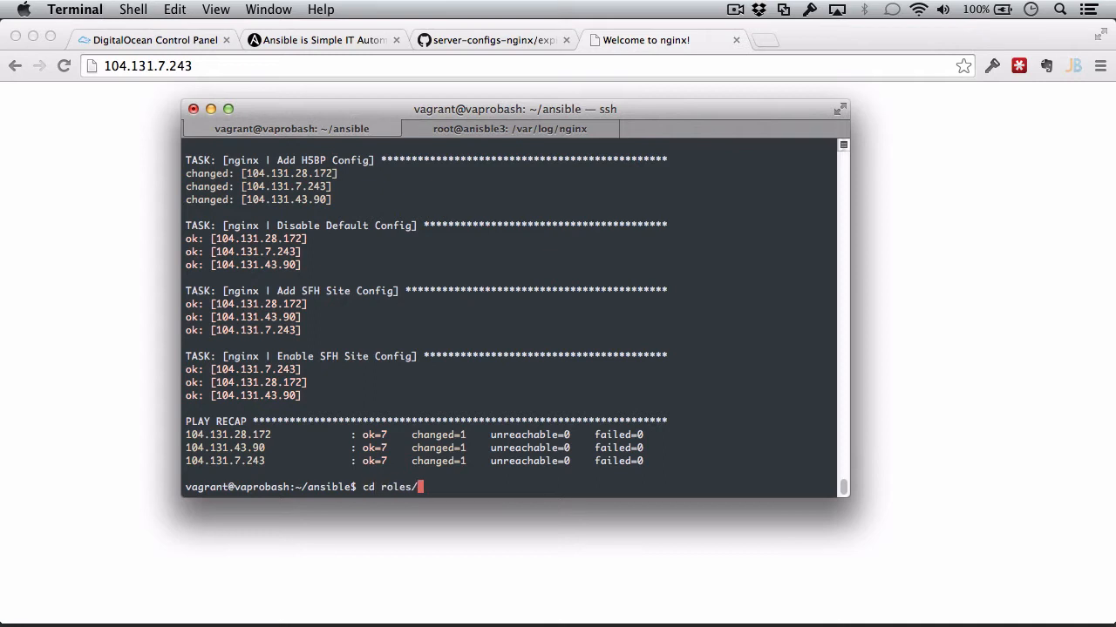
text(mkdir users)
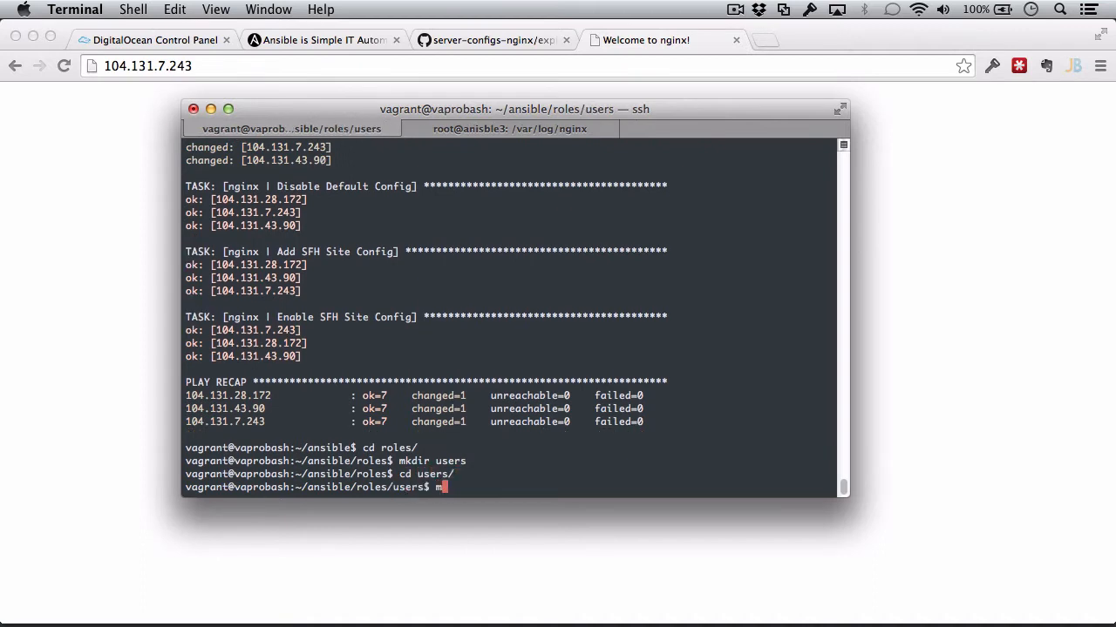
text(kdir files h)
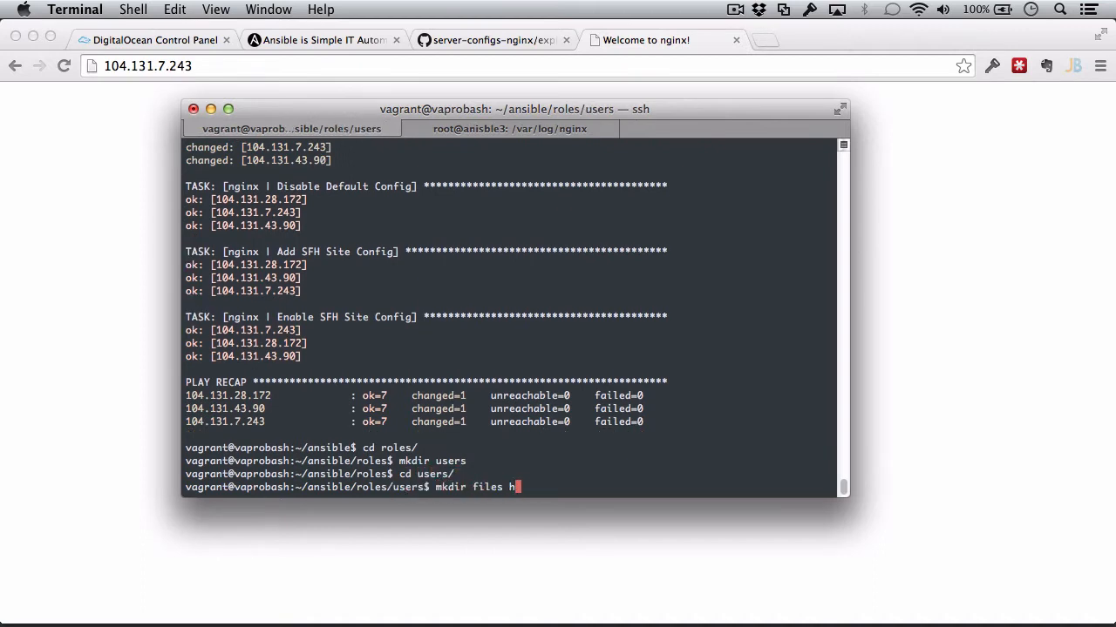
text(andlers)
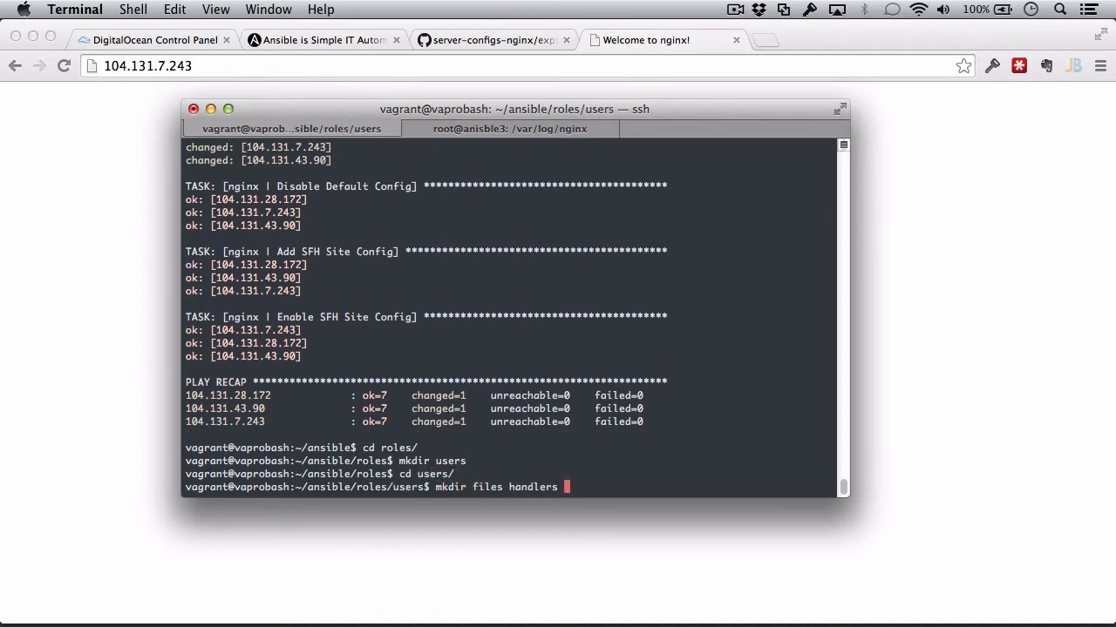
text(met)
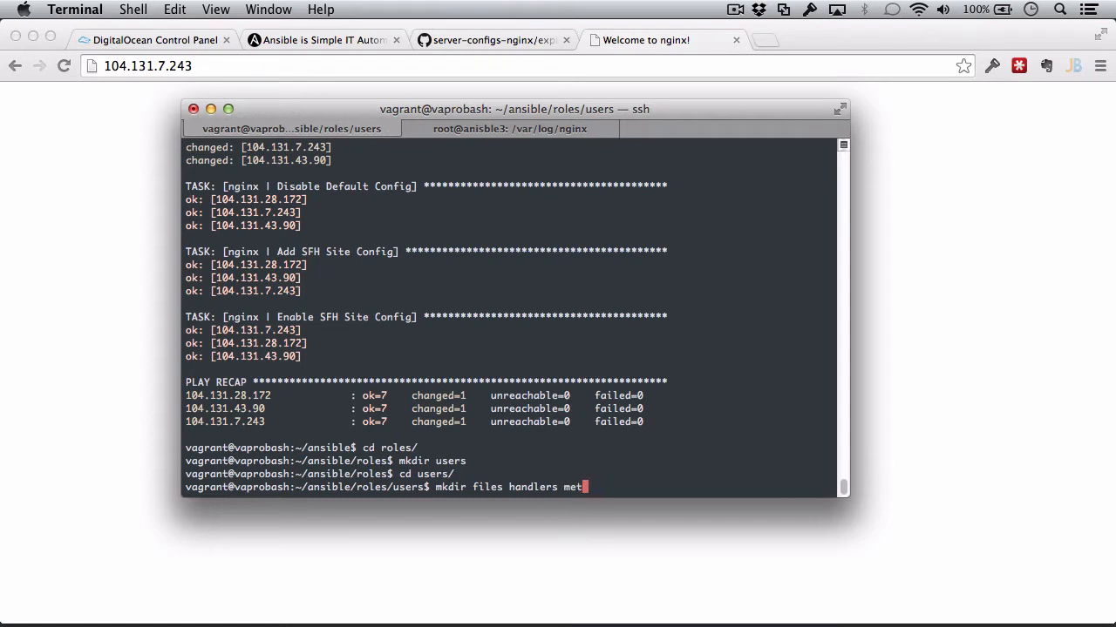
text(templates tasks vars)
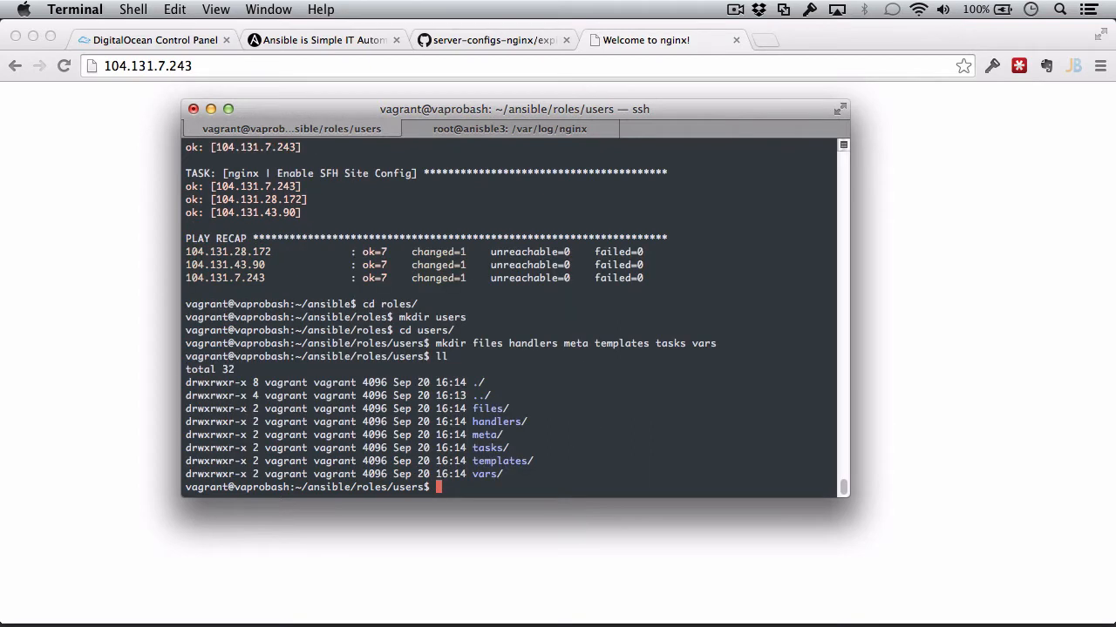
- Start meta/main.yml with '---' and a 'dependencies:' line in vim, then quit
text(vim meta/main.yml)
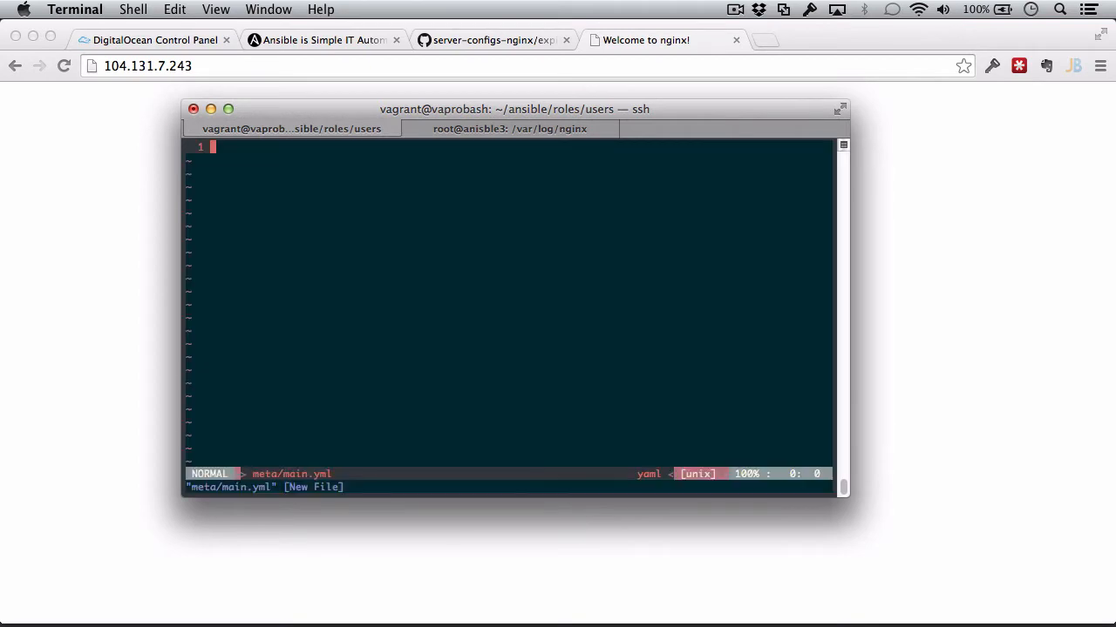
text(---)
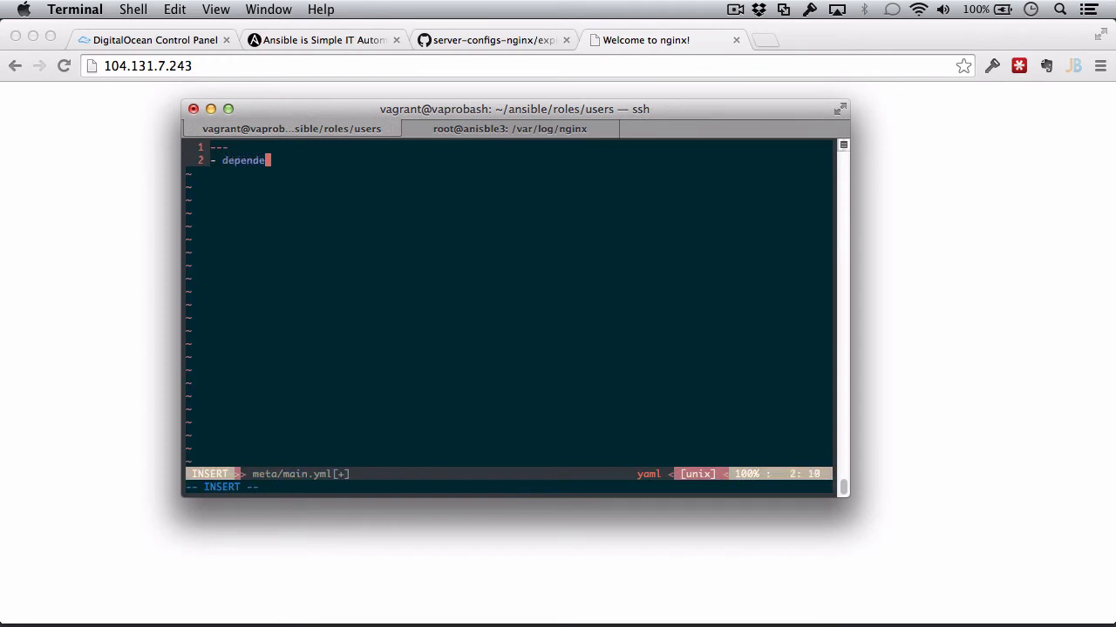
text(ncies:)
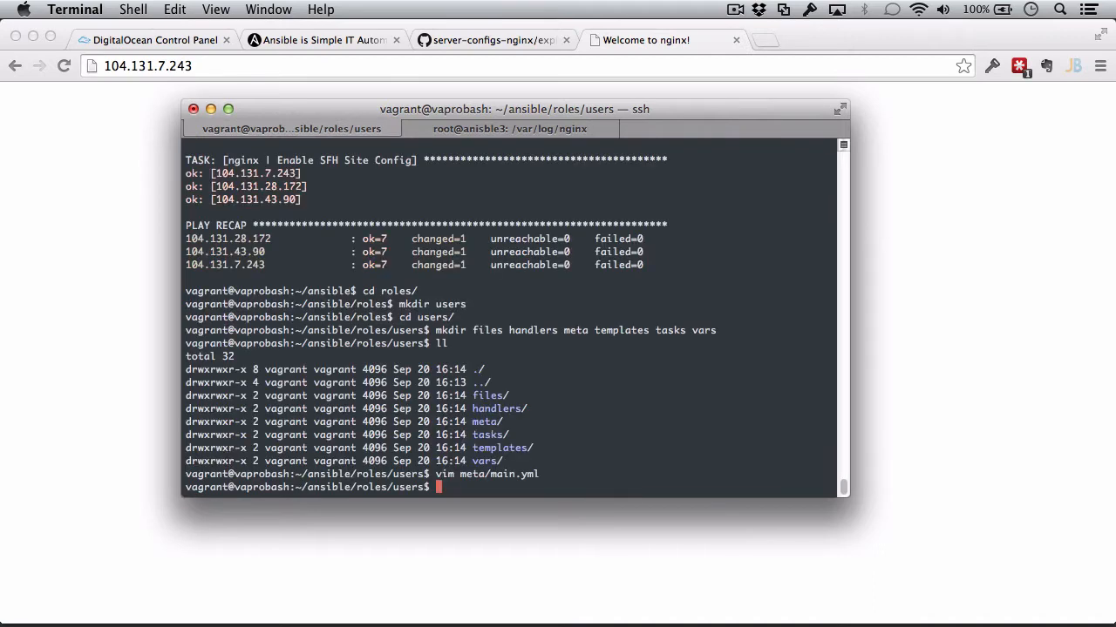
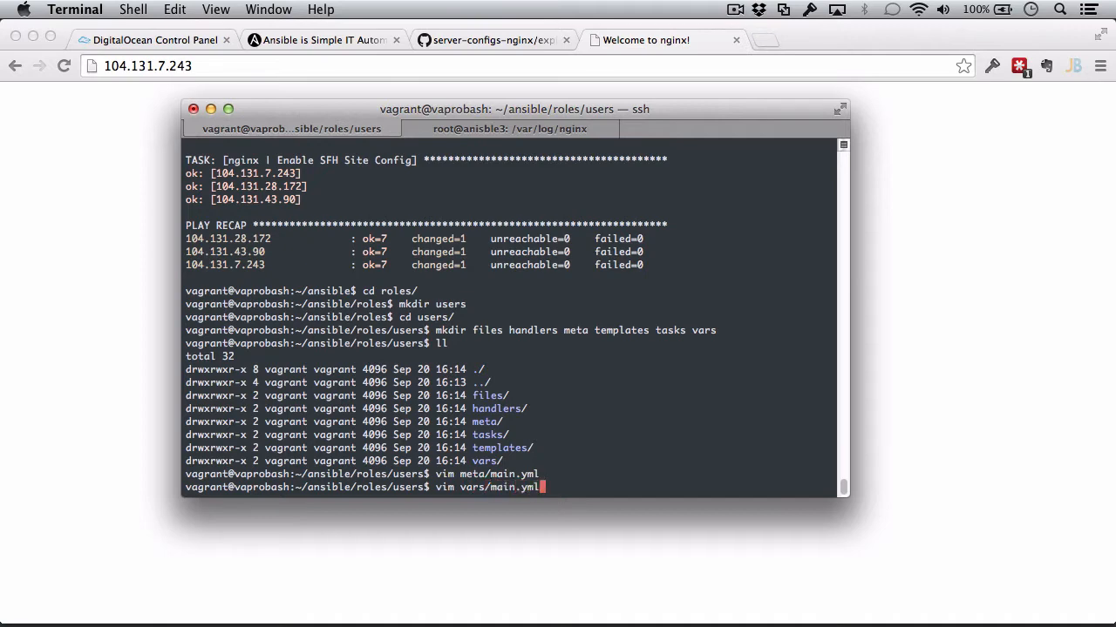
- Write placeholder admin_password, role_password and public_ssh_keys values into vars/main.yml with vim
key(Return)
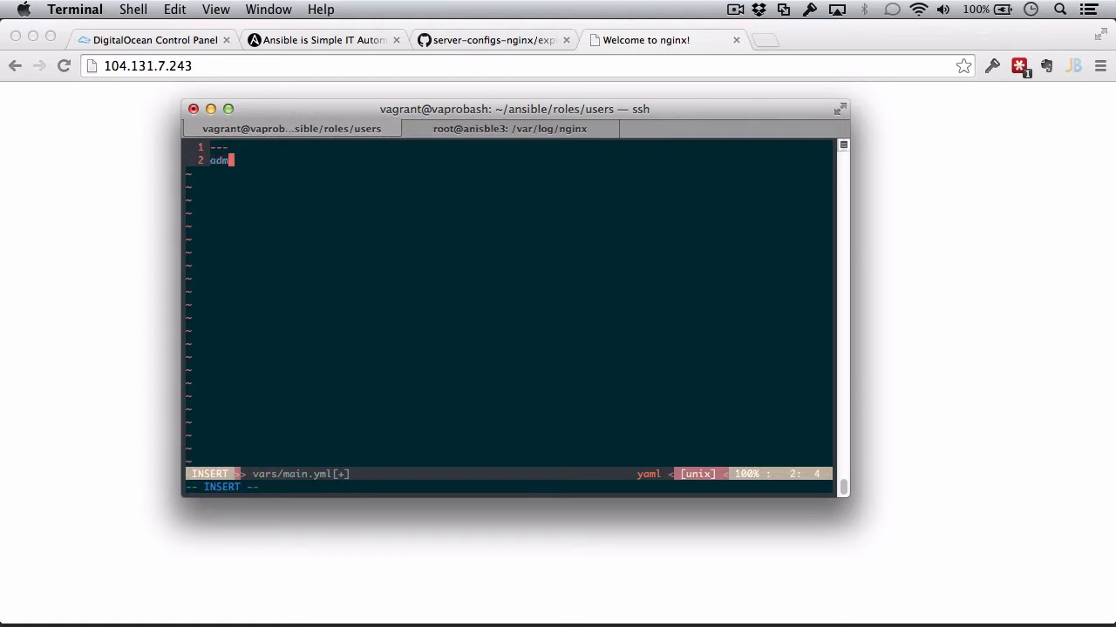
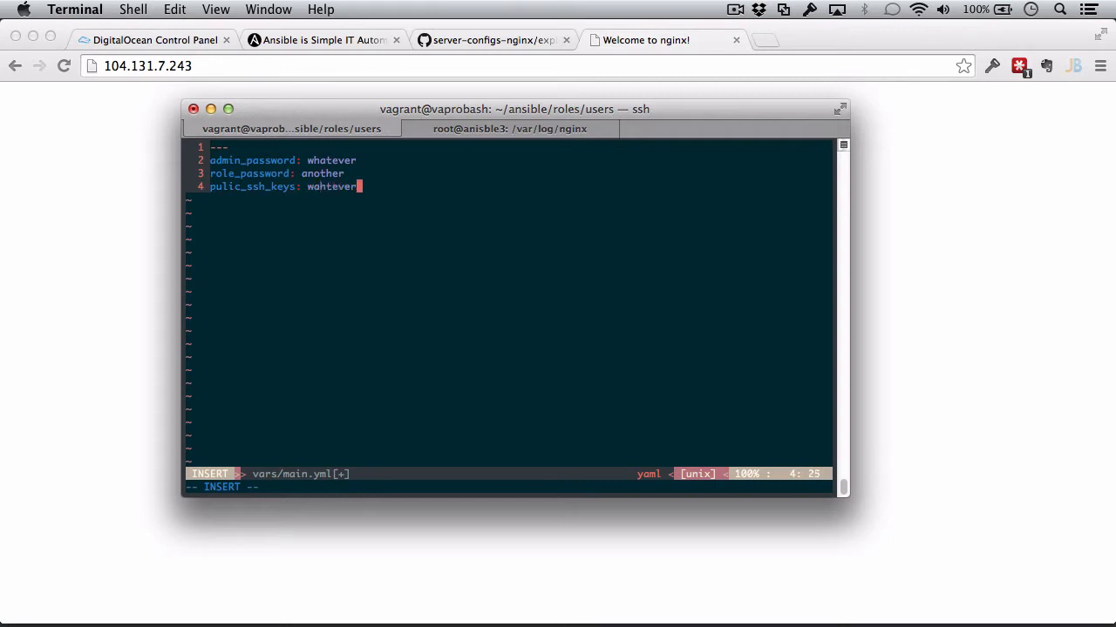
key(Escape)
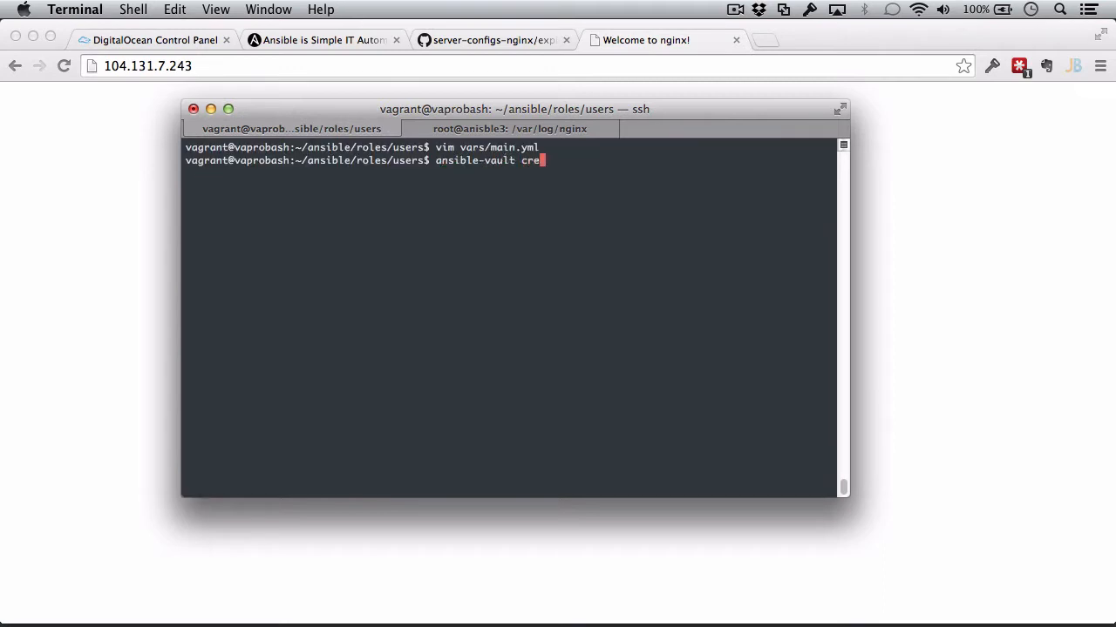
- Run ansible-vault create vars/main.yml, re-enter a matching password, add '---' and save
text(ate vars/main)
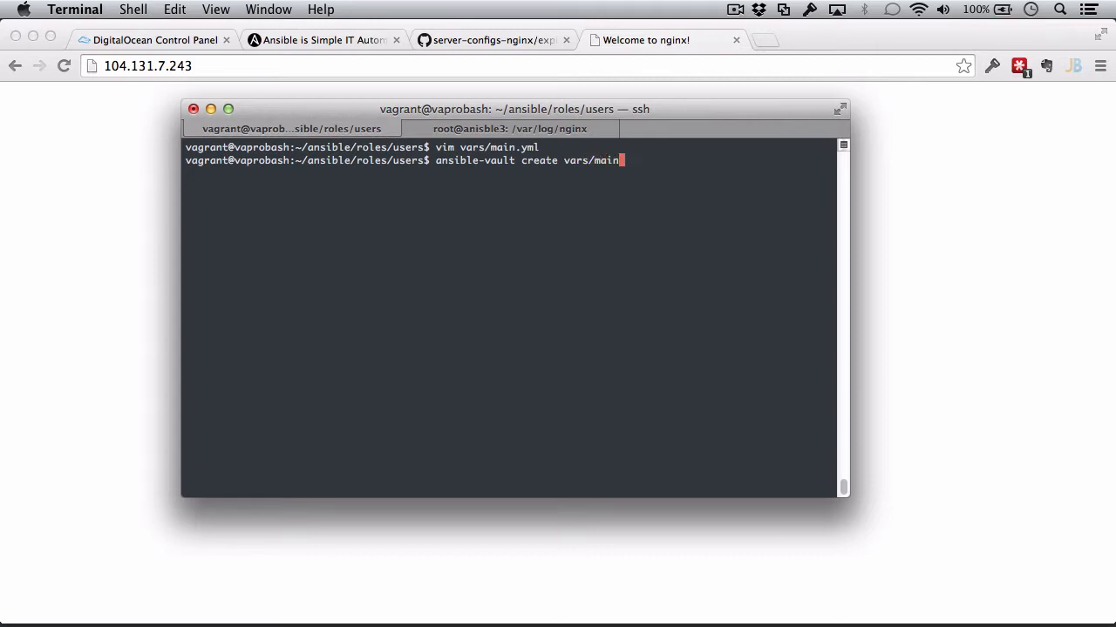
text(.yml)
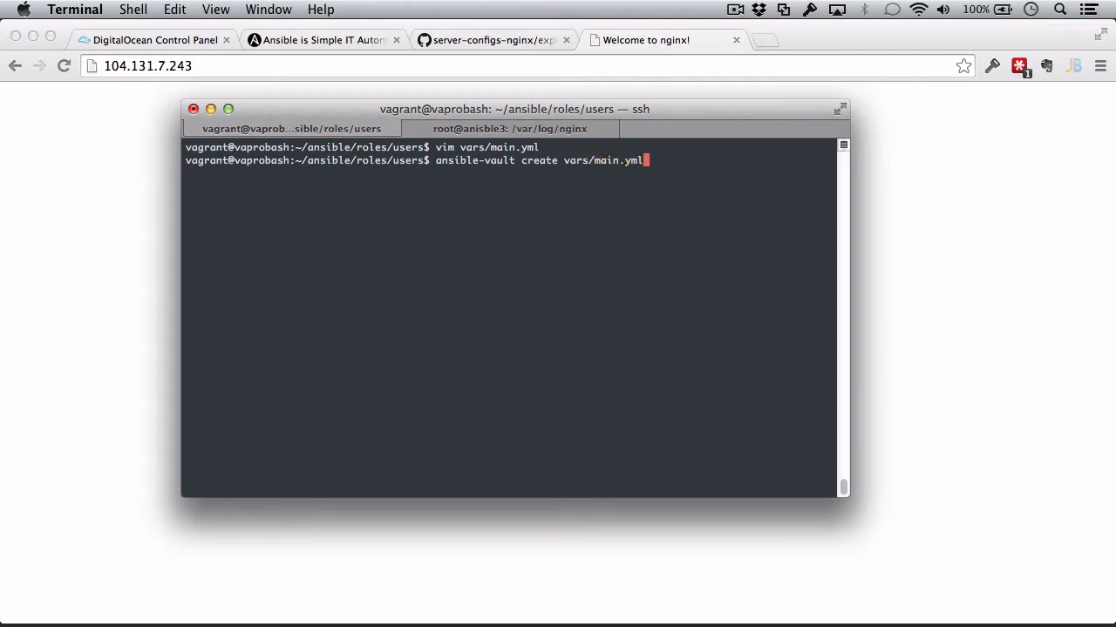
key(enter)
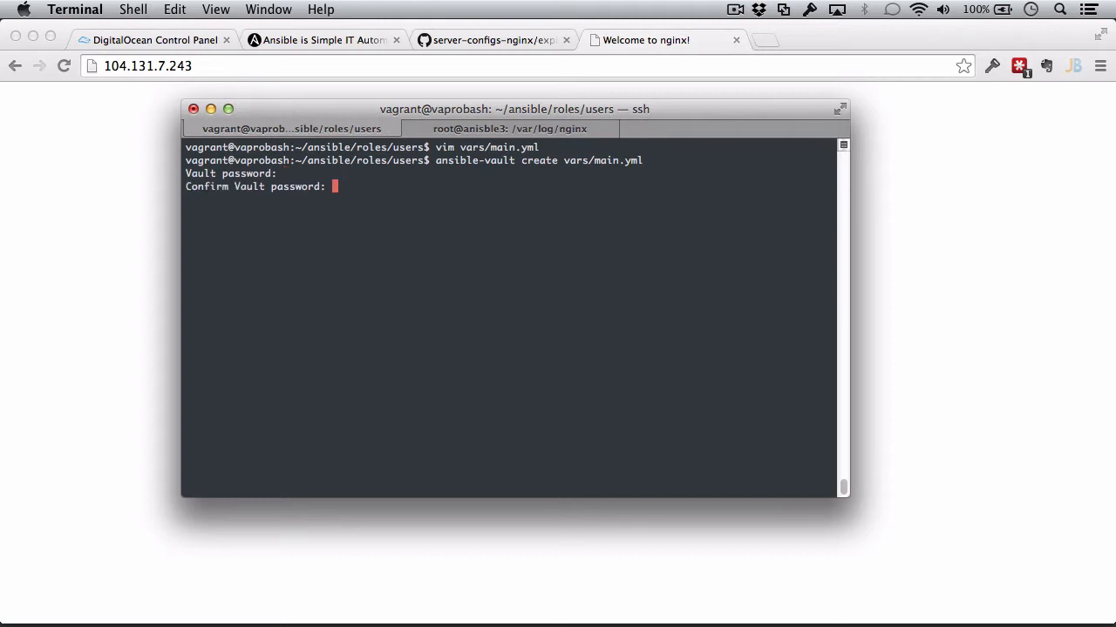
key(enter)
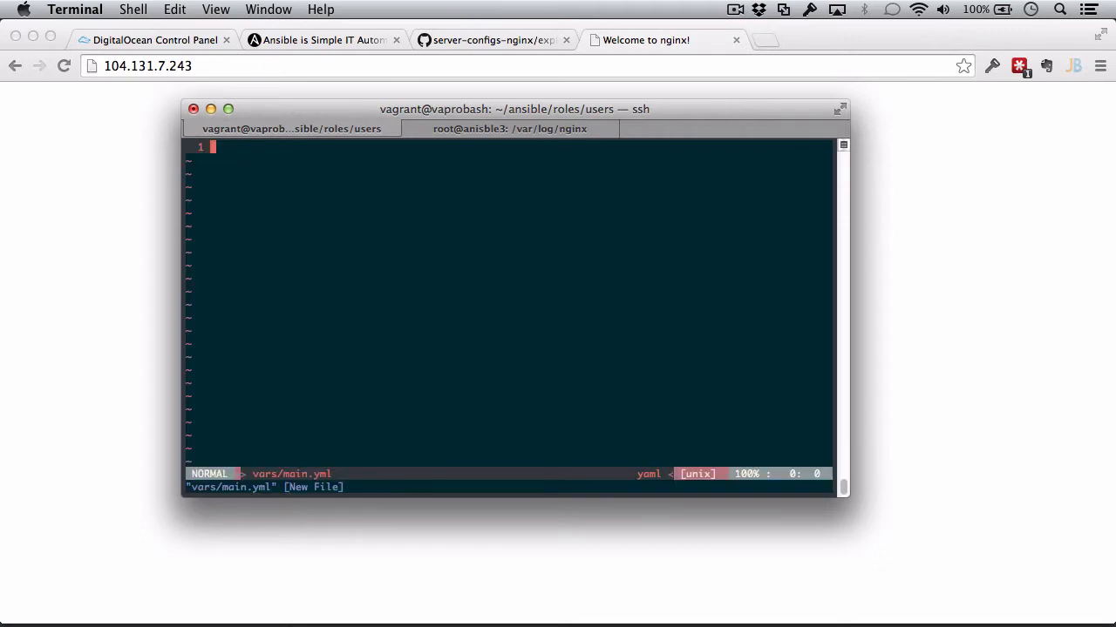
key(i)
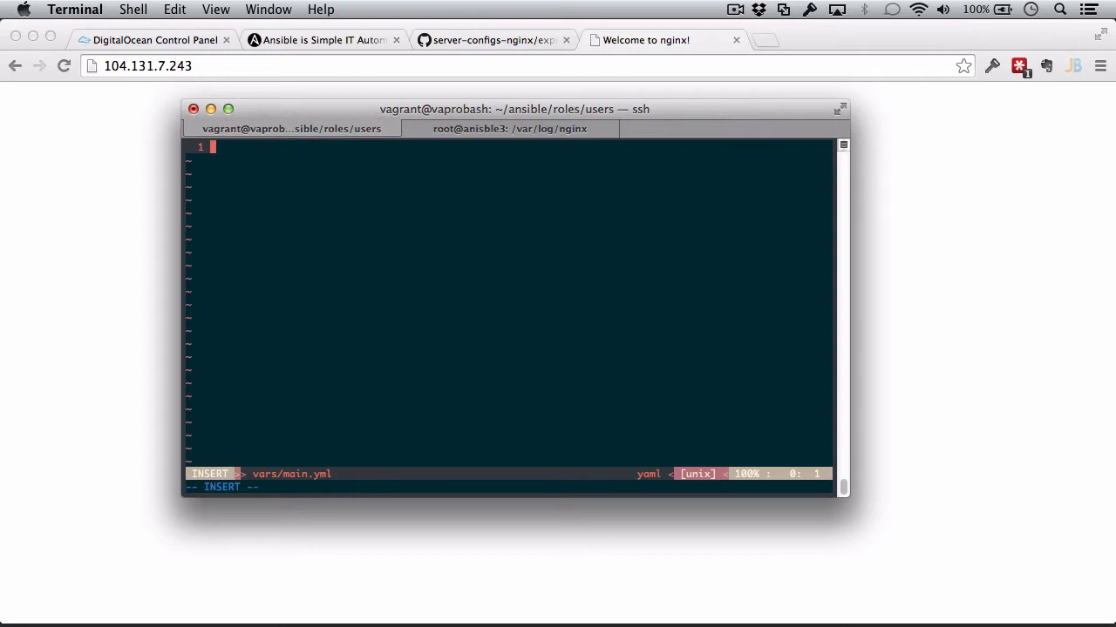
text(---)
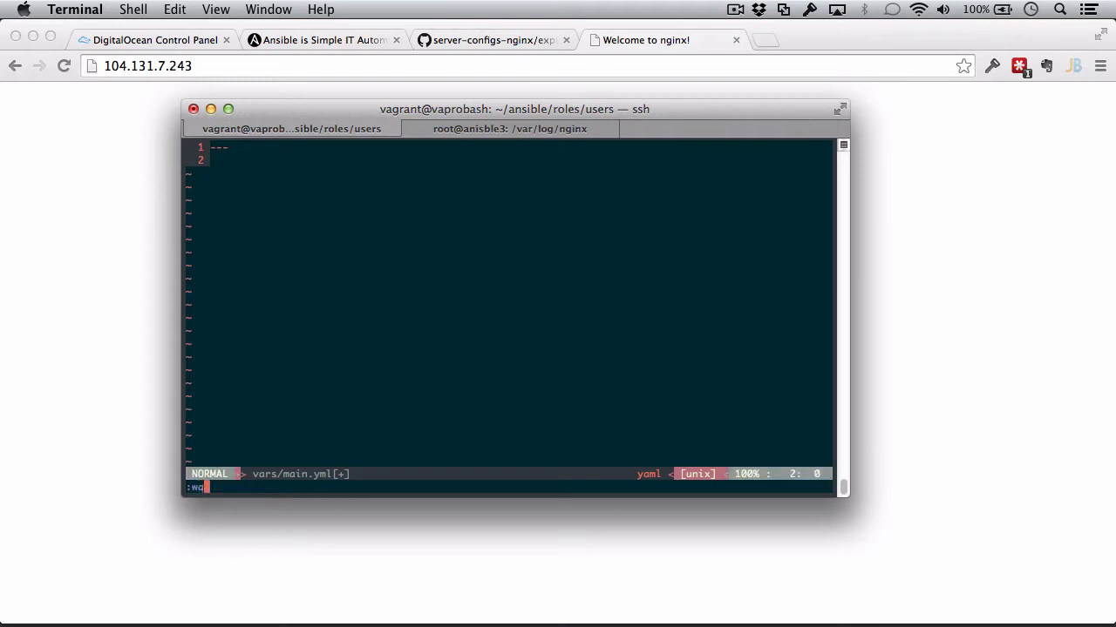
key(enter)
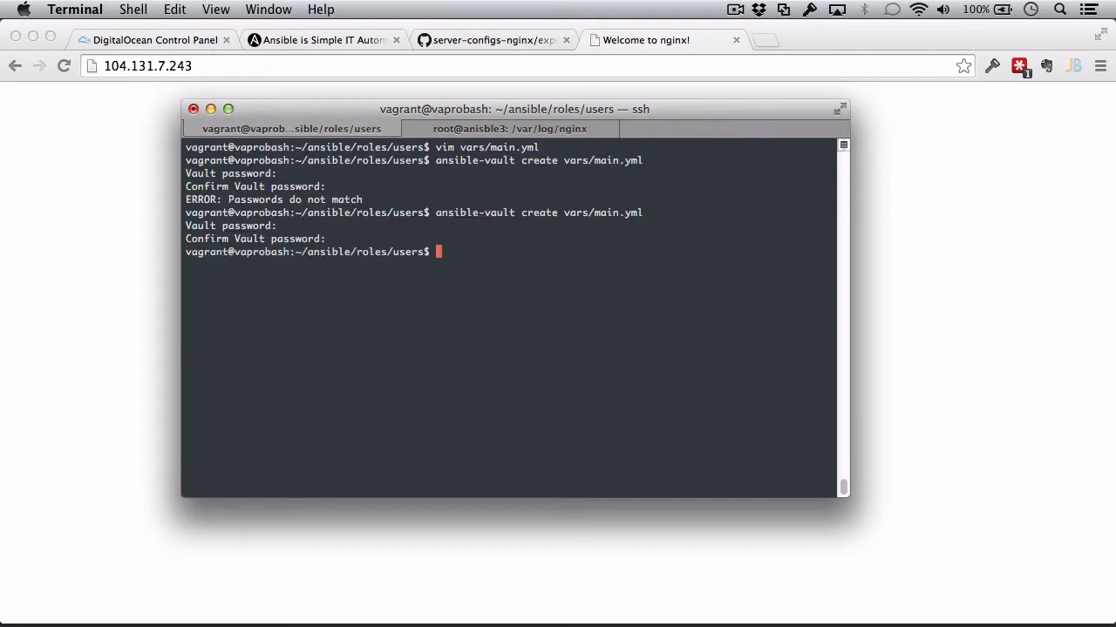
- Export EDITOR=nano, open the vault file, exit nano without saving, then restore EDITOR=vim
text(export)
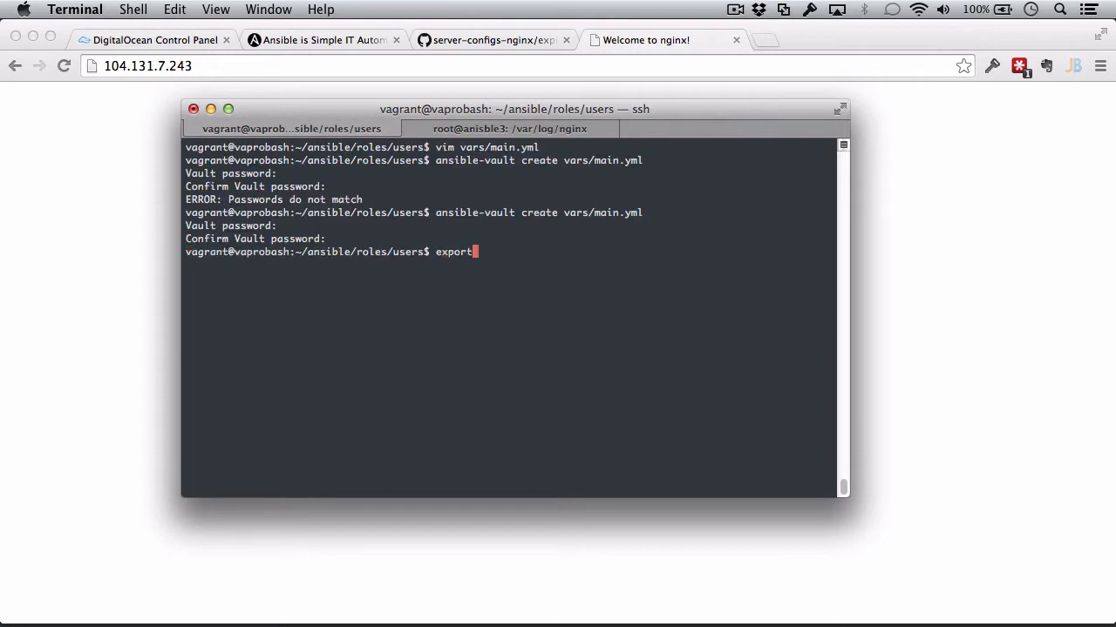
text(EDITOR)
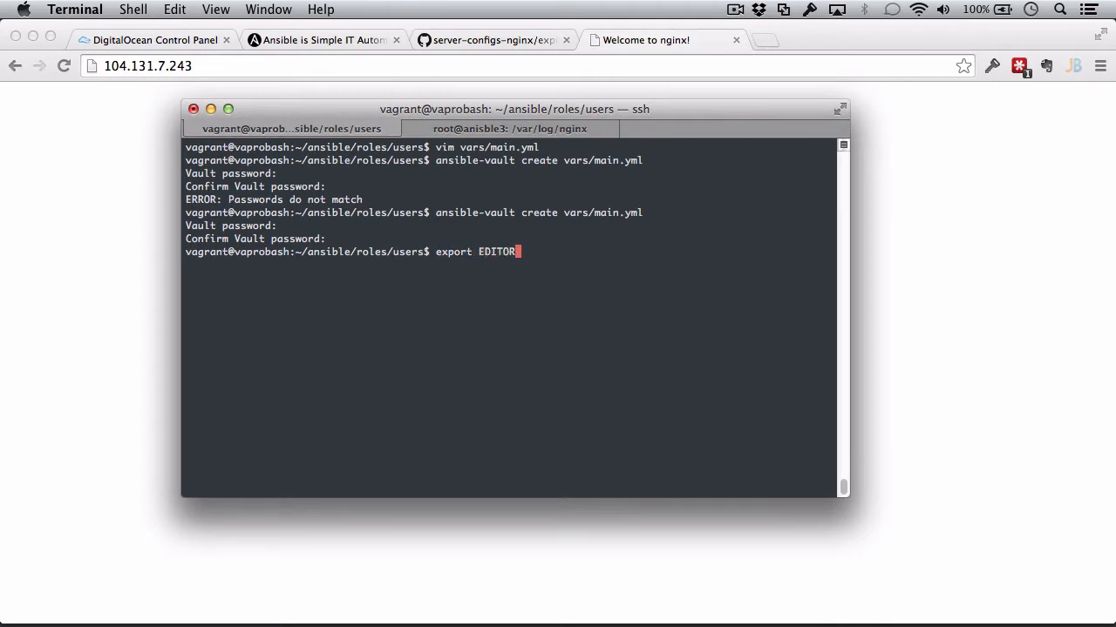
text(=nano)
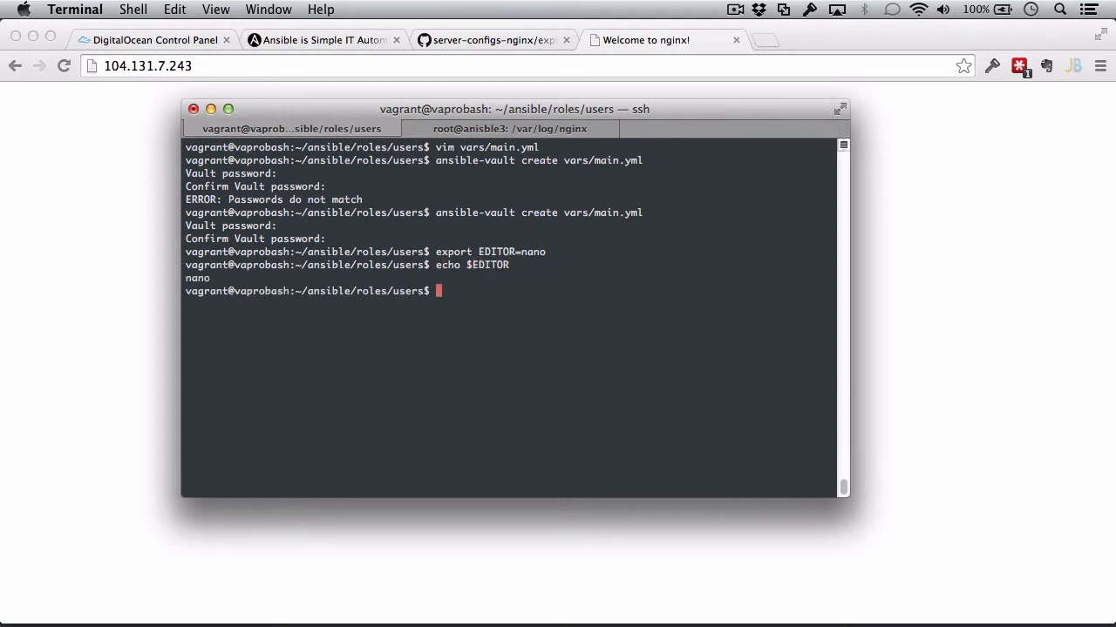
text(ansible-vault create vars/main.yml)
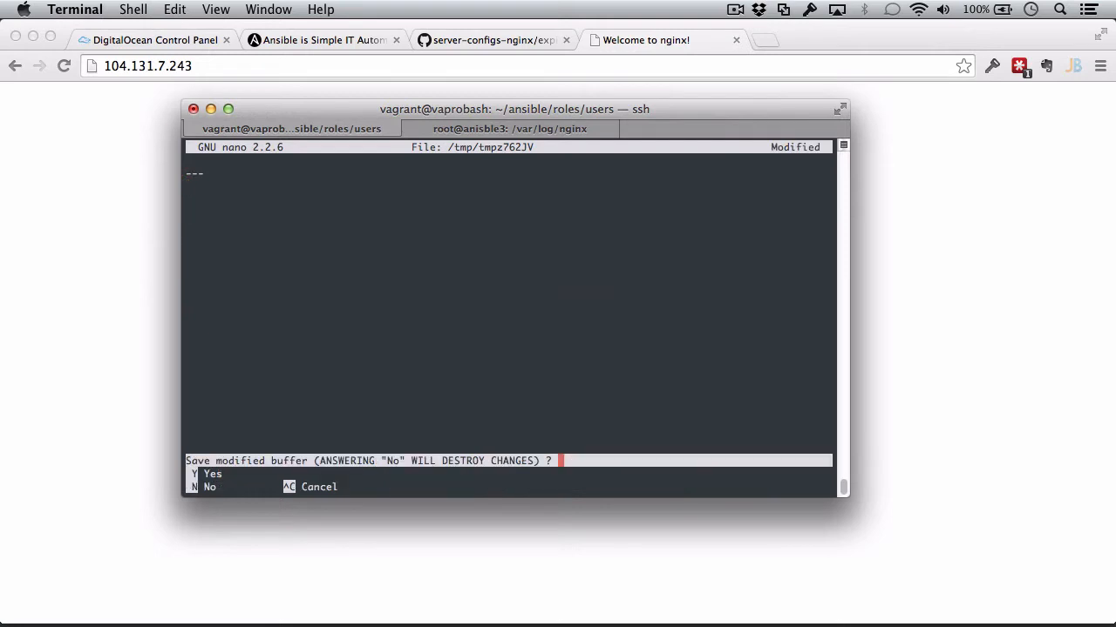
key(n)
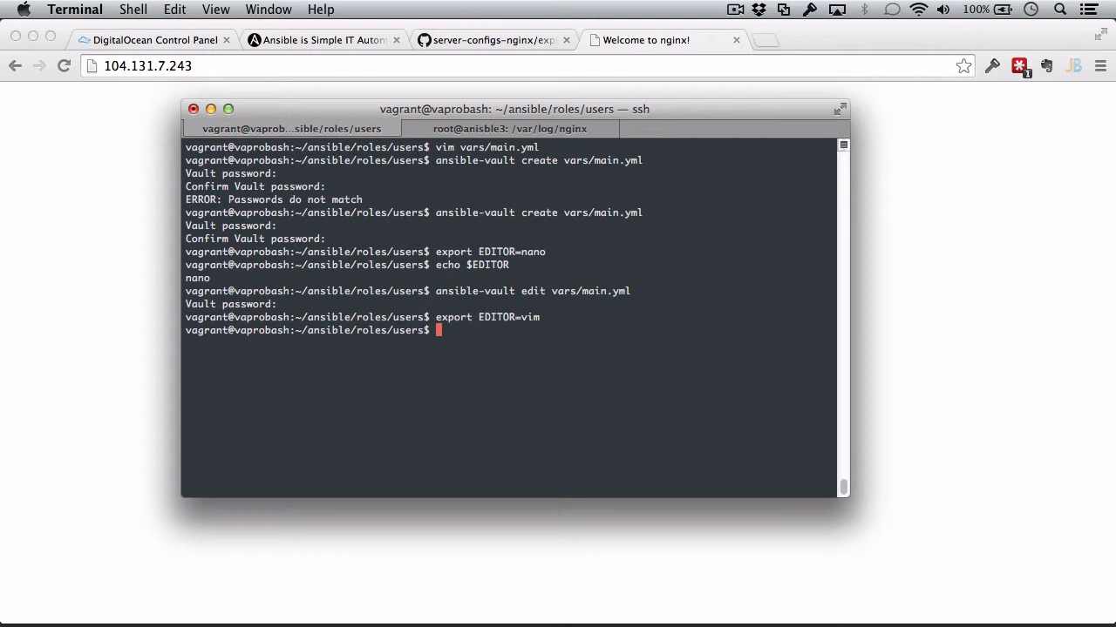
- Install the whois package with apt-get and confirm mkpasswd is available via which
text(m)
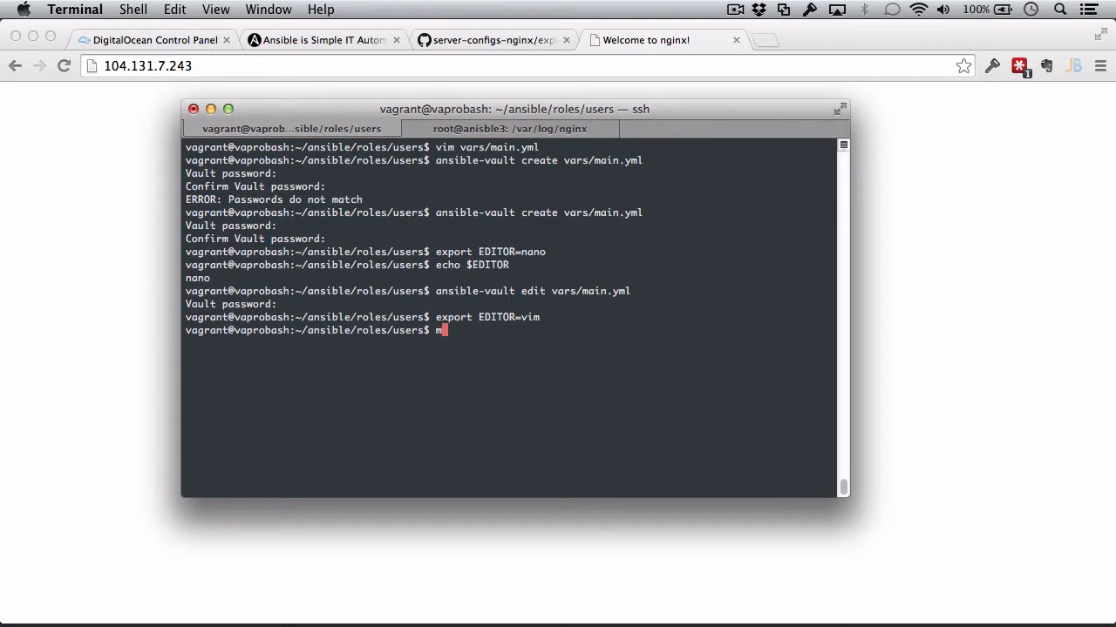
text(kpasswd)
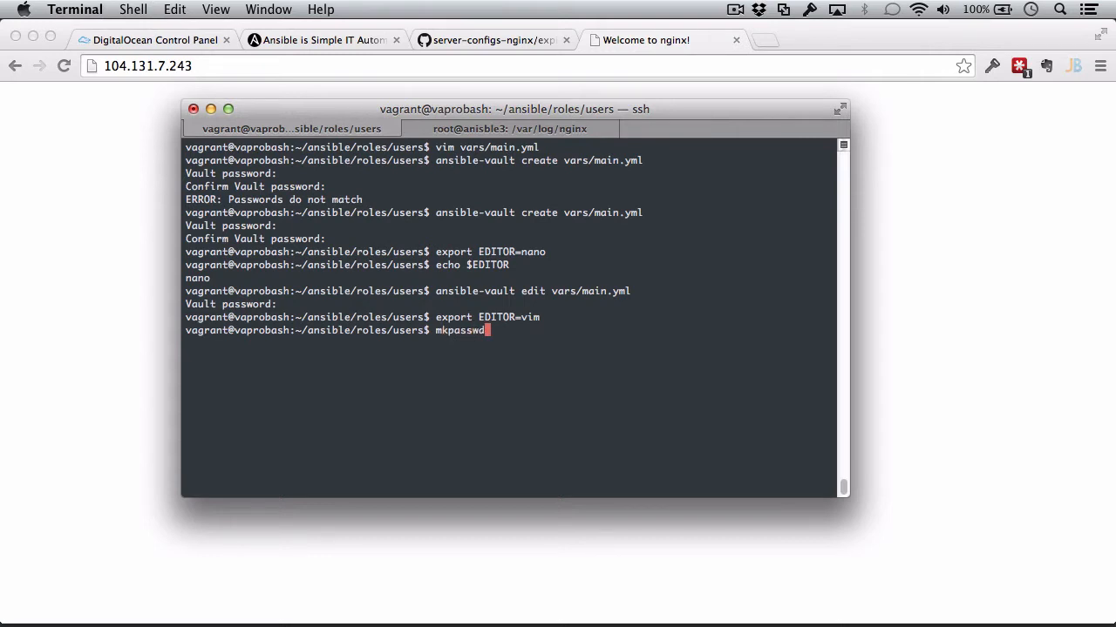
key(Return)
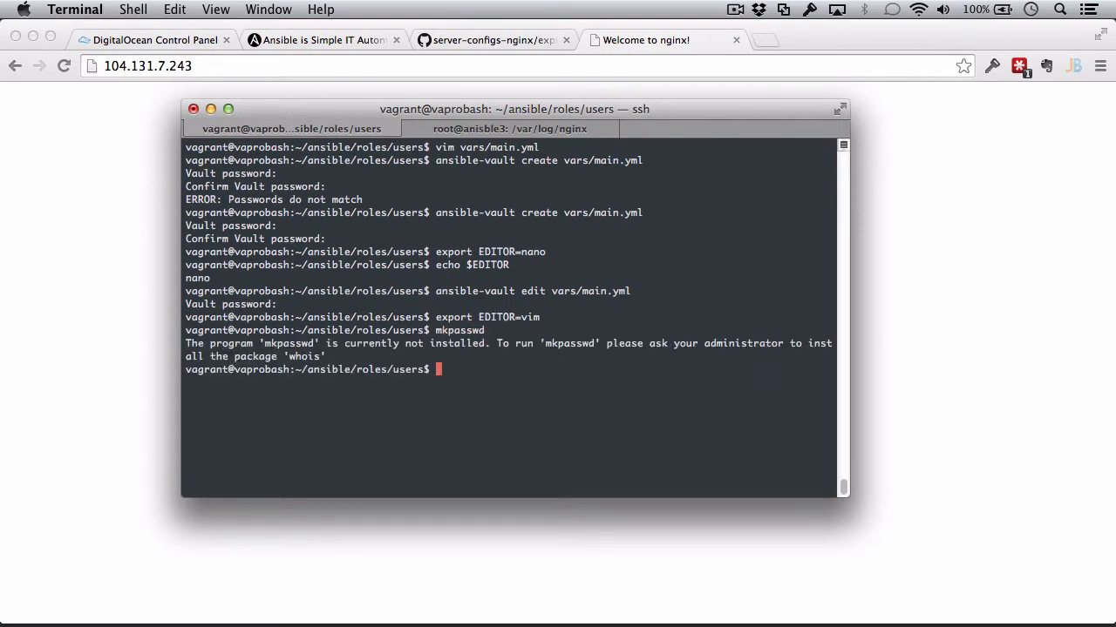
mouse_move(450, 391)
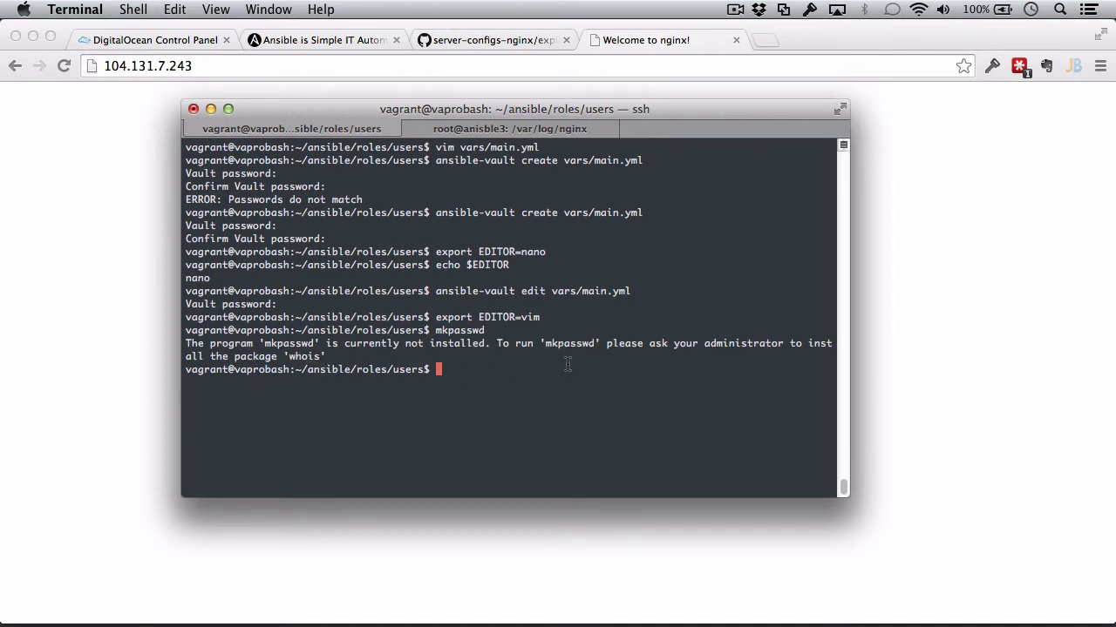
double_click(304, 356)
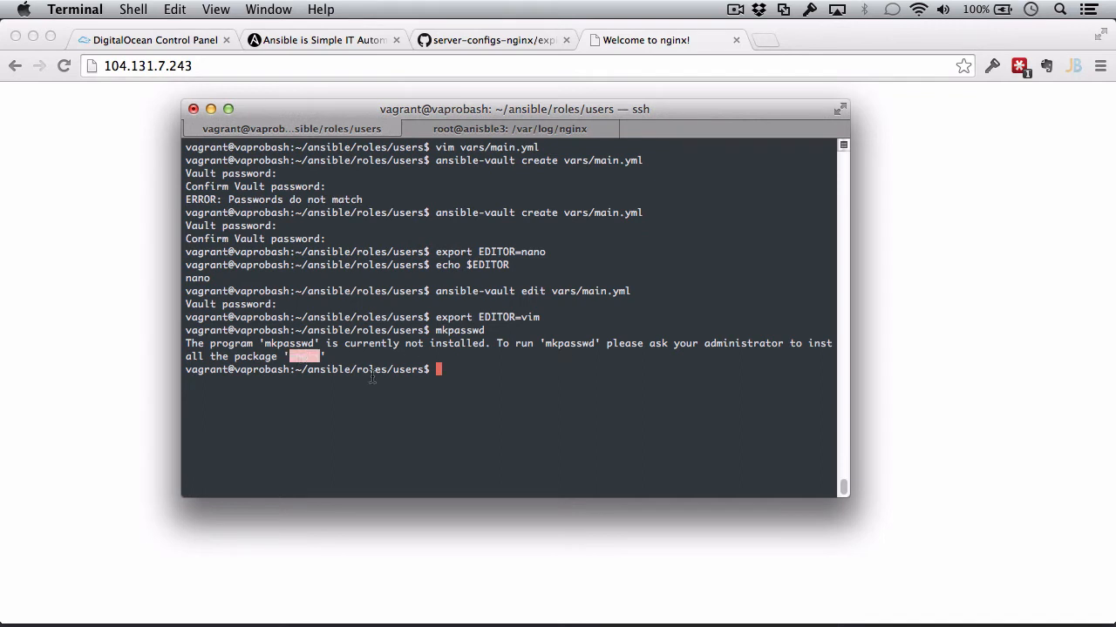
text(sudo at)
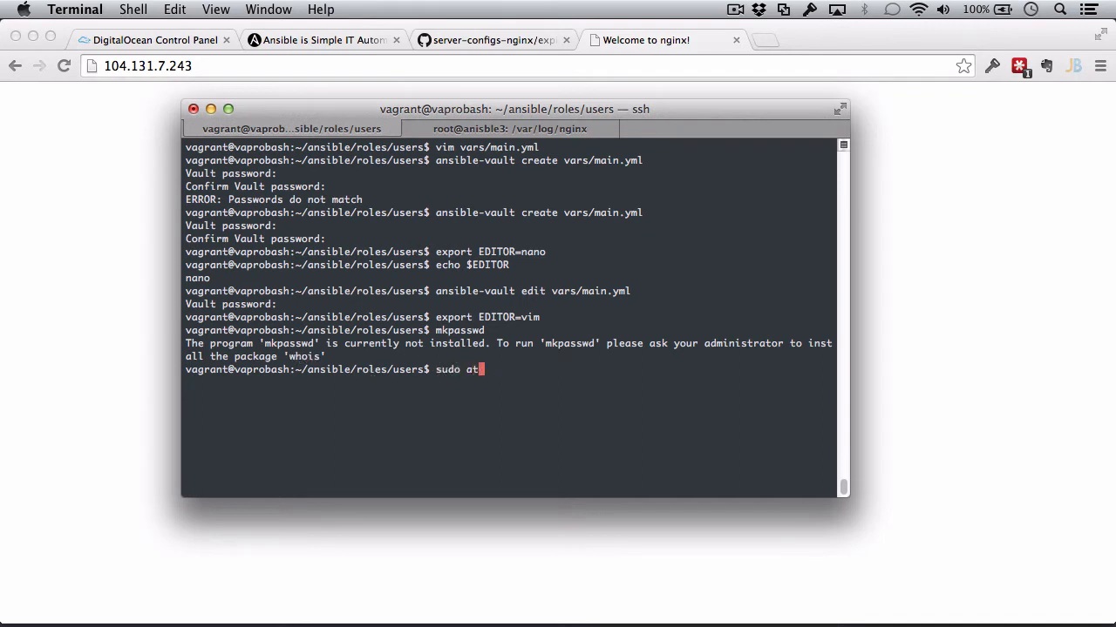
text(pt-get install -y whois)
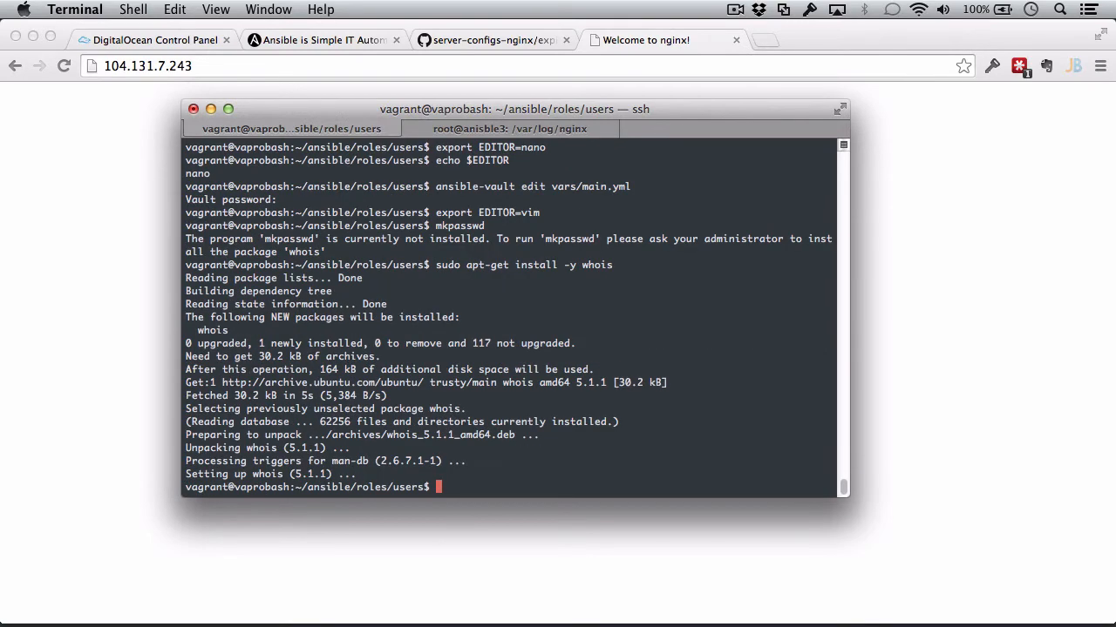
text(w)
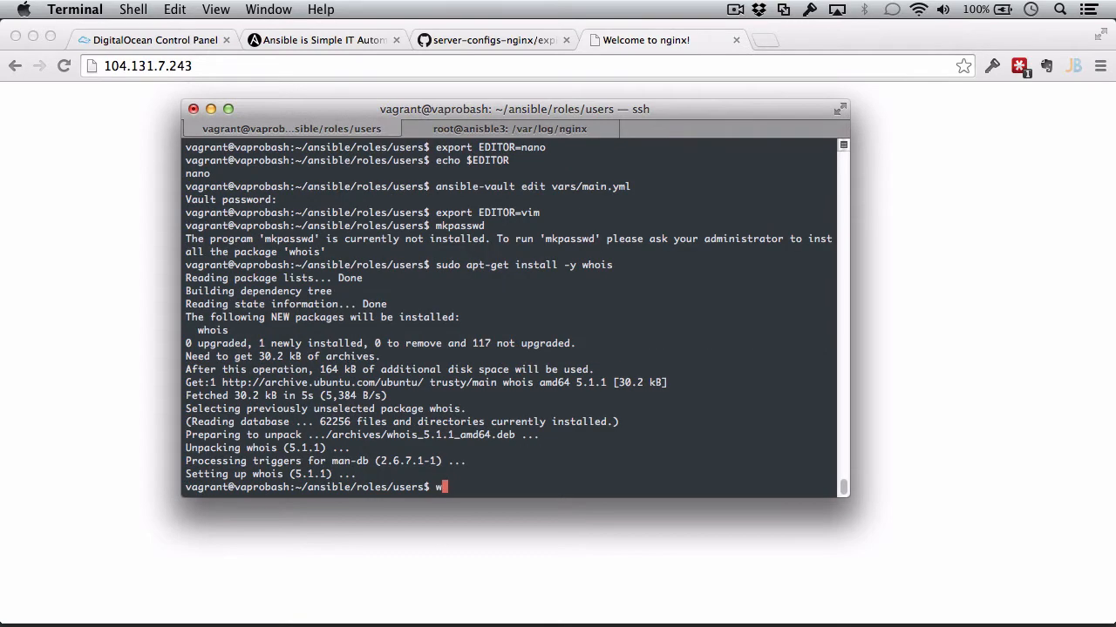
text(hich mkpasswd)
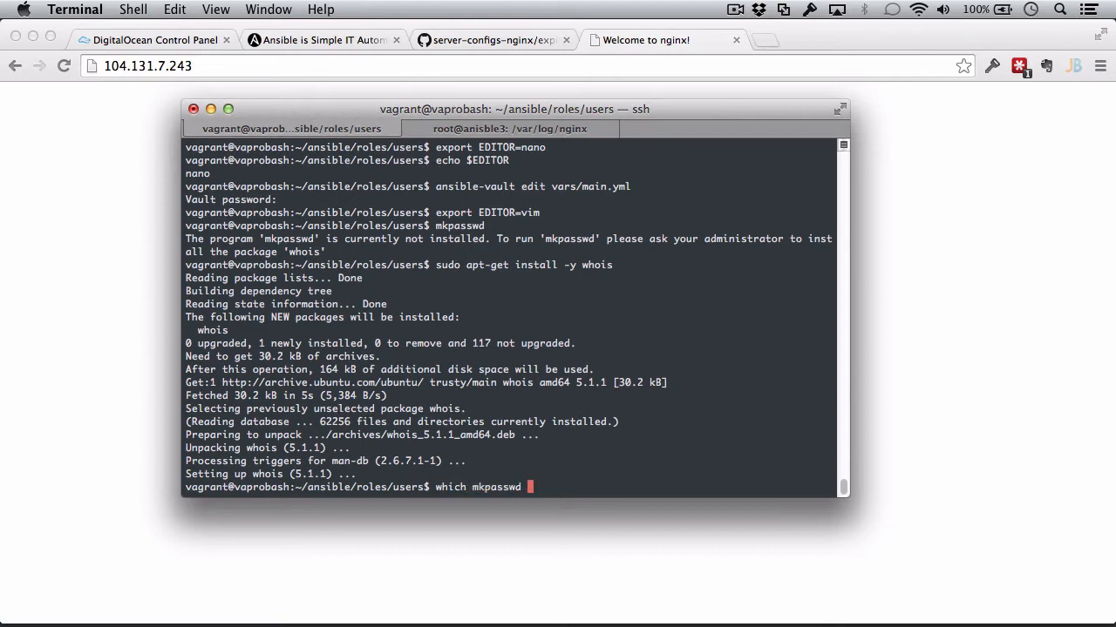
- Generate a SHA-512 password hash with mkpasswd --method=SHA-512
text(mkpas)
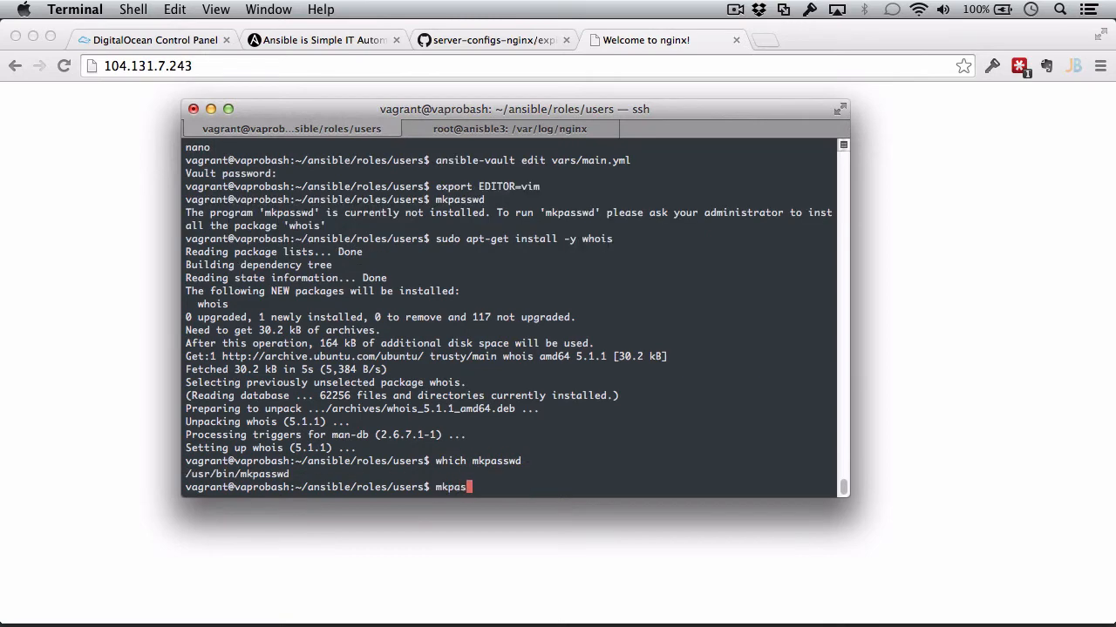
text(swd)
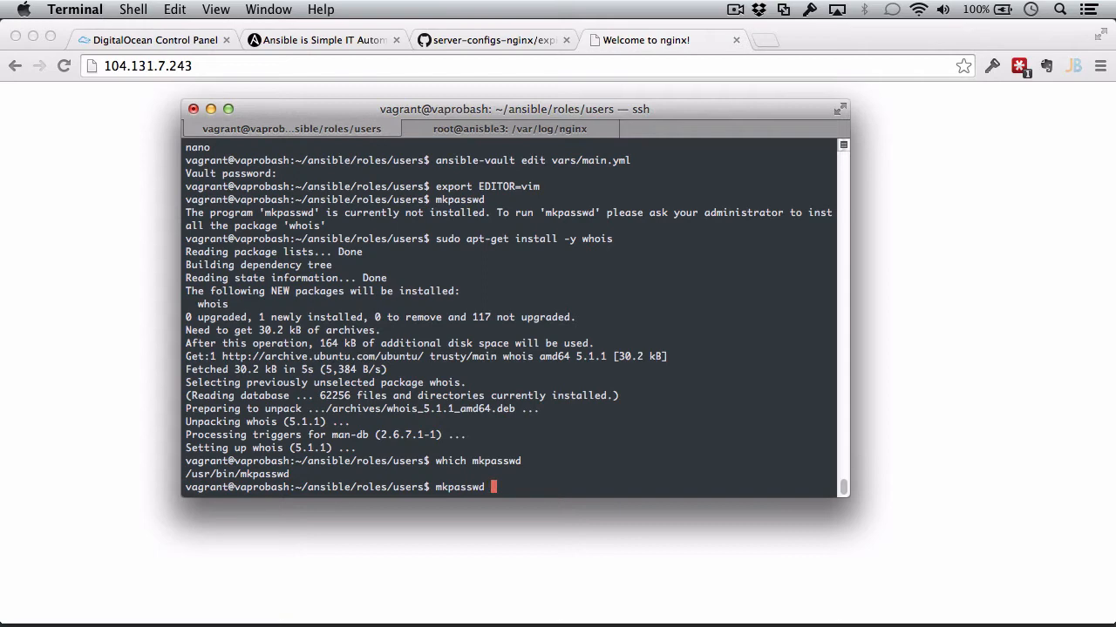
text(--method)
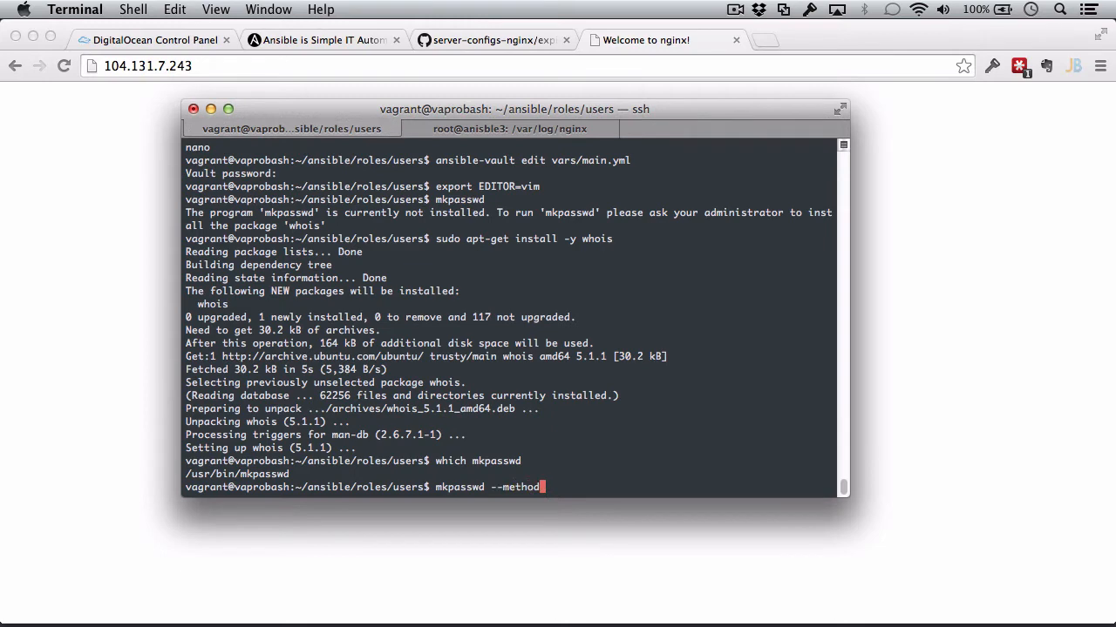
text(SHA-5)
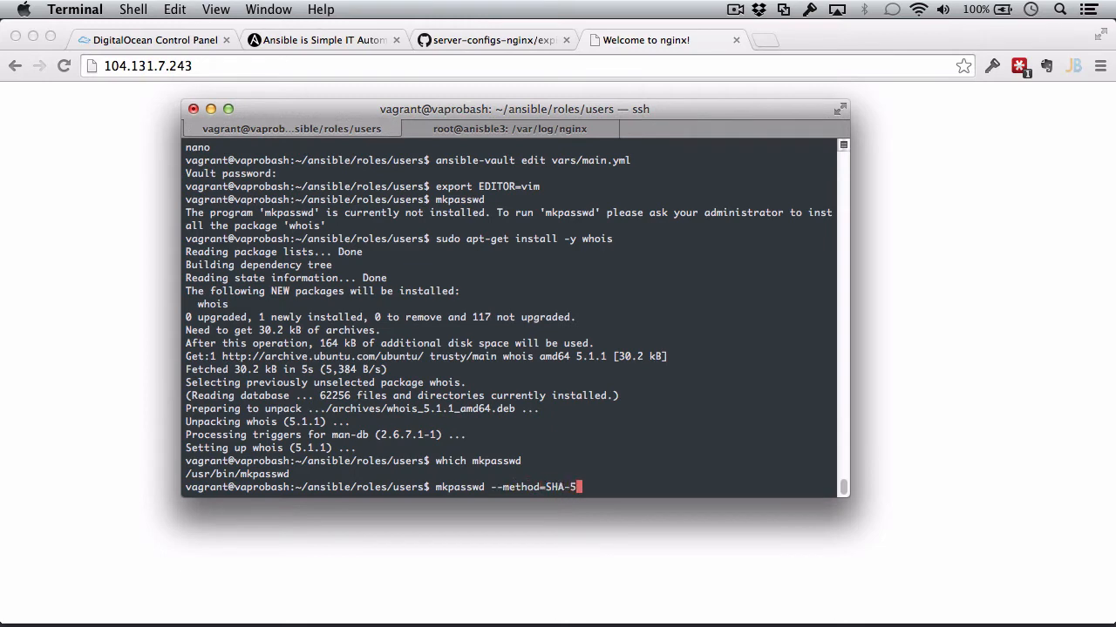
text(12)
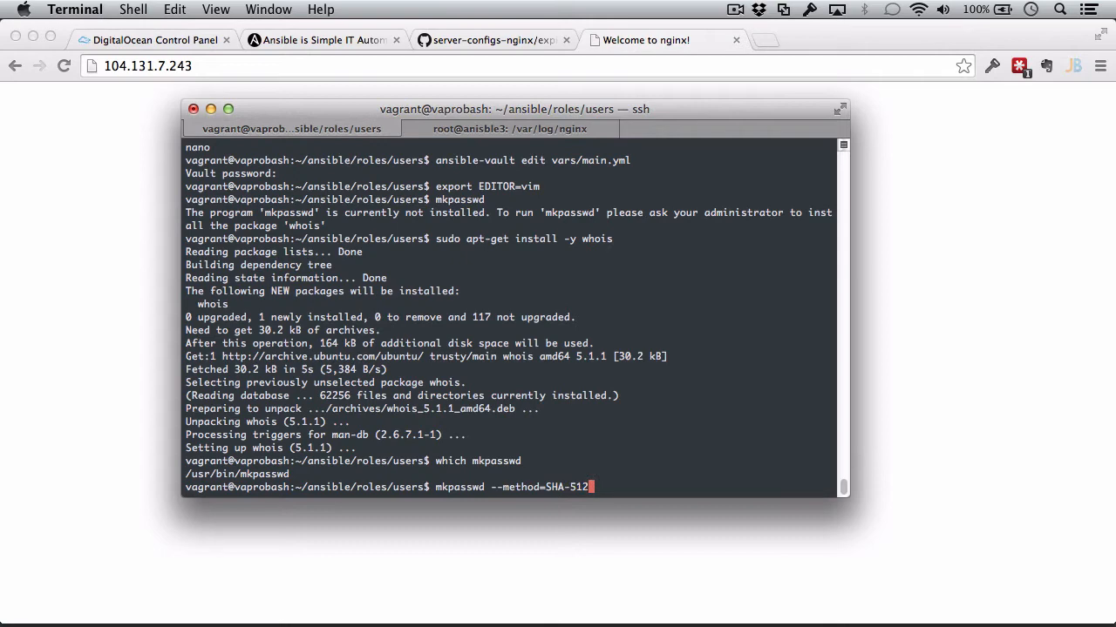
key(Return)
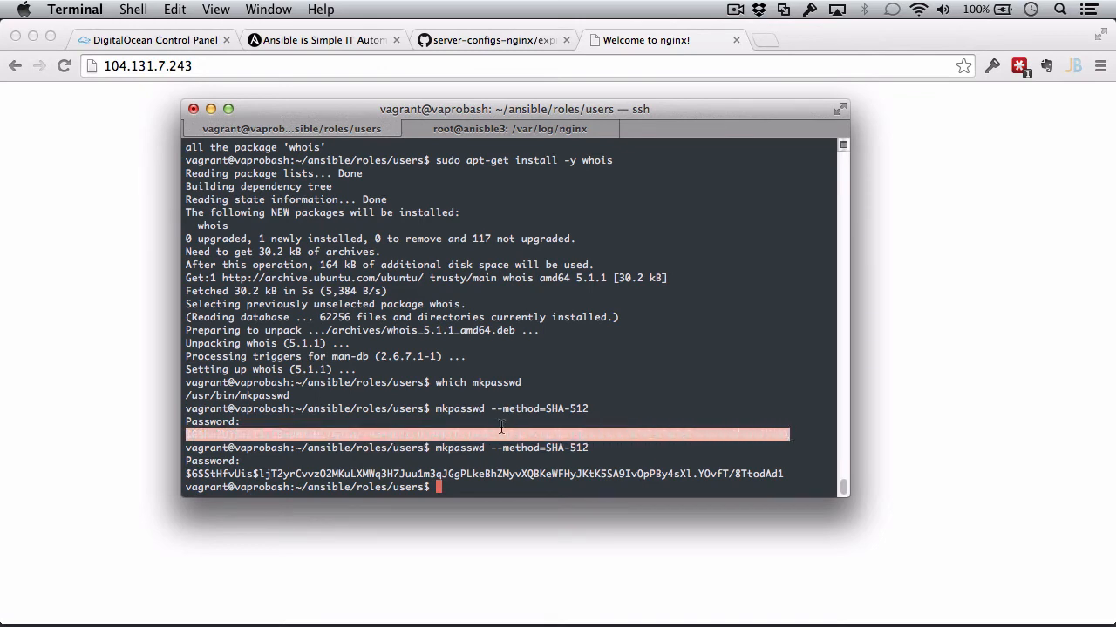
- Via ansible-vault edit, set admin_password and deploy_password to the generated SHA-512 hashes and save
text(ansible-vault)
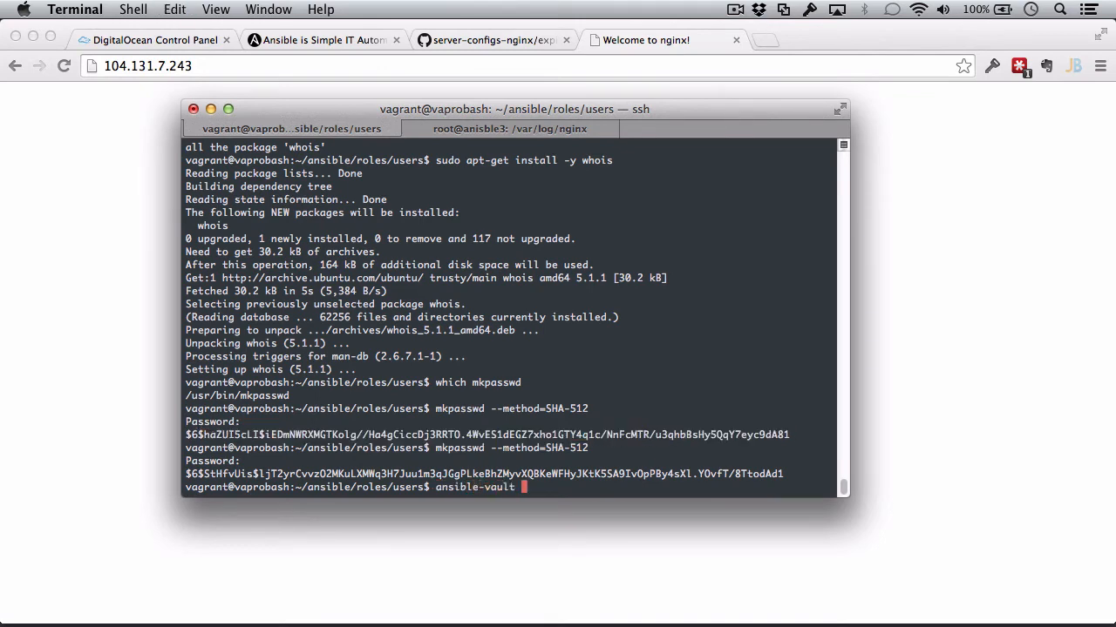
text(edit vars/mai)
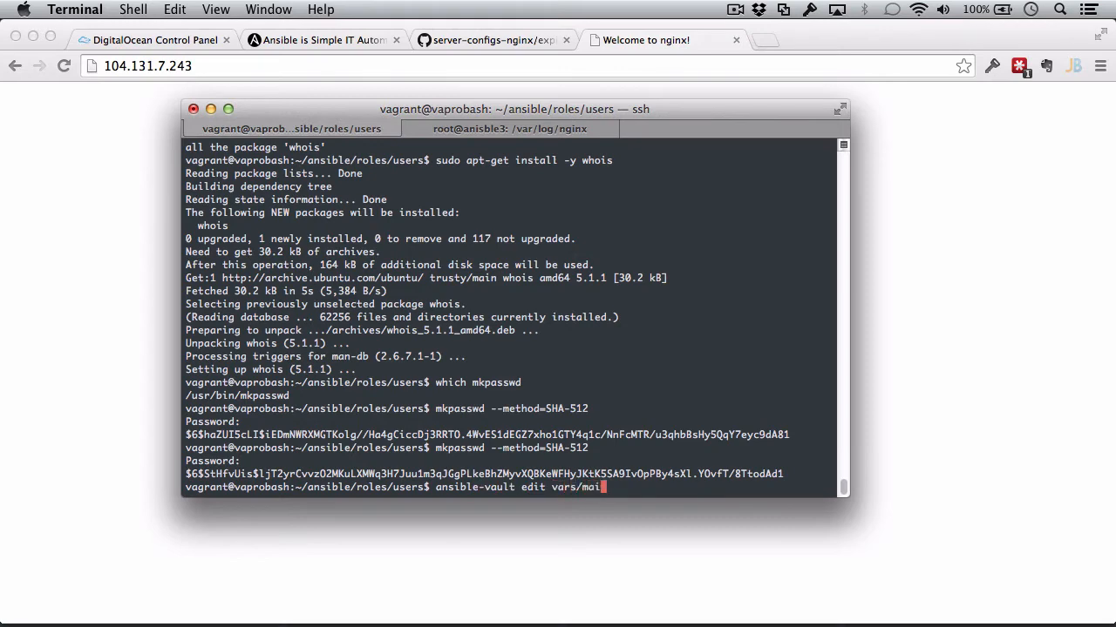
key(Return)
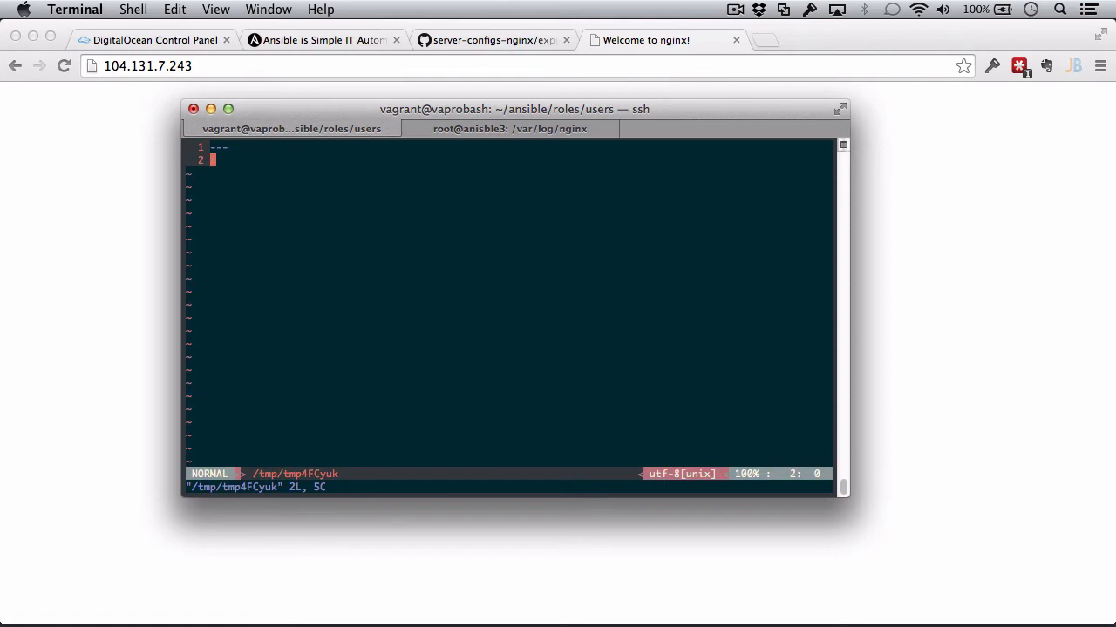
text(admin)
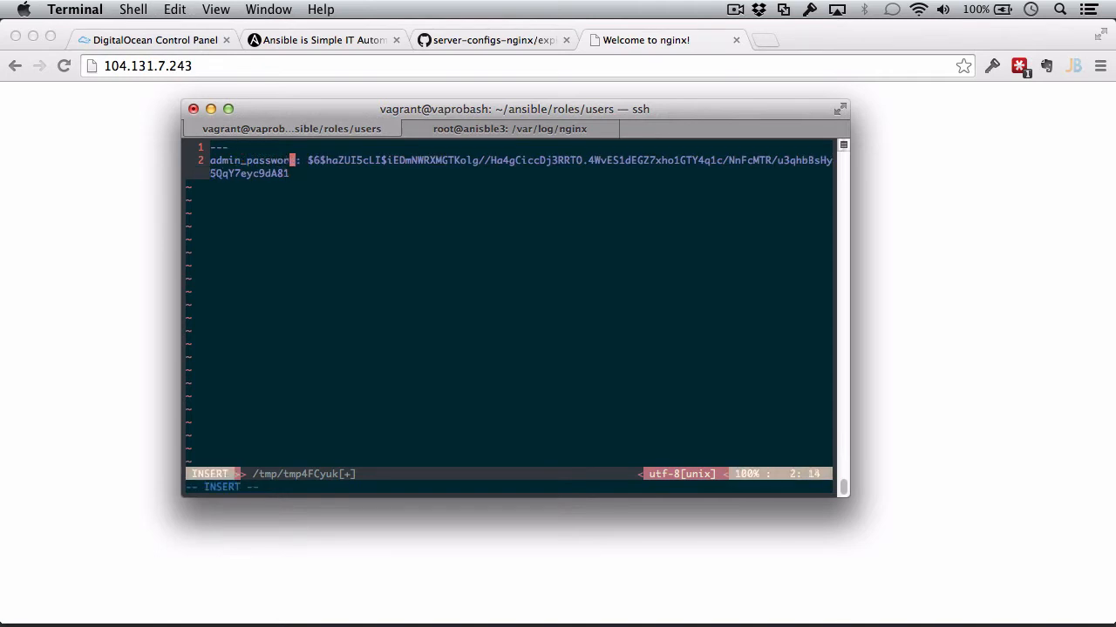
text(deploy_)
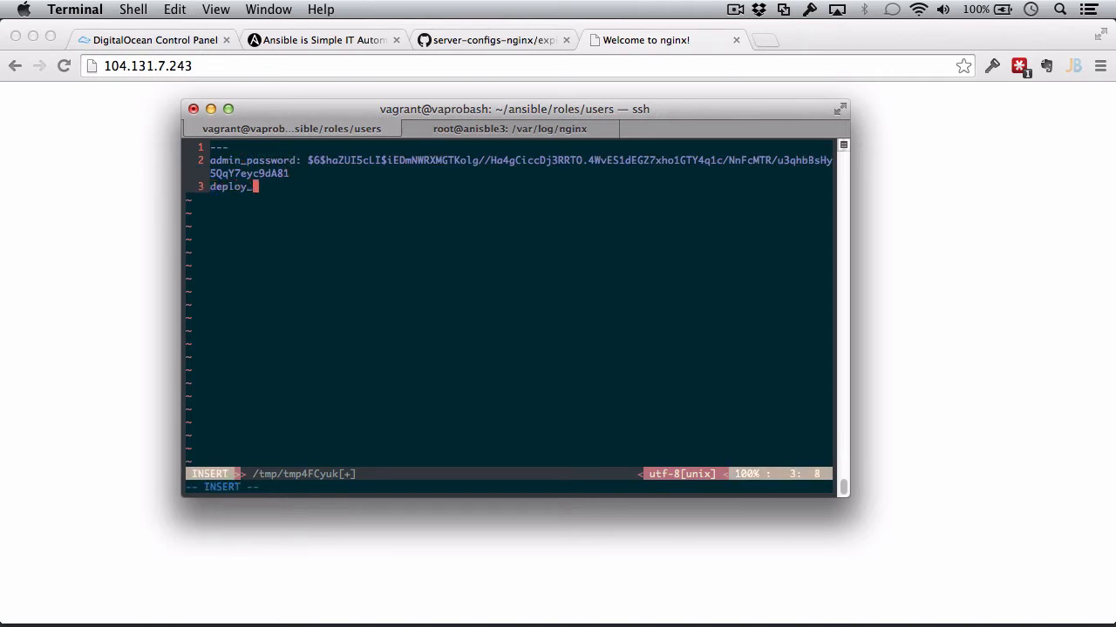
text(_password:)
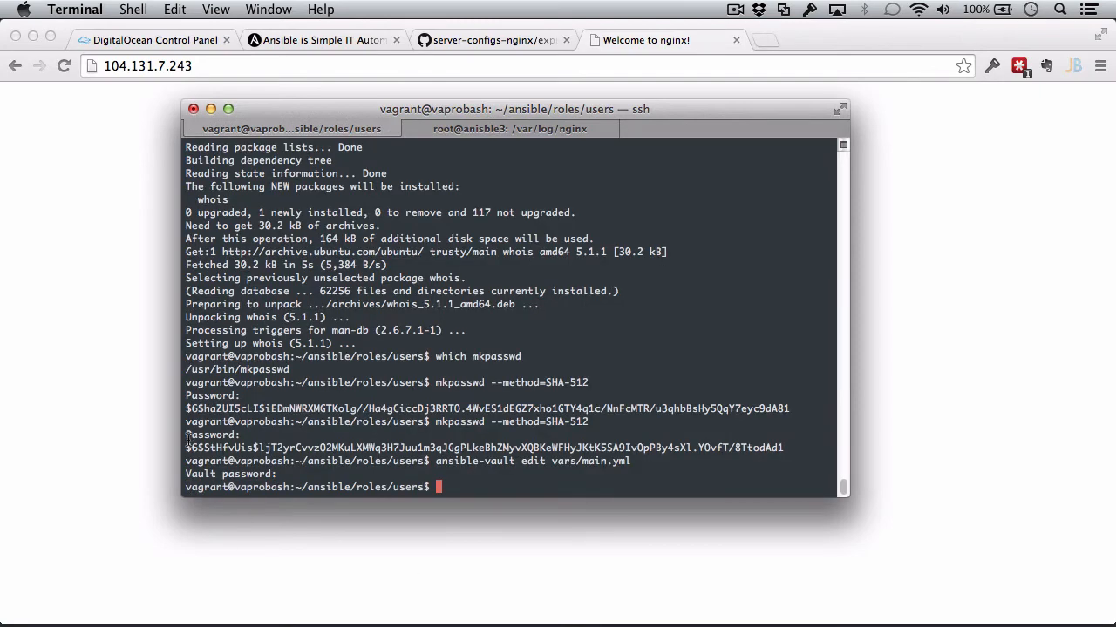
triple_click(485, 446)
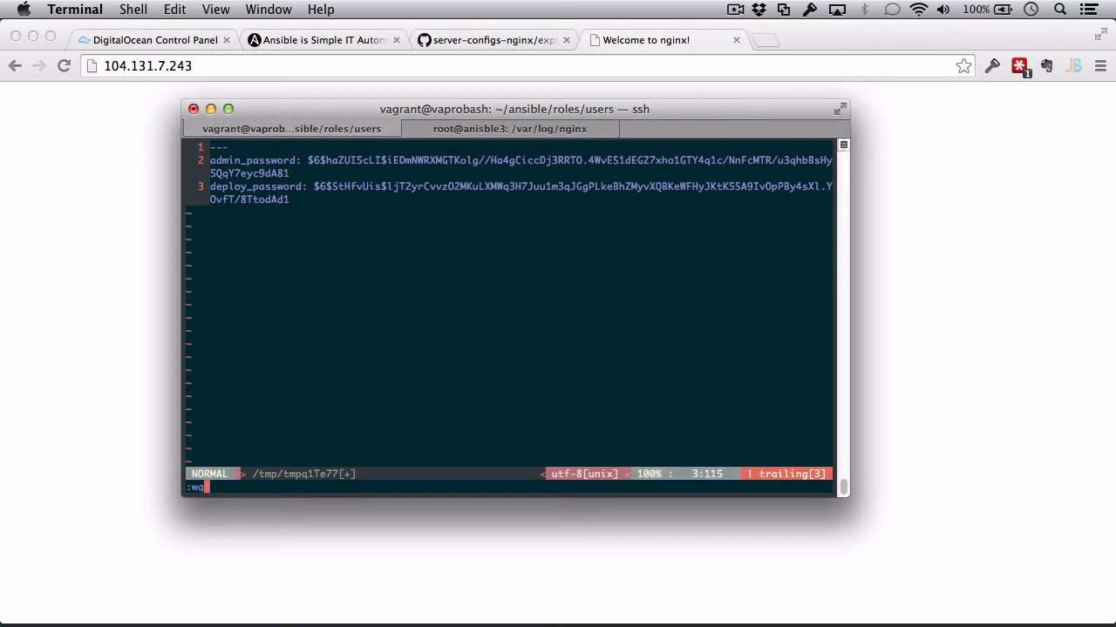
key(enter)
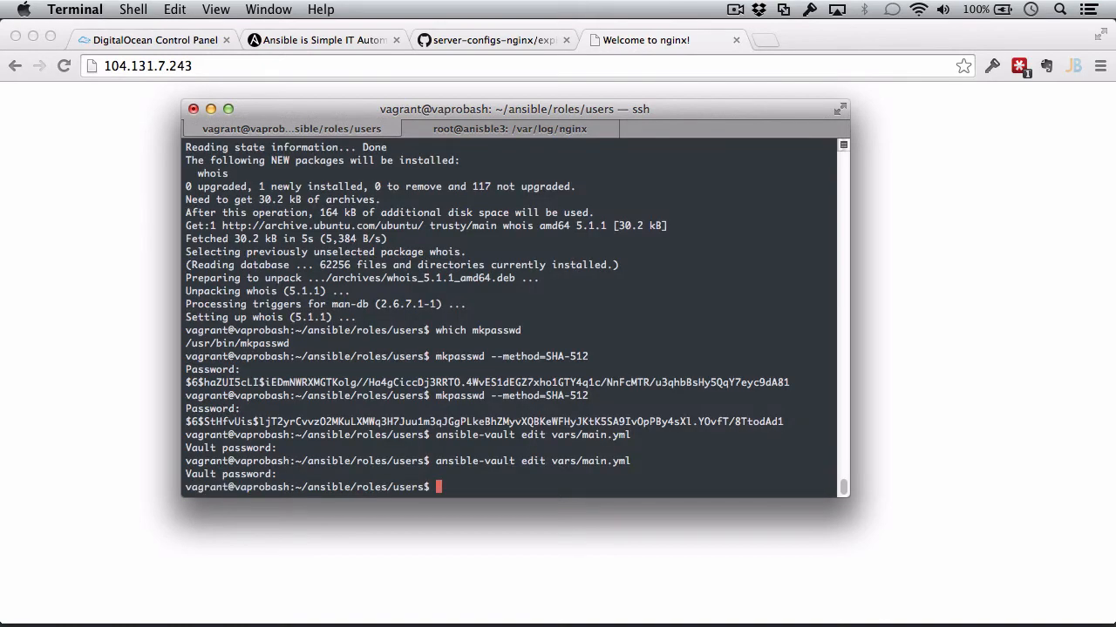
- Print the ~/.ssh/id_ansible.pub public key with cat
text(cat)
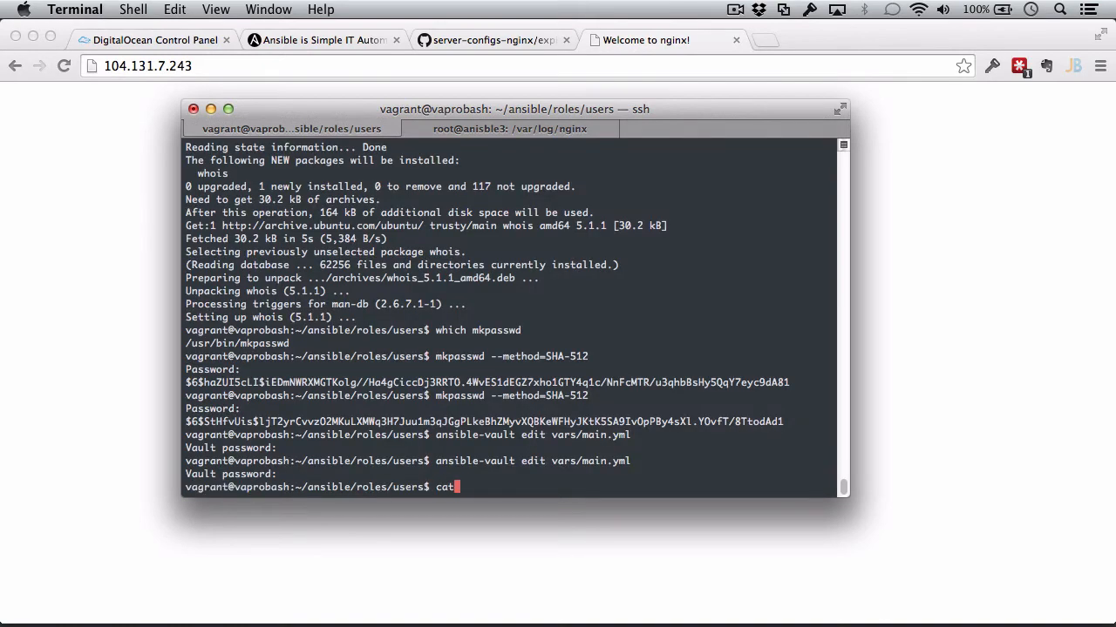
text(~/e)
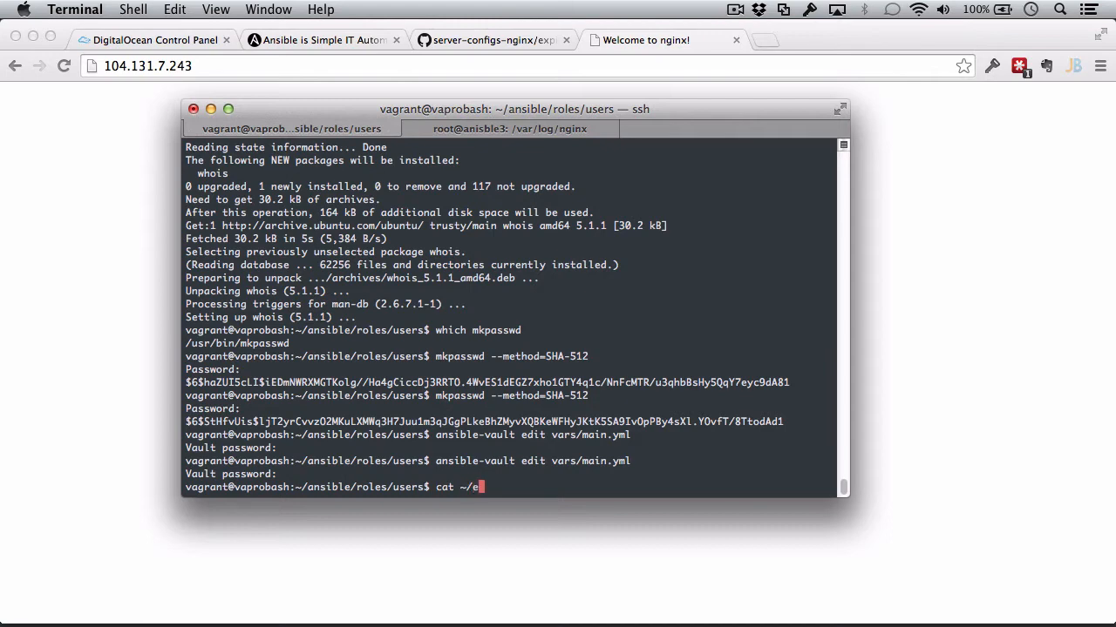
text(.ssh/)
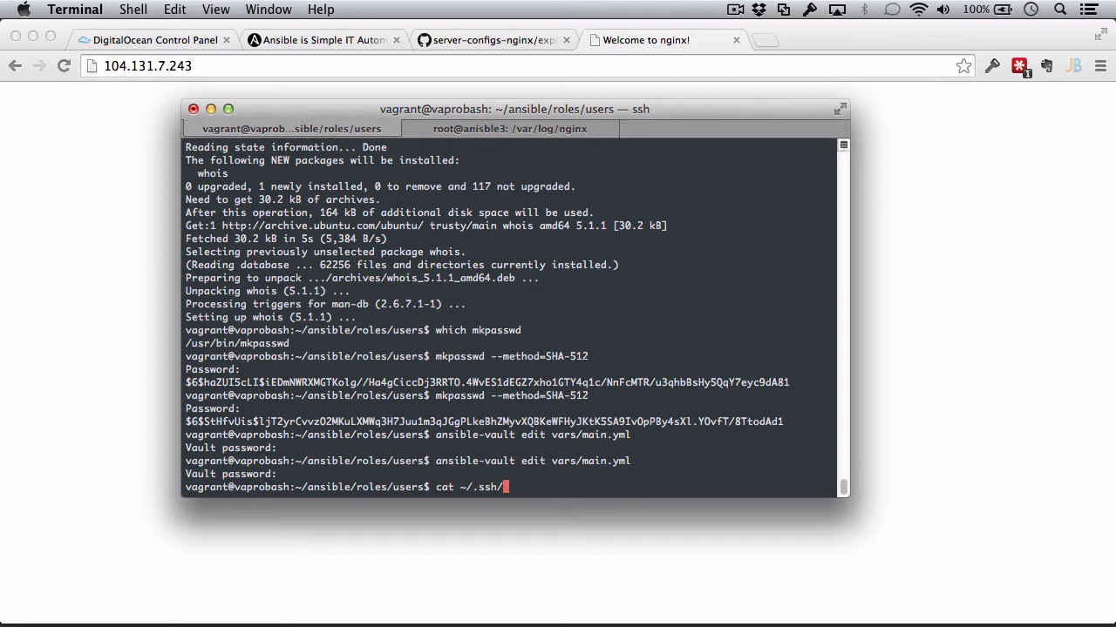
text(id)
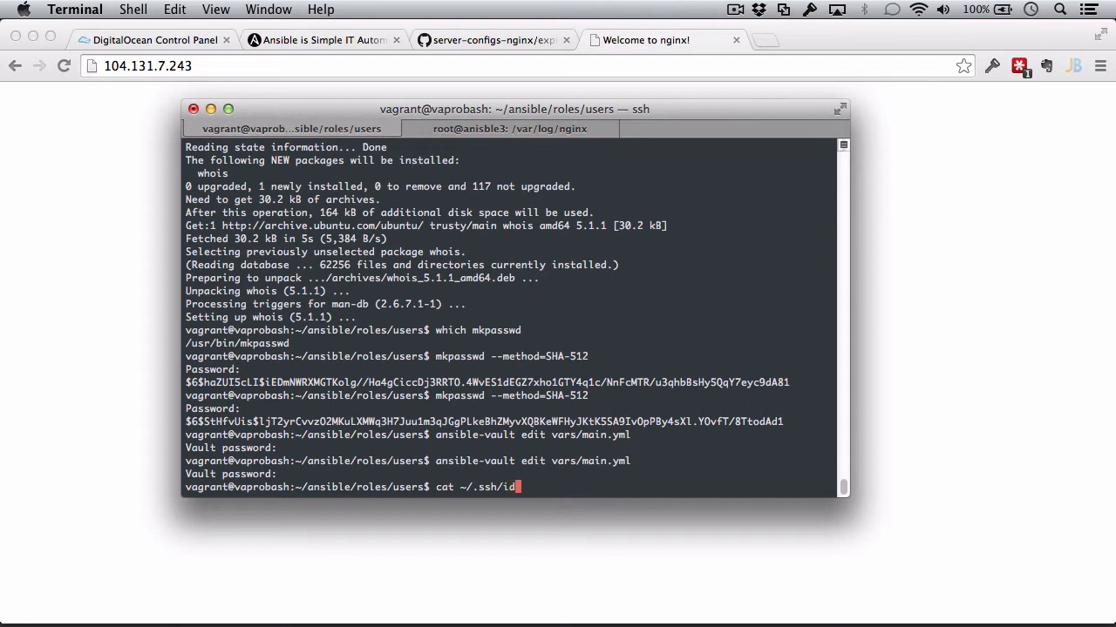
text(_ansible.pub)
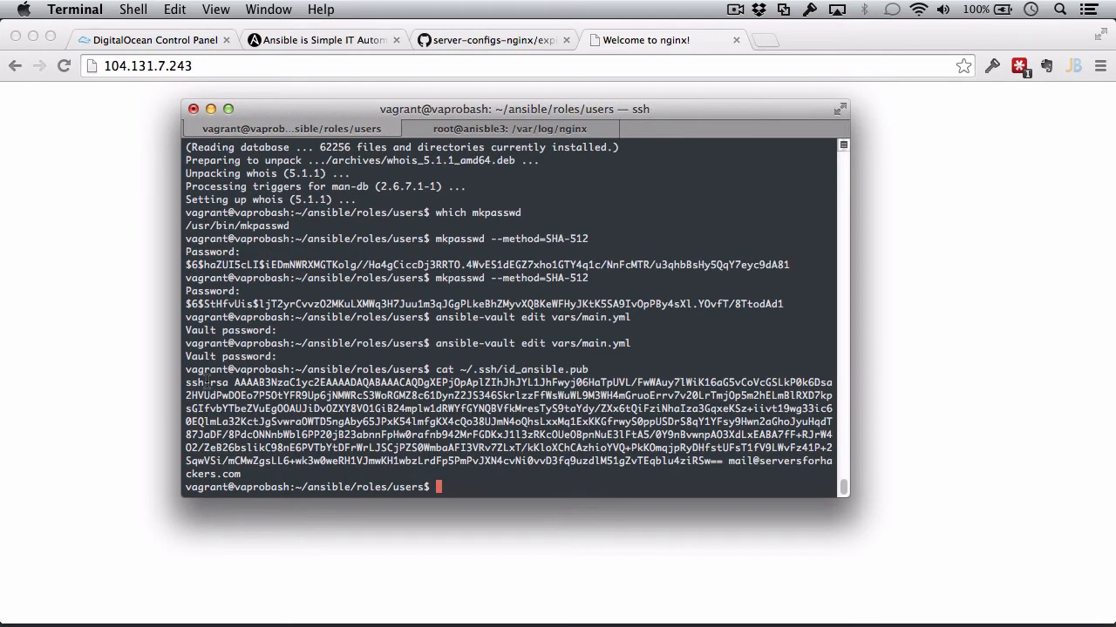
- Add a shared_publickey entry with that key to the vault file and save with :wq
text(ansible-vault edit vars/main.yml)
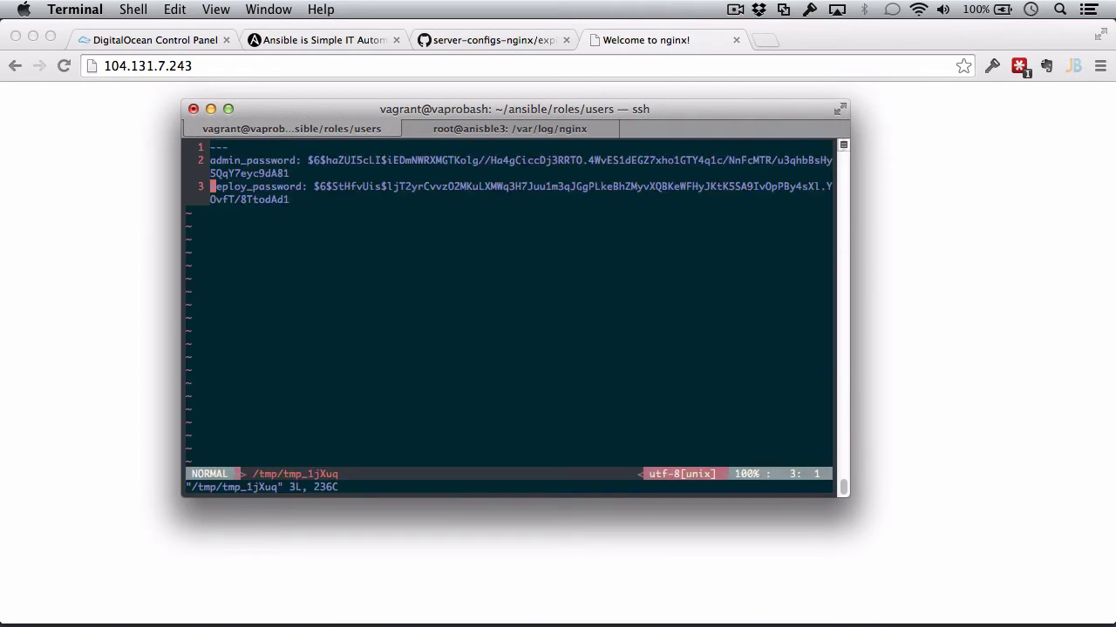
text(shared_p)
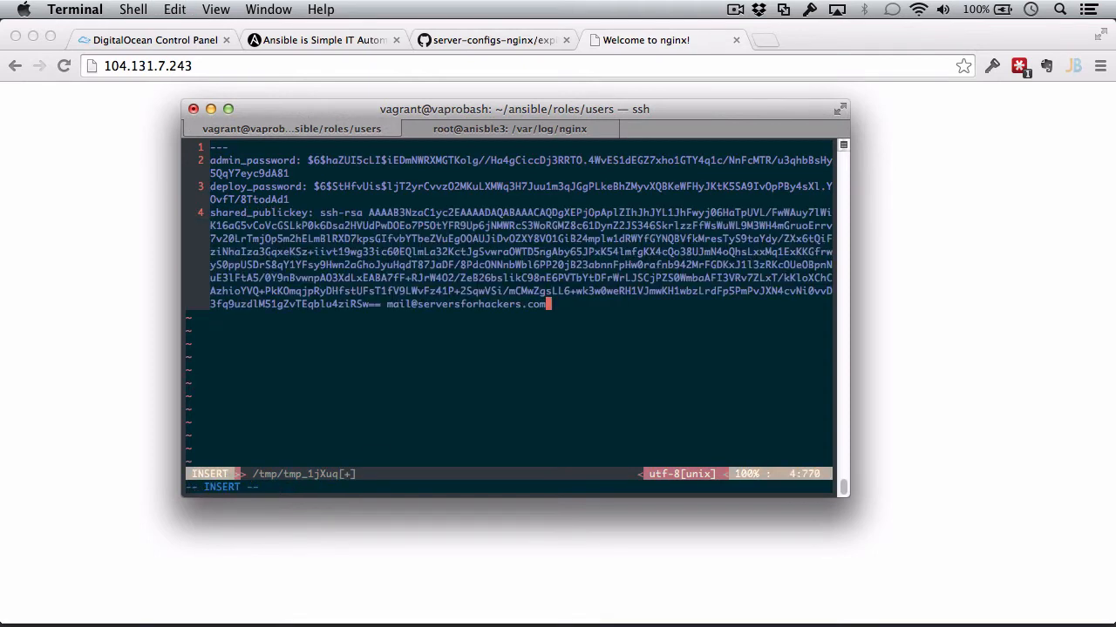
key(Escape)
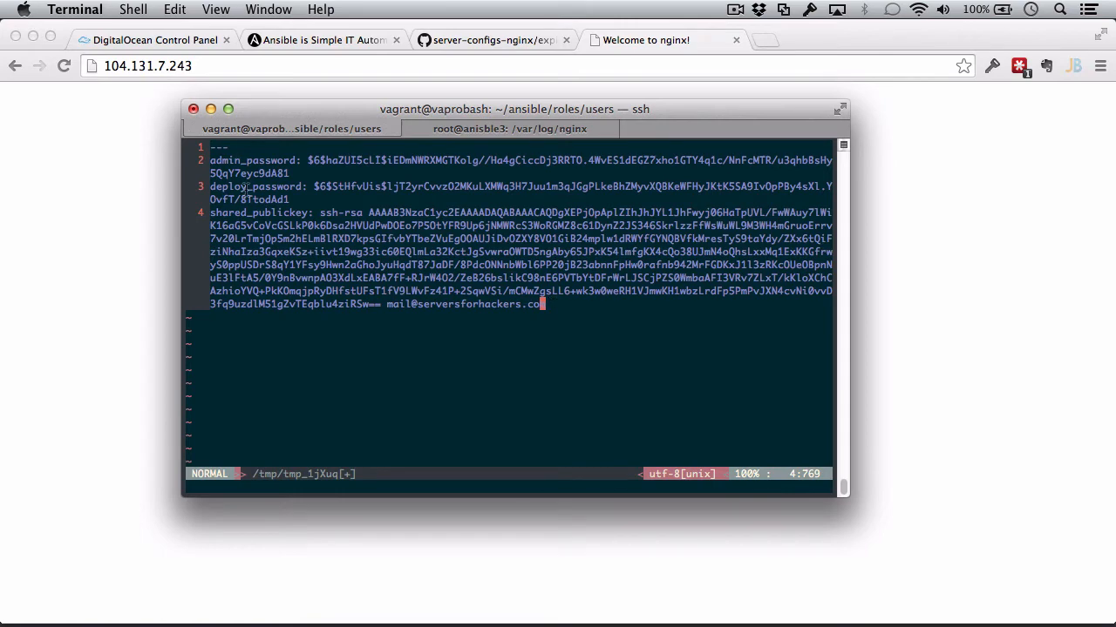
text(:wq)
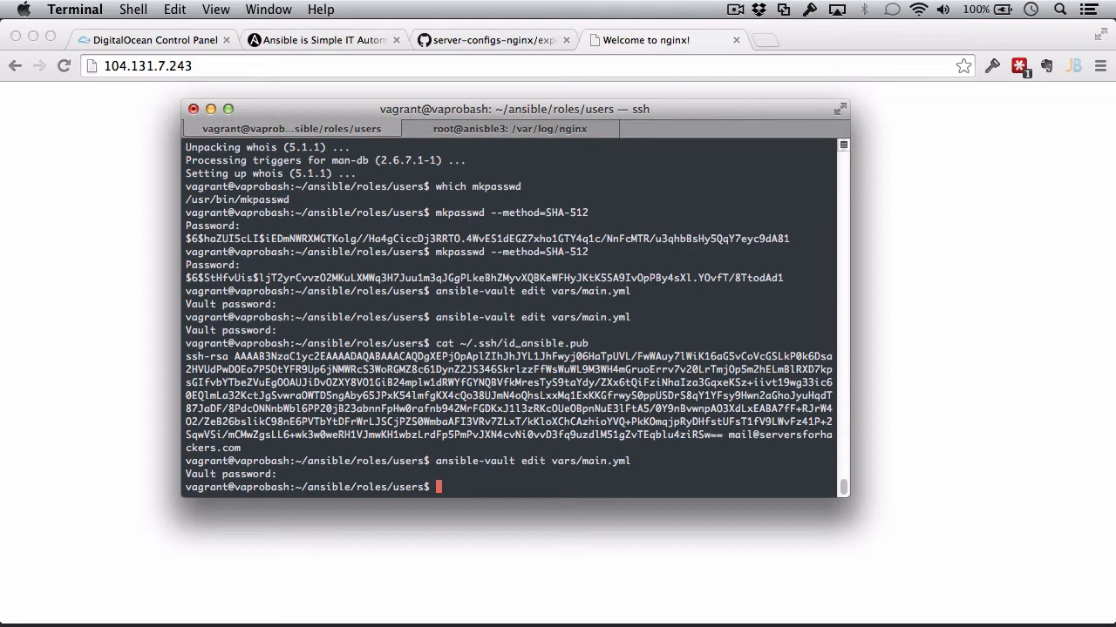
text(vim vars)
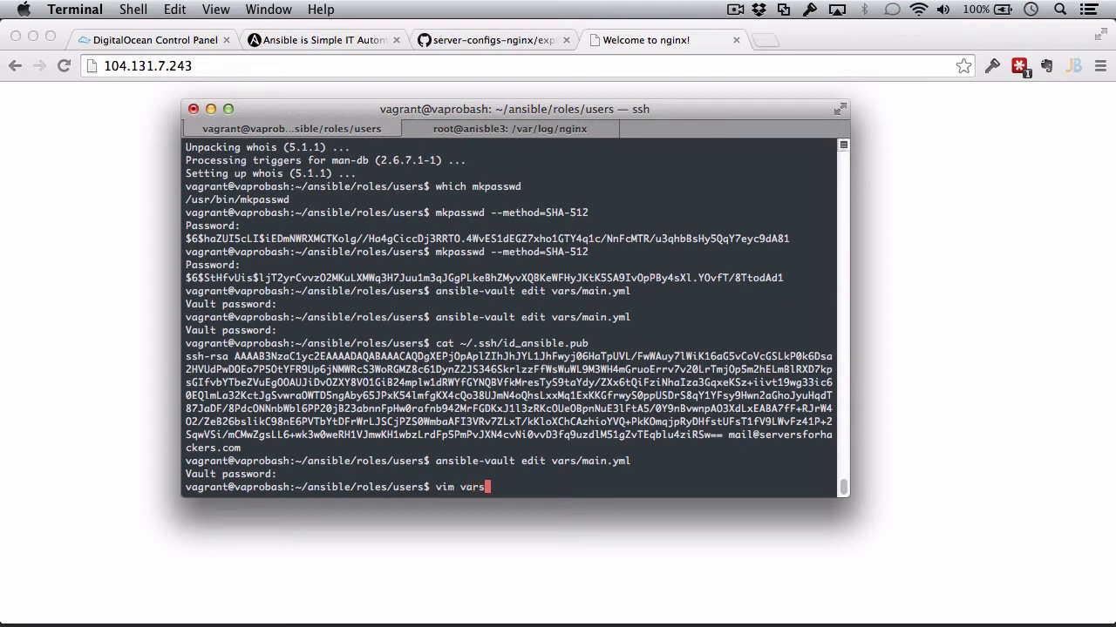
key(Return)
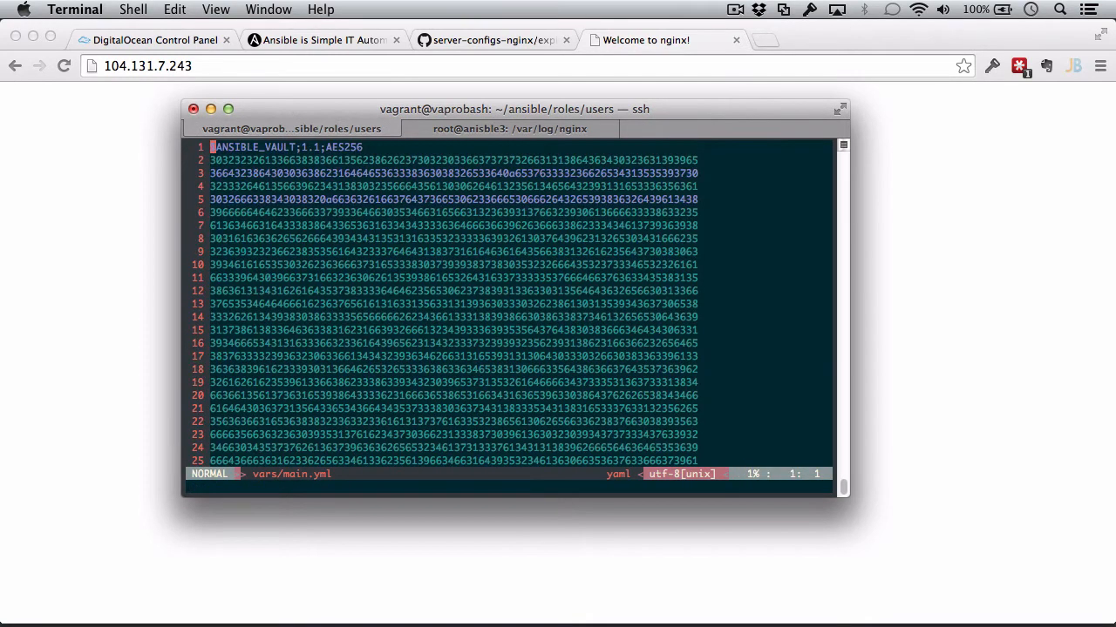
text(:q)
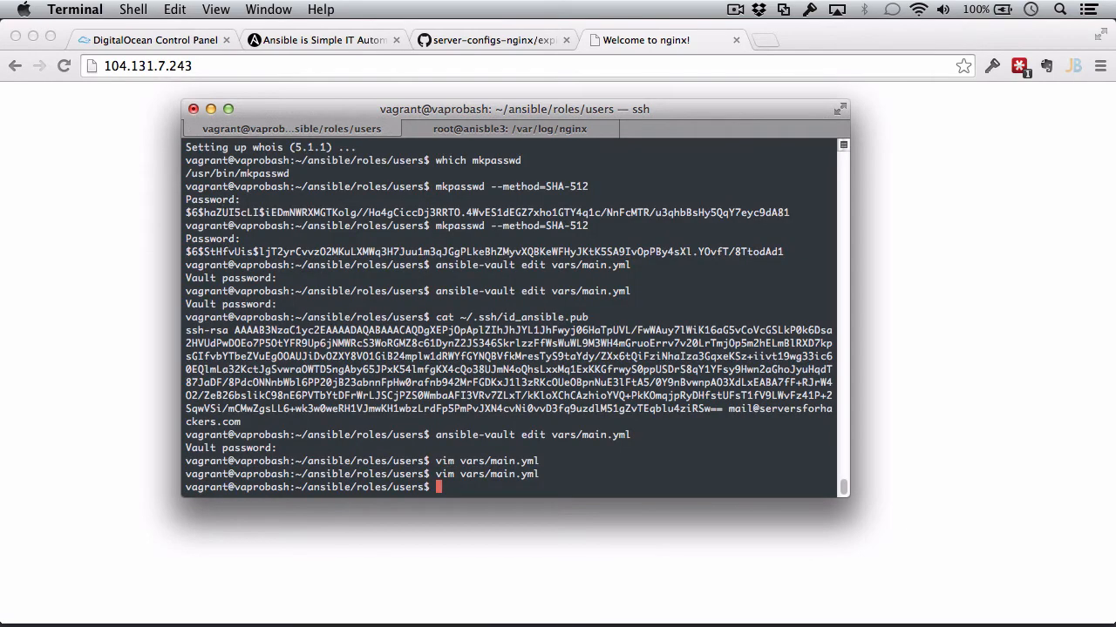
- Run ansible-vault -h and highlight the create, decrypt and edit subcommands in its usage line
text(vim)
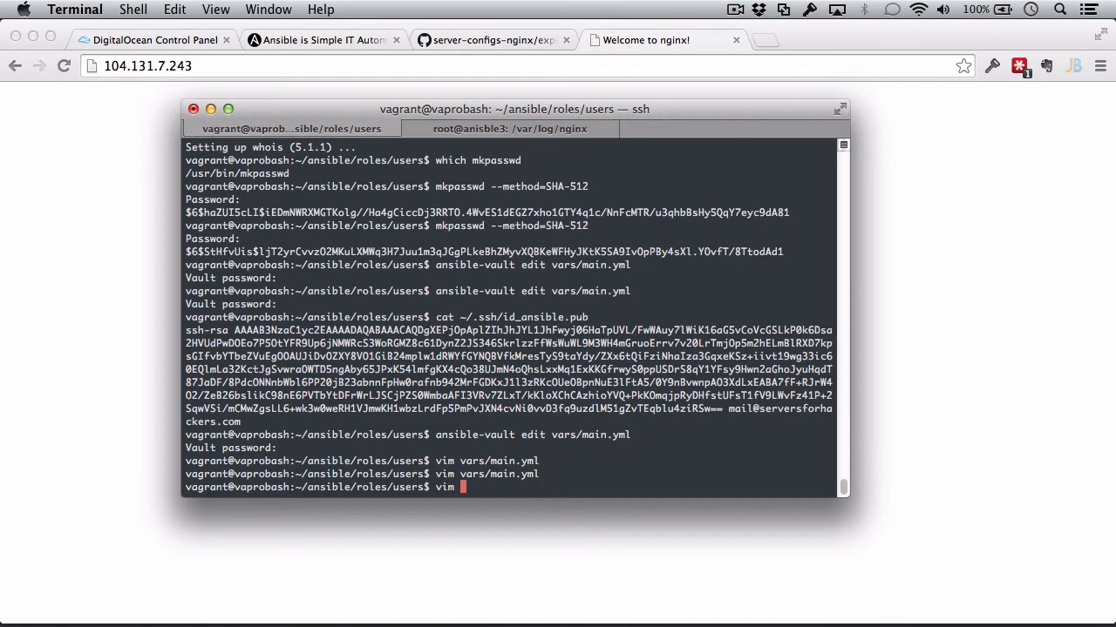
text(vars/)
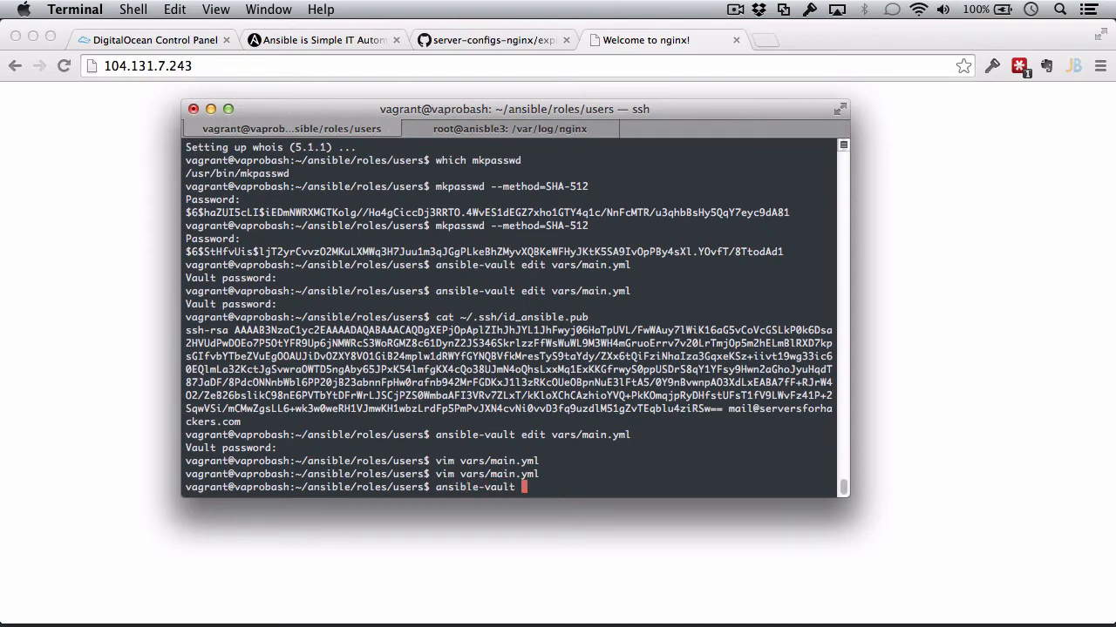
text(-h)
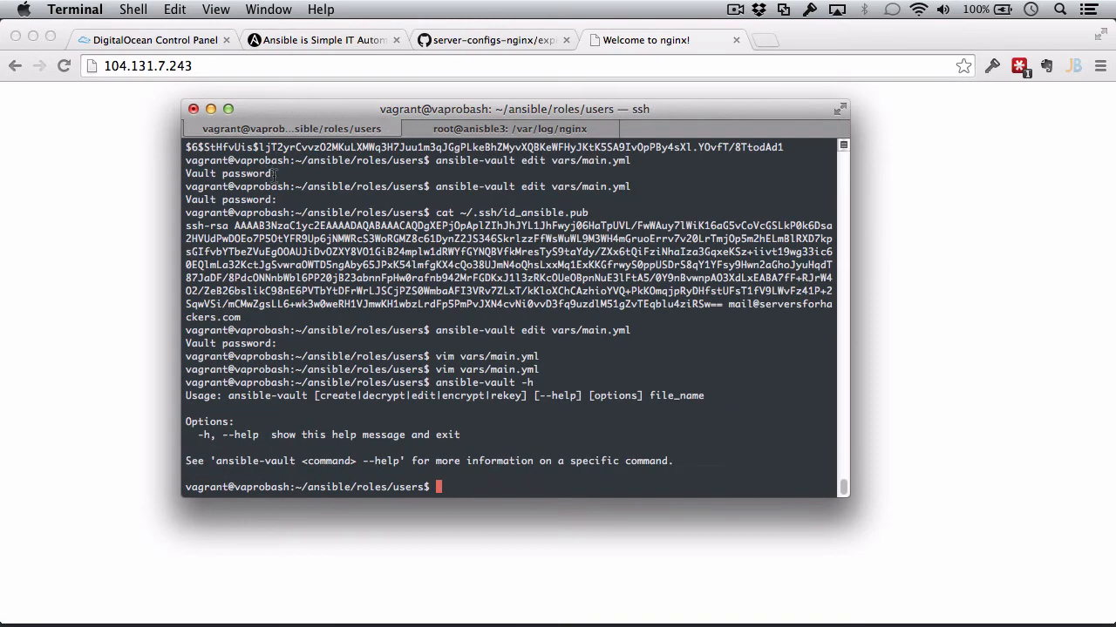
double_click(335, 395)
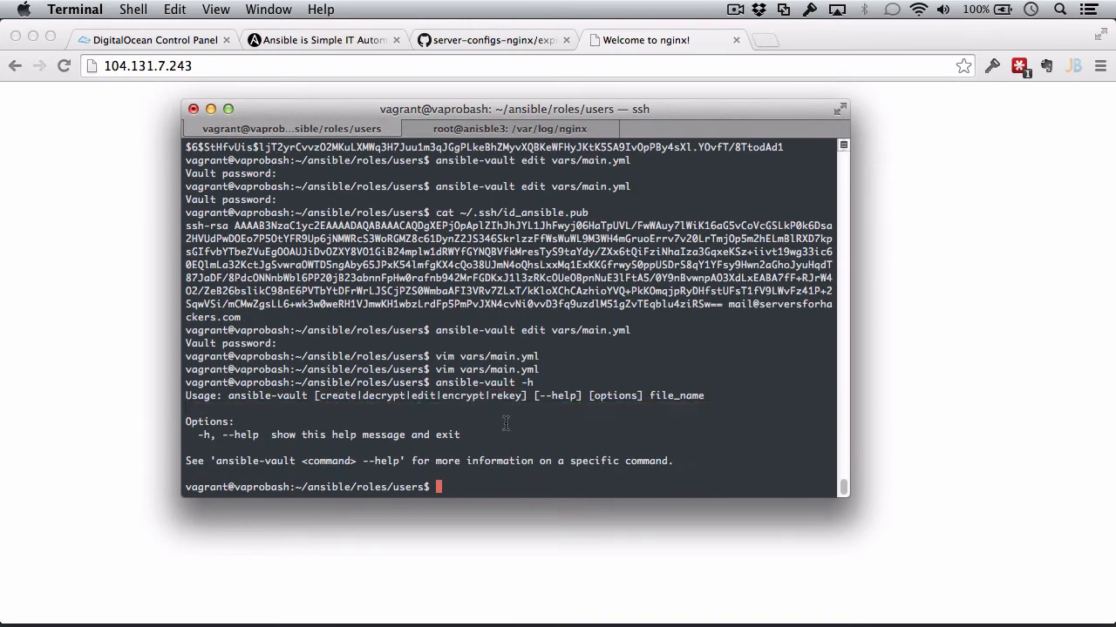
double_click(505, 395)
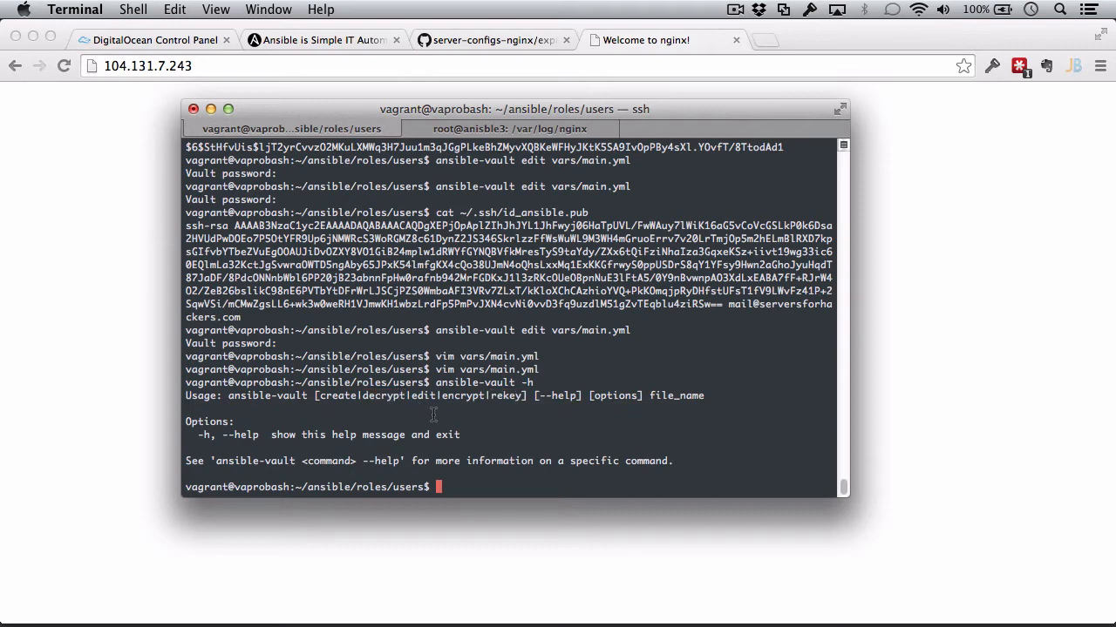
double_click(460, 395)
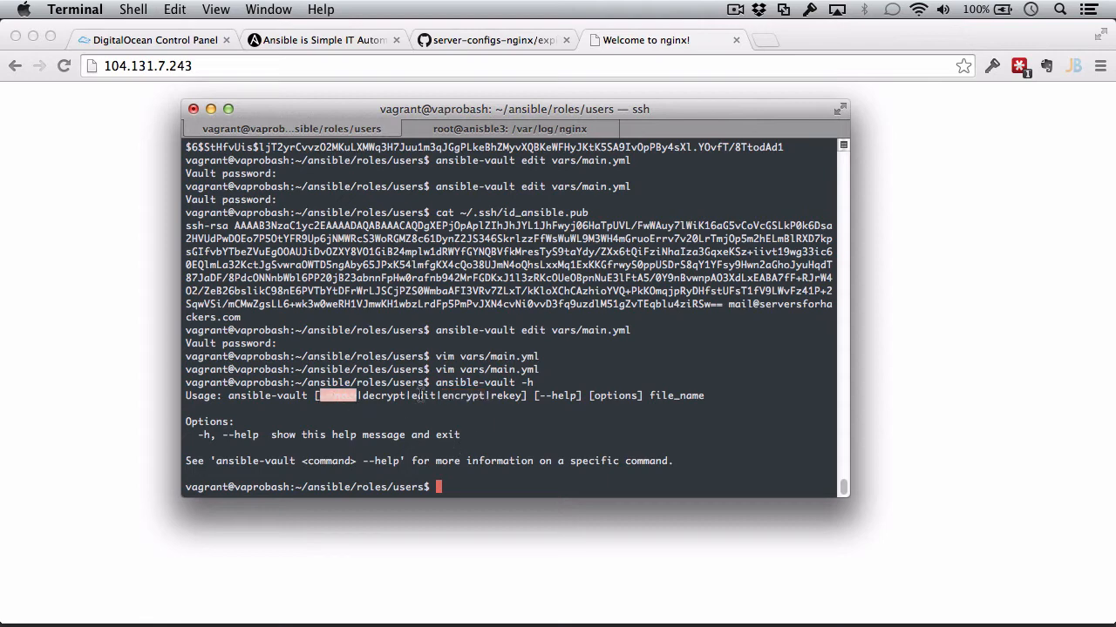
- Begin tasks/main.yml with a 'Create Admin User' task using the user module, name=admin
text(vim)
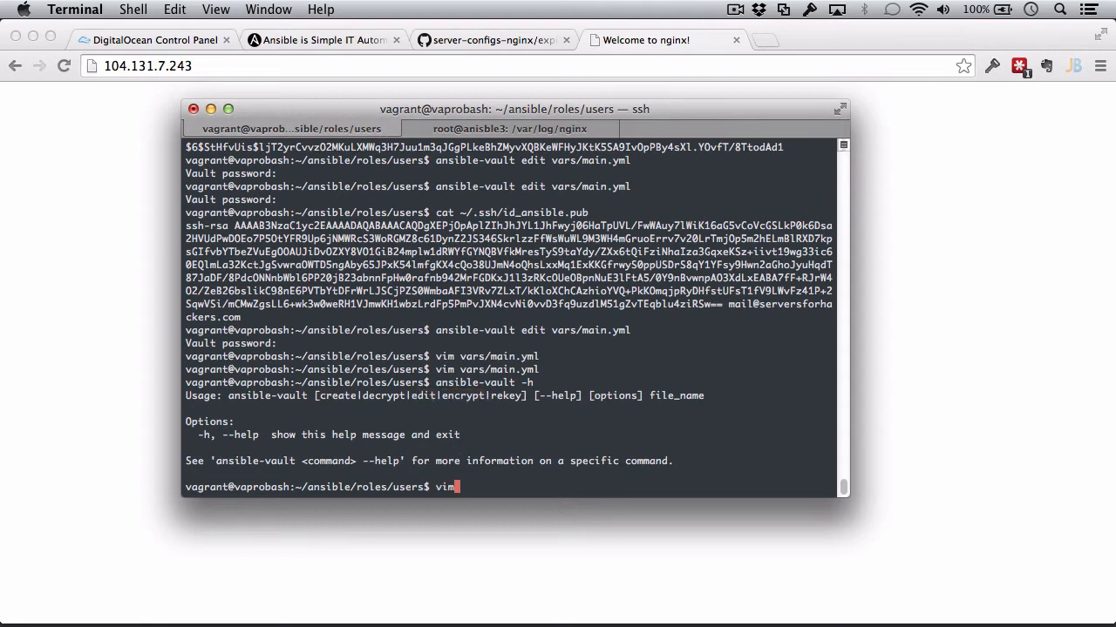
text(tasks/)
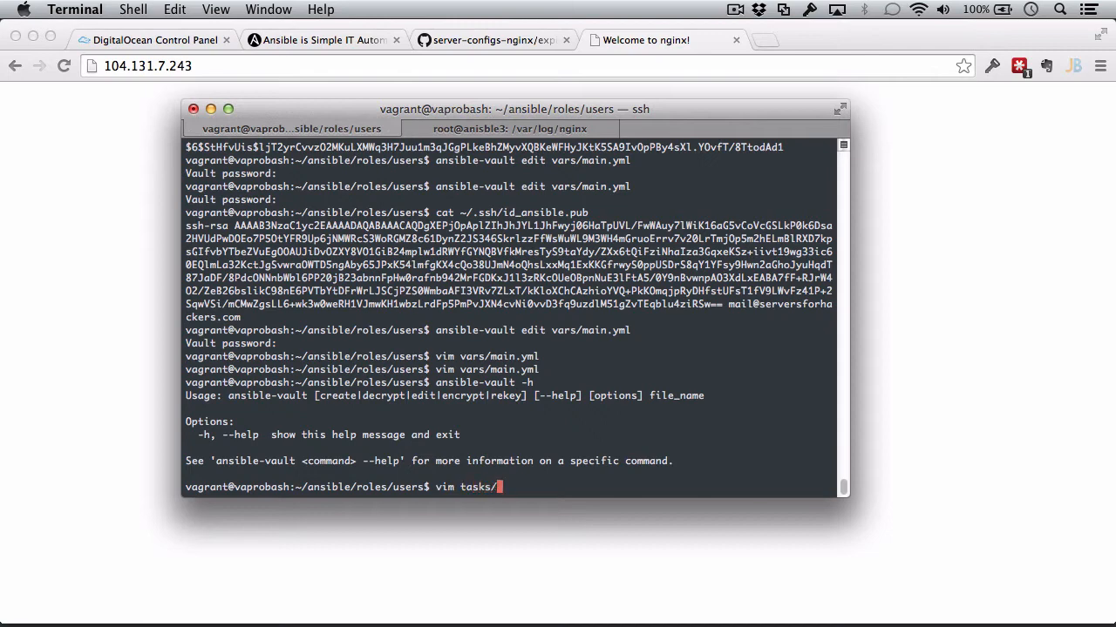
text(main.yml)
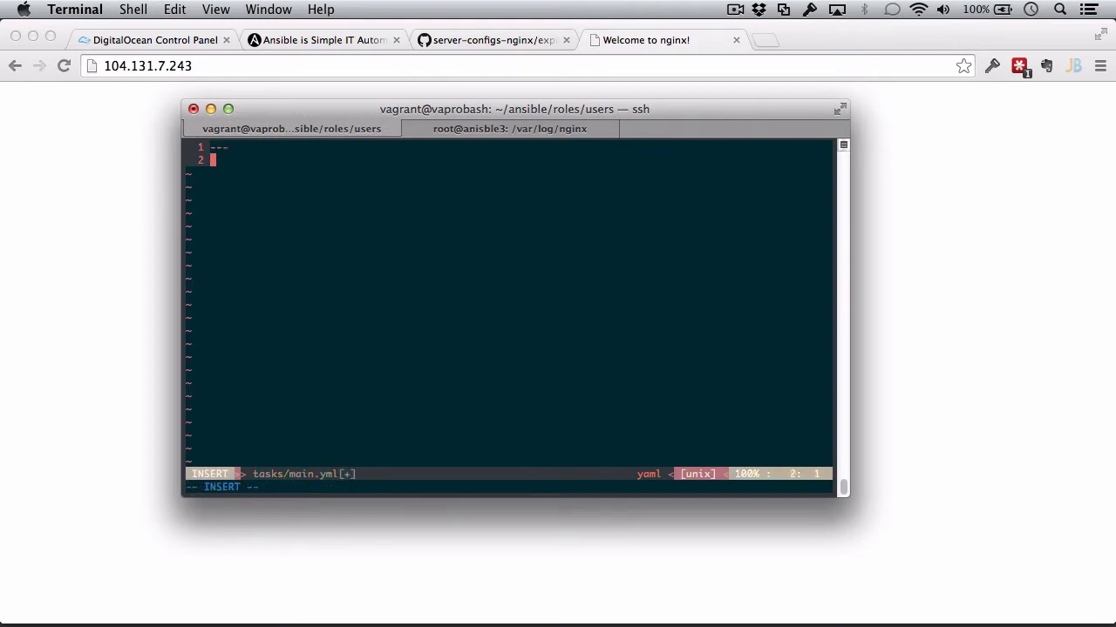
mouse_move(422, 432)
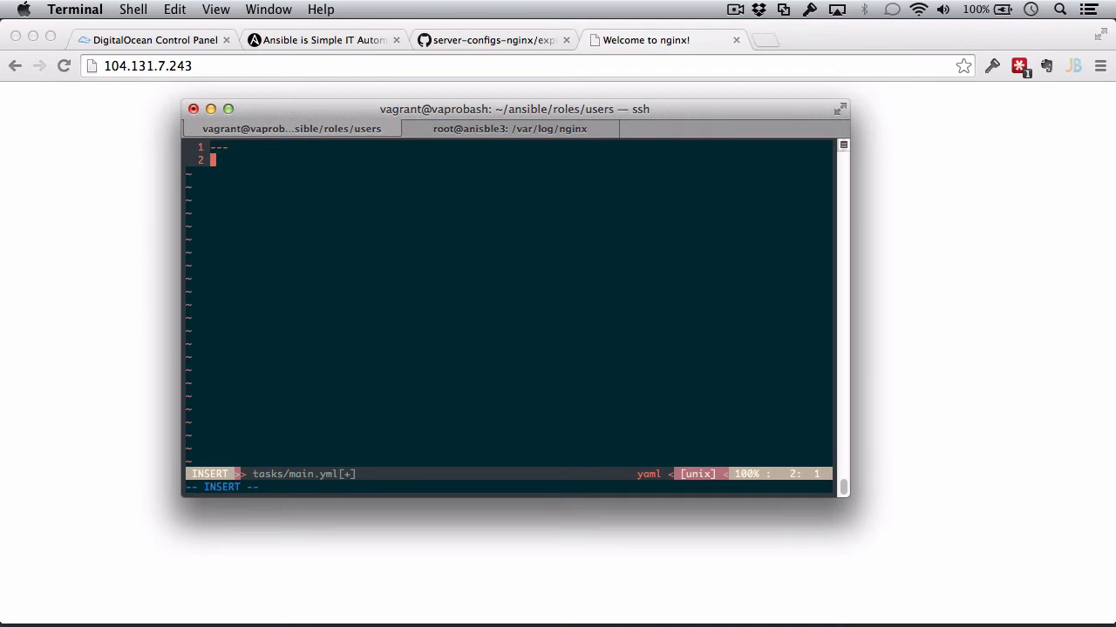
text(- nam)
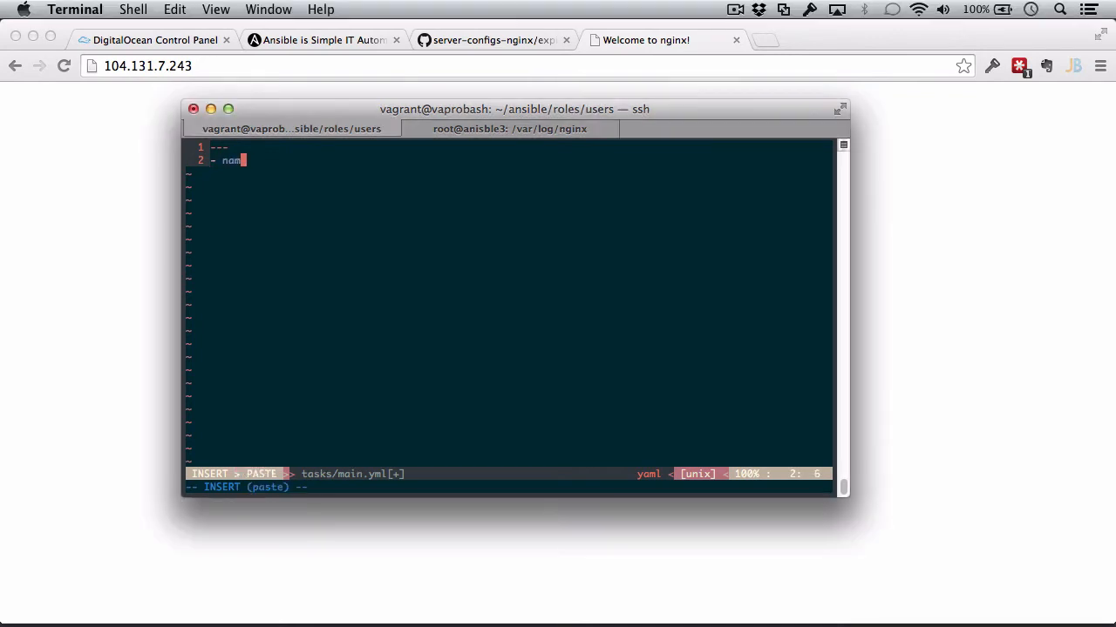
text(e: Cra)
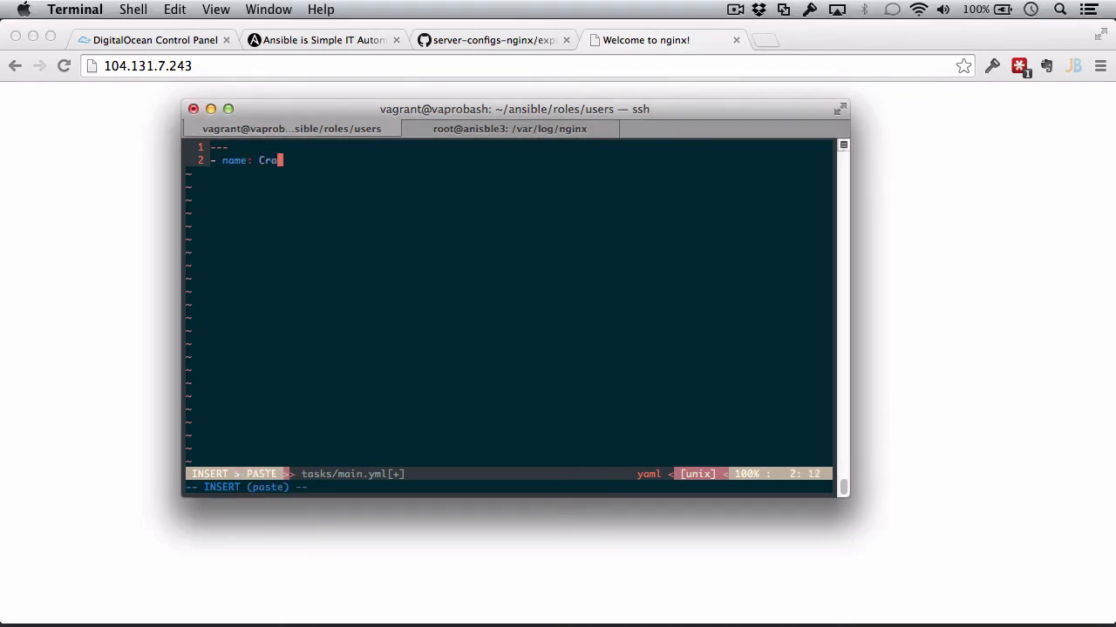
text(te Admin User)
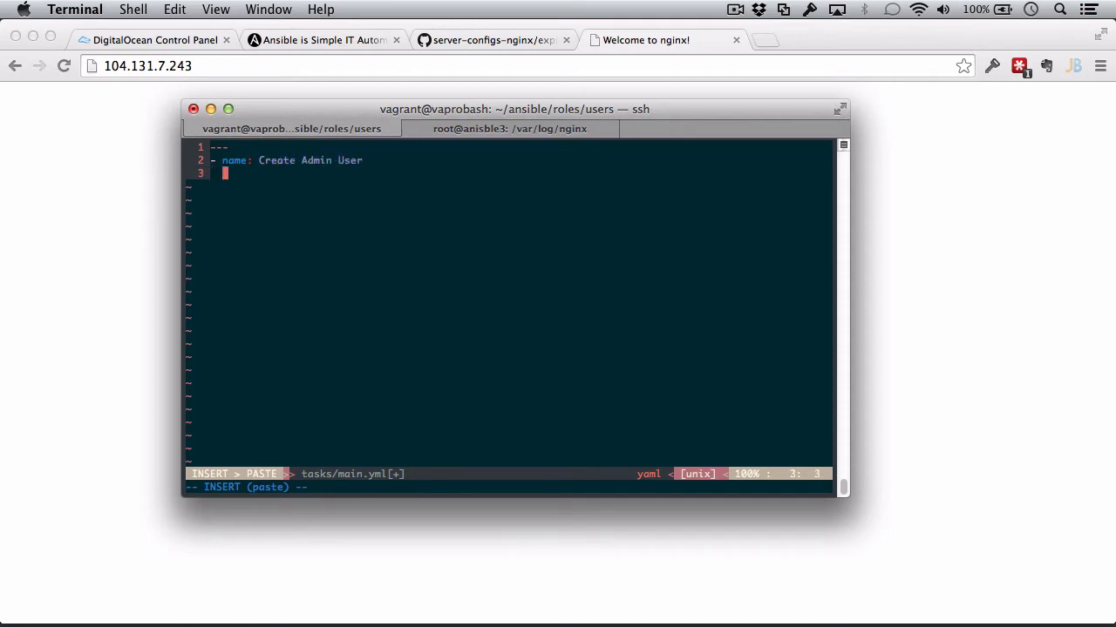
text(user:)
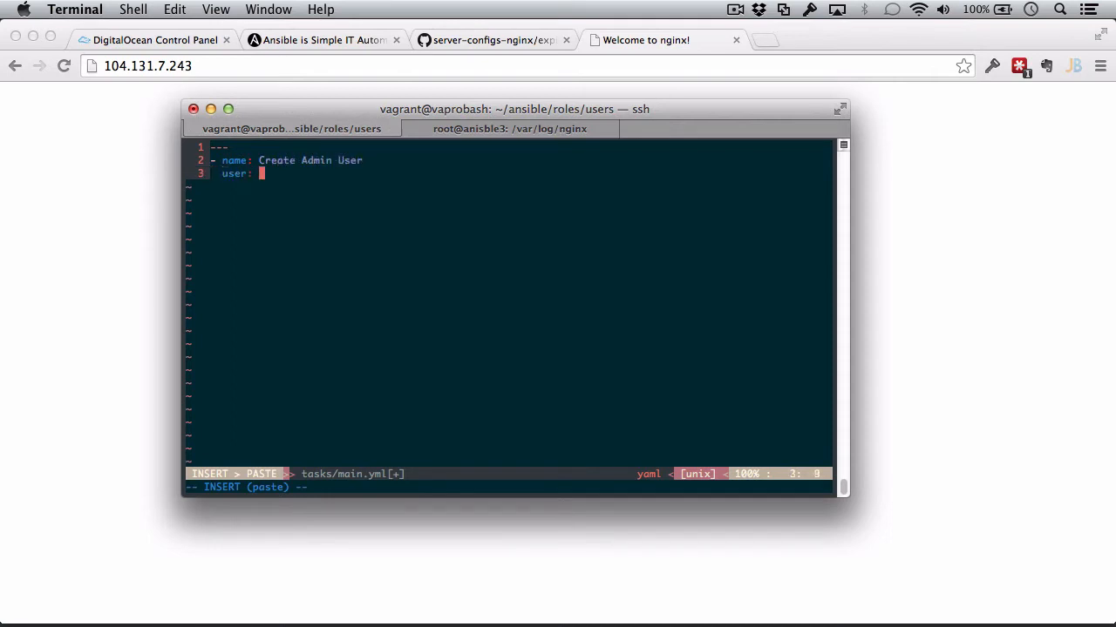
text(name=)
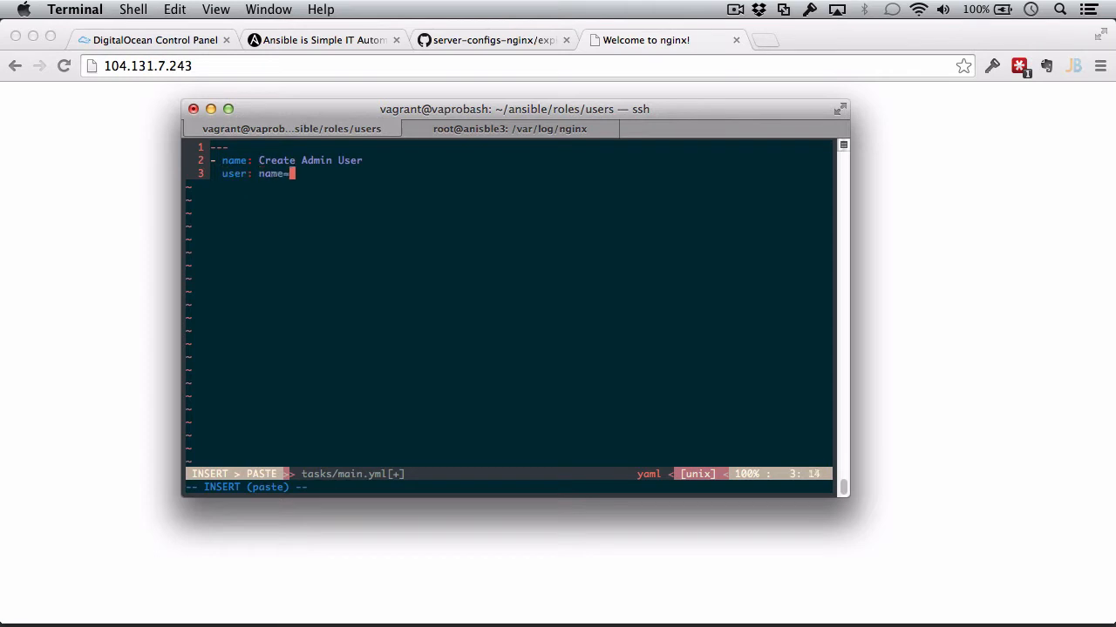
text(admin)
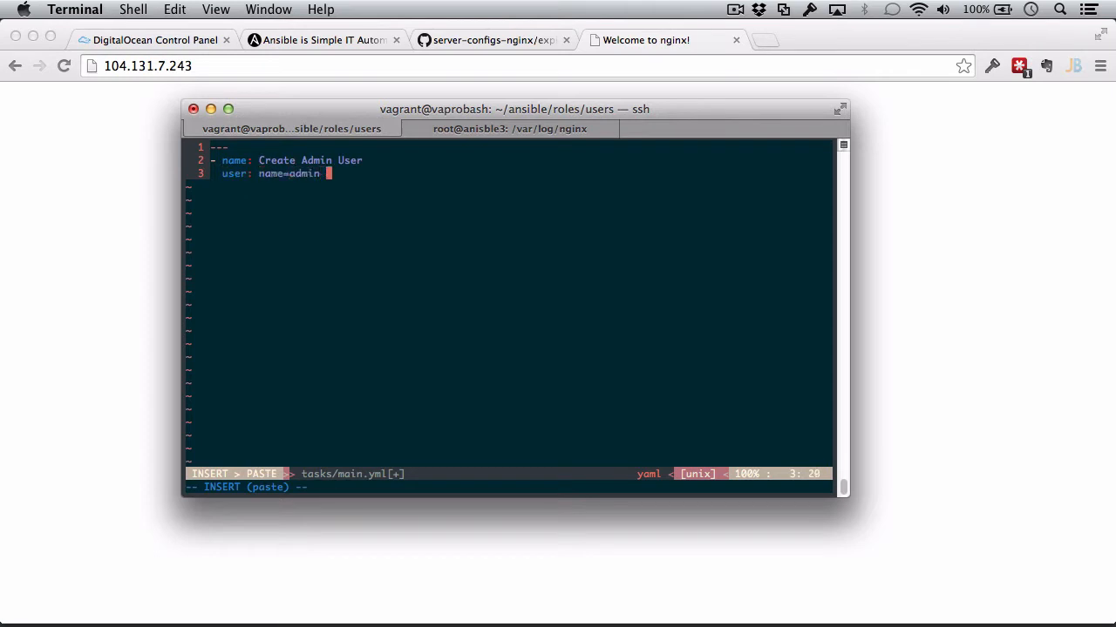
- Complete the task with password={{ admin_password }}, groups=sudo, append=yes and shell=/bin/bash
text(password={{)
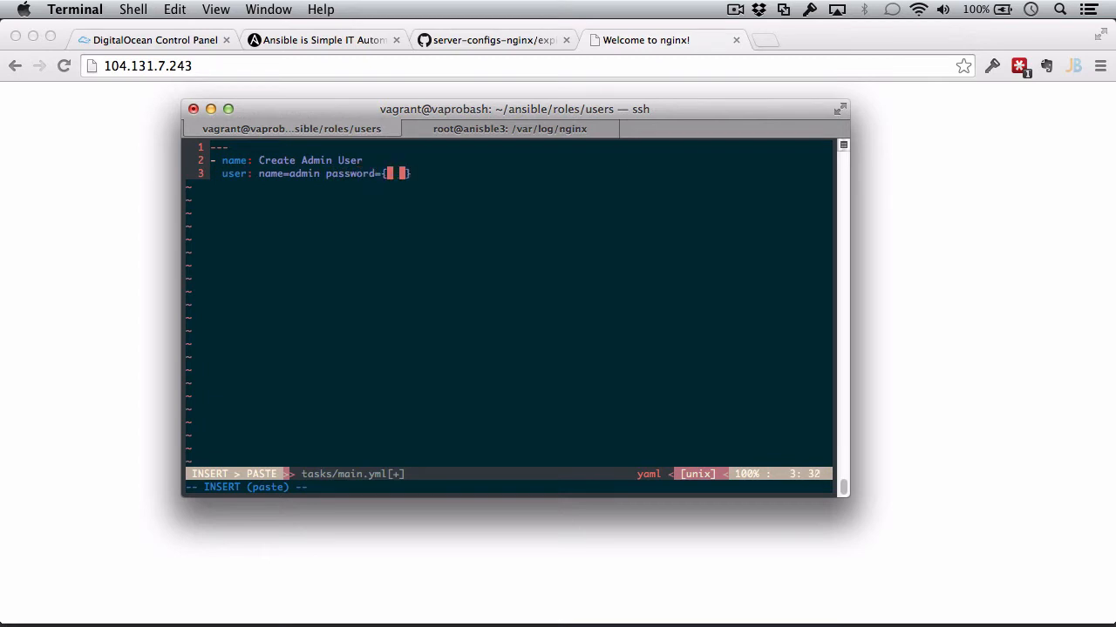
text(admin_password)
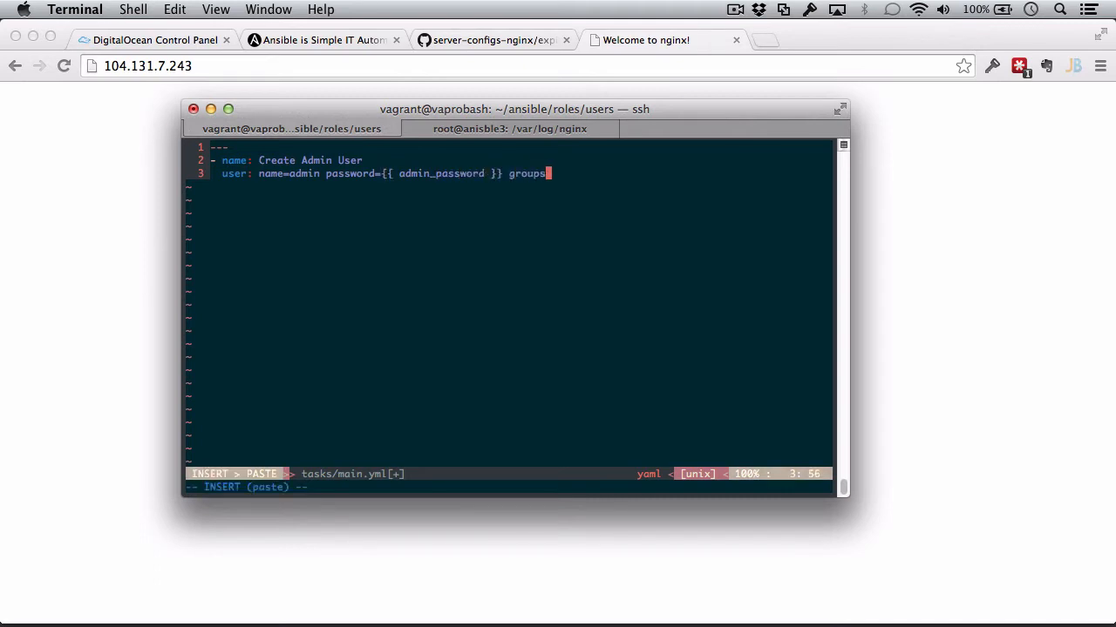
text(=sudo)
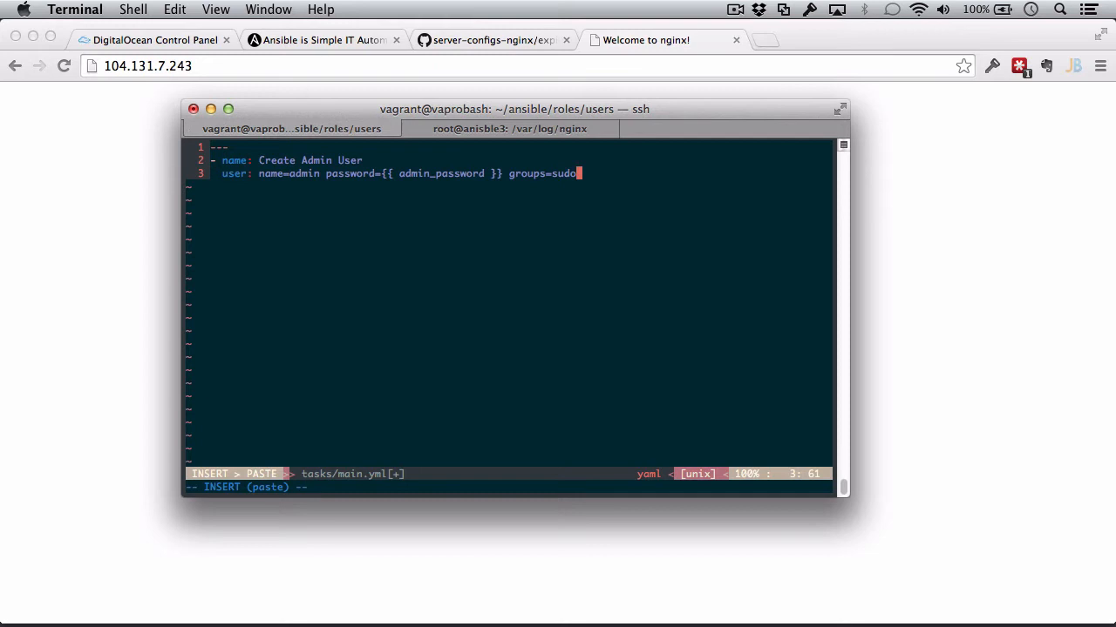
text(appe)
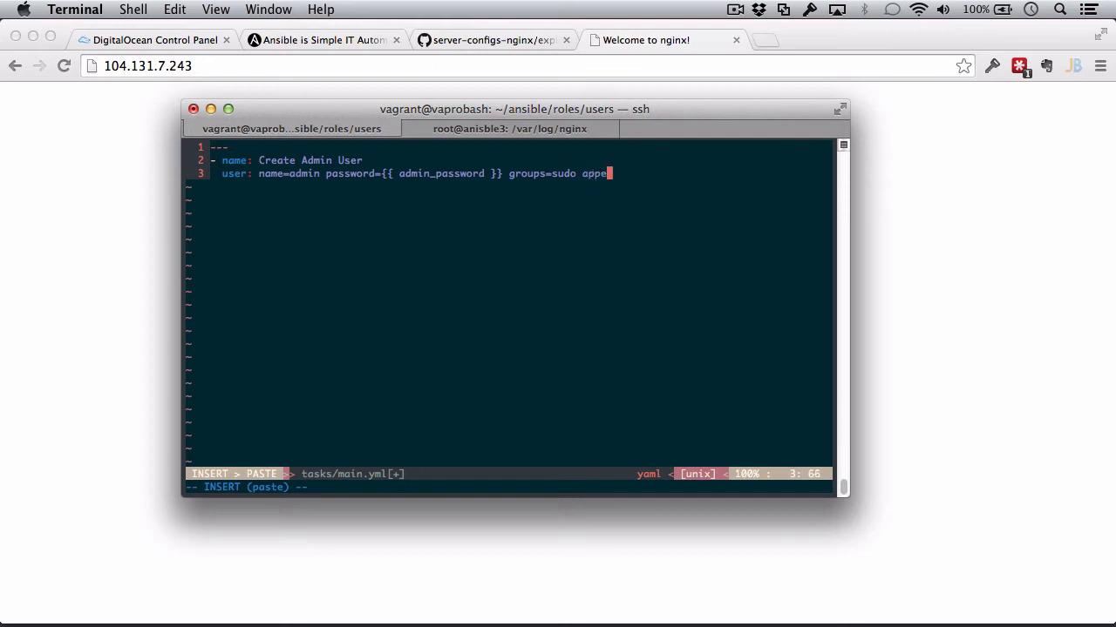
text(nd=yes)
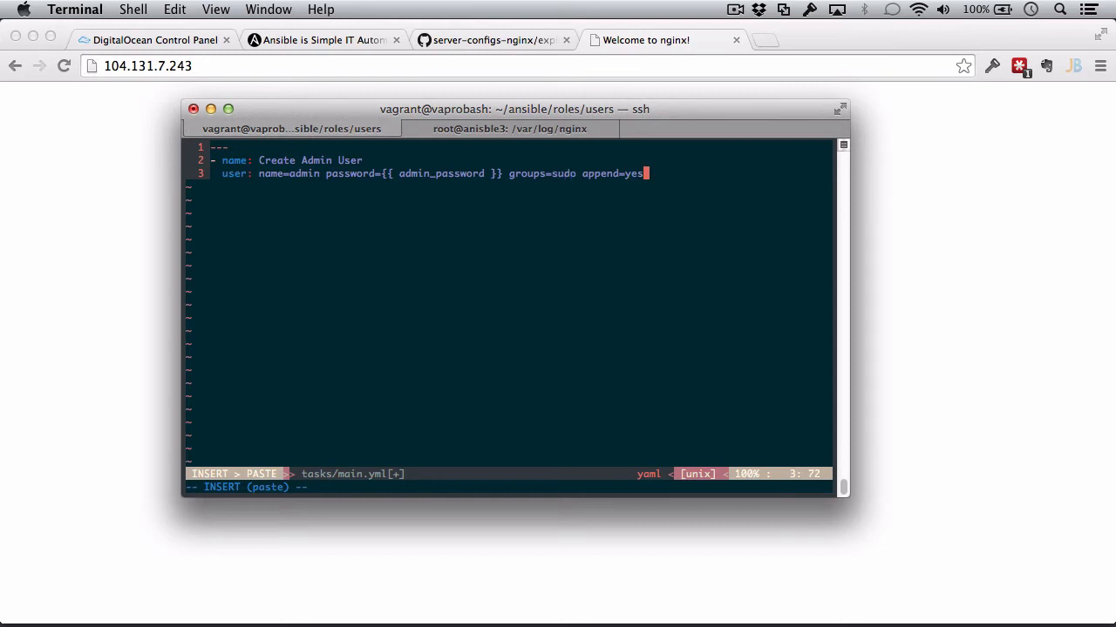
text(shell=)
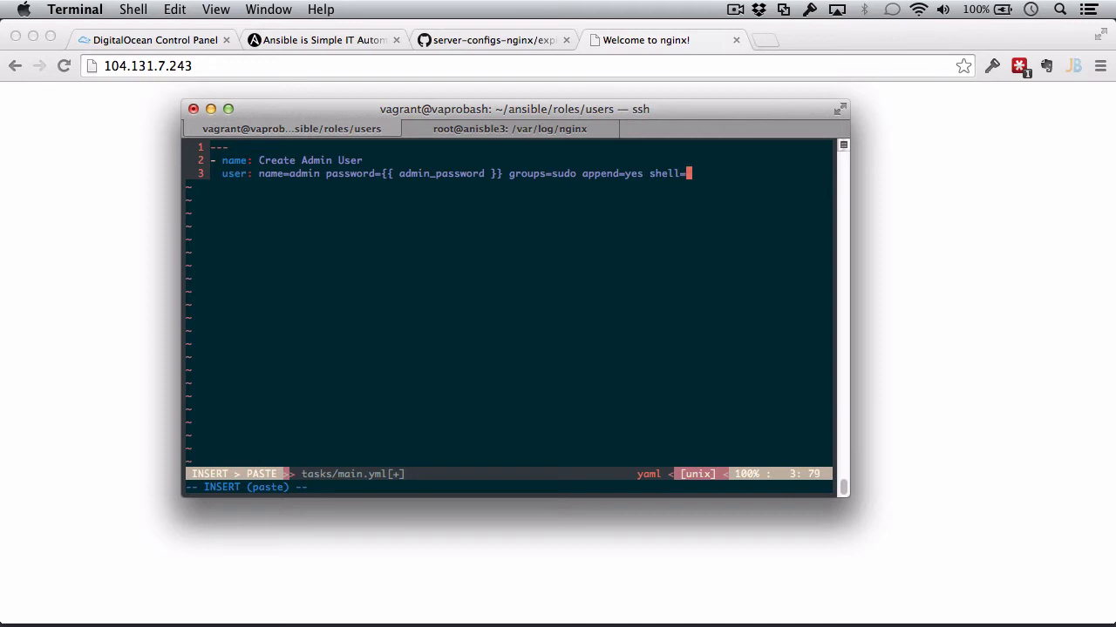
text(/bin/bash)
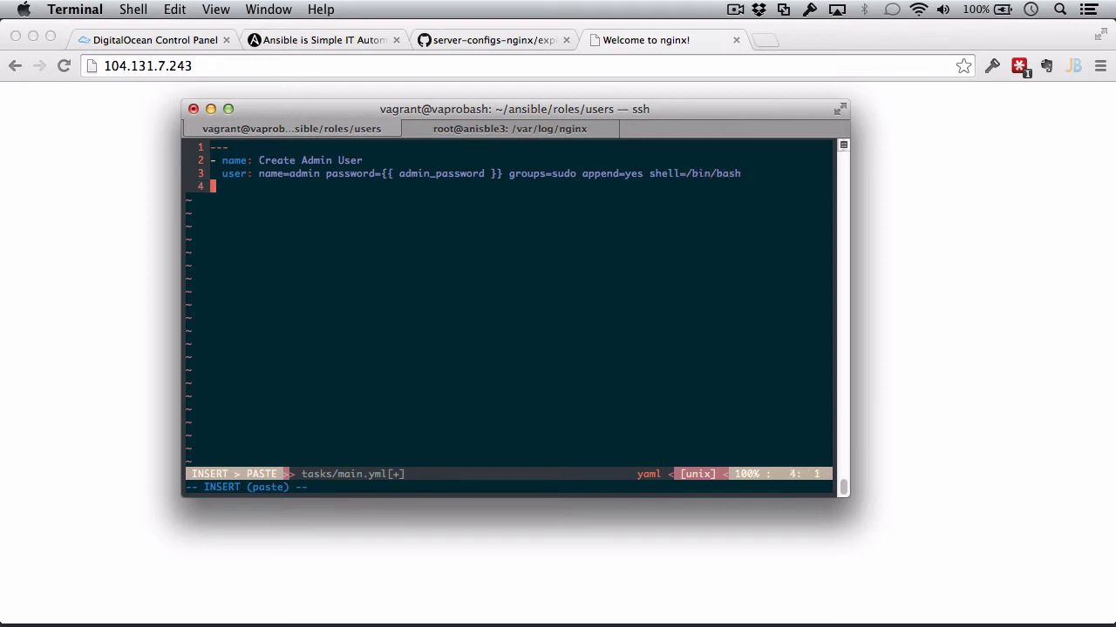
- Duplicate the admin task as Create Deploy User with deploy_password and www-data group, adding blank lines
key(V)
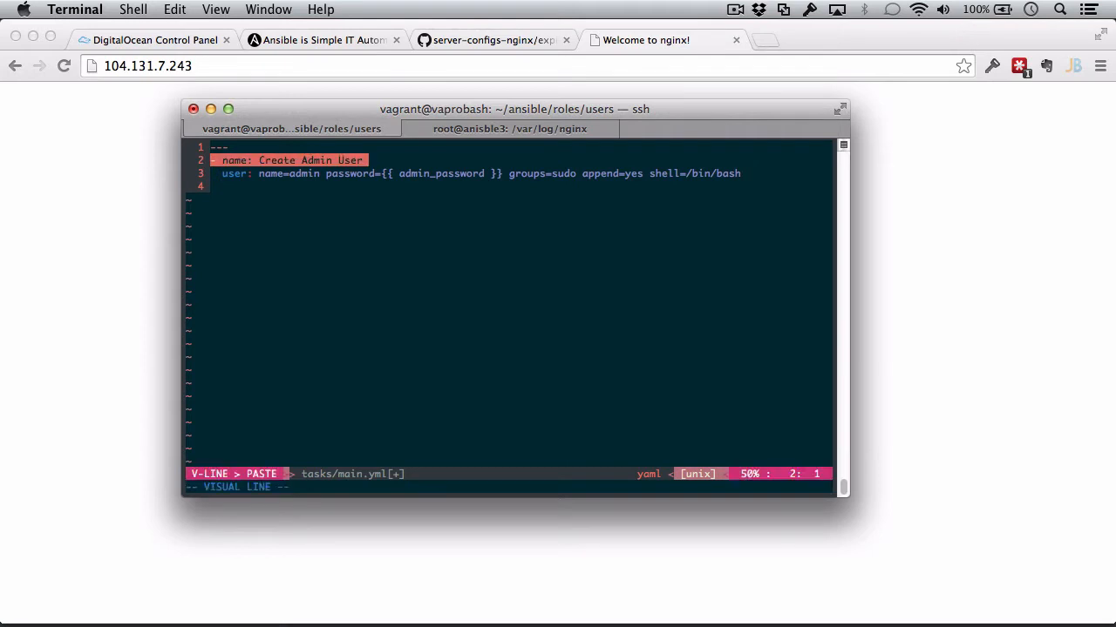
key(Escape)
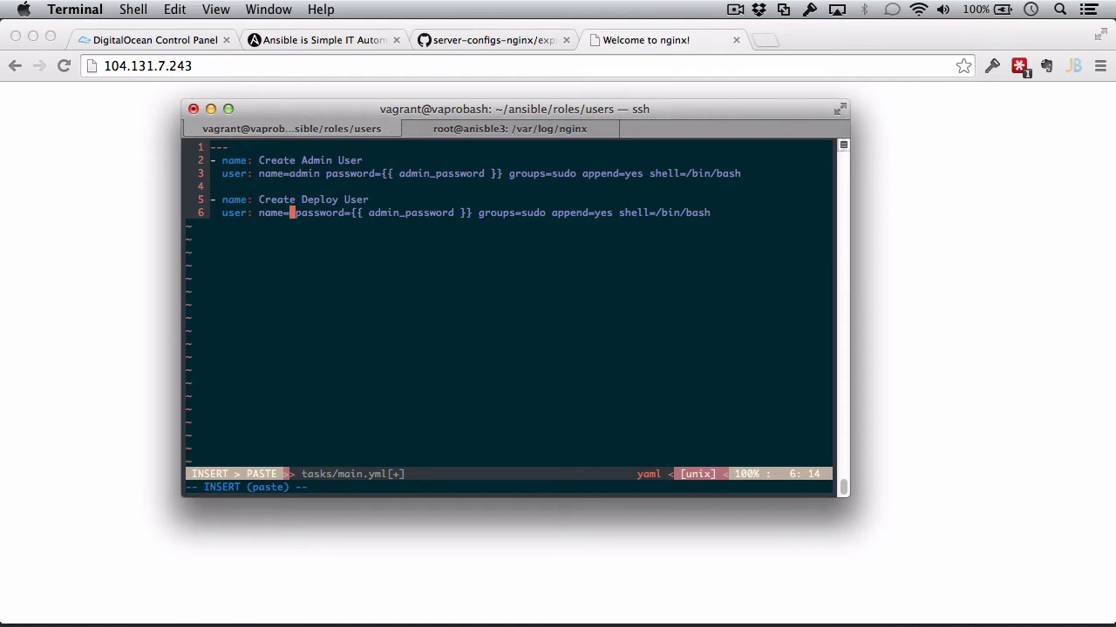
text(deploy)
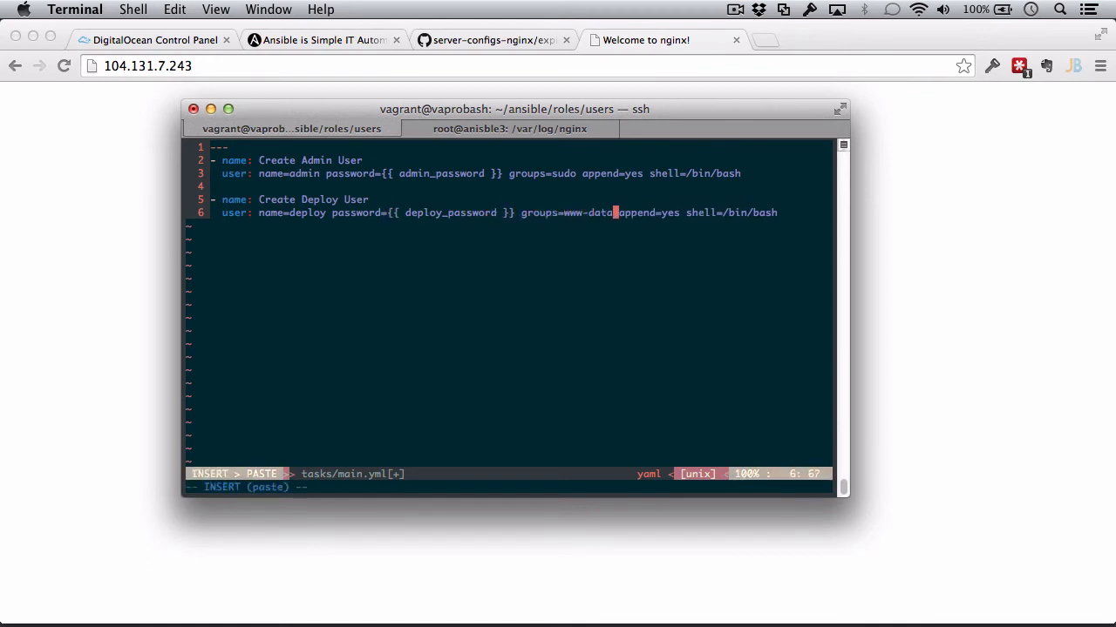
key(Escape)
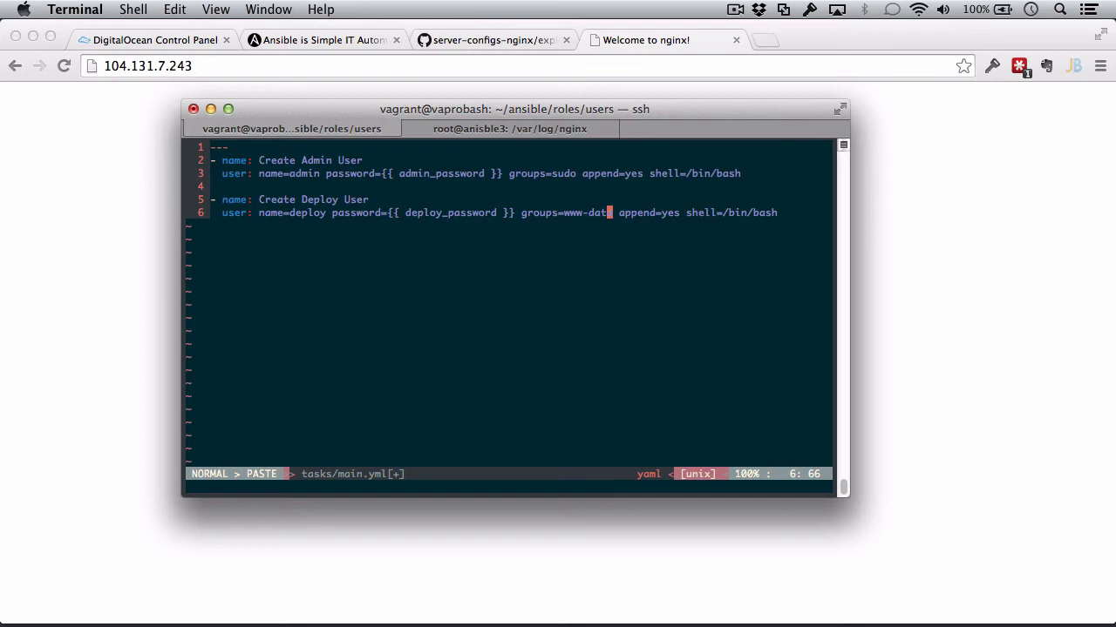
double_click(586, 213)
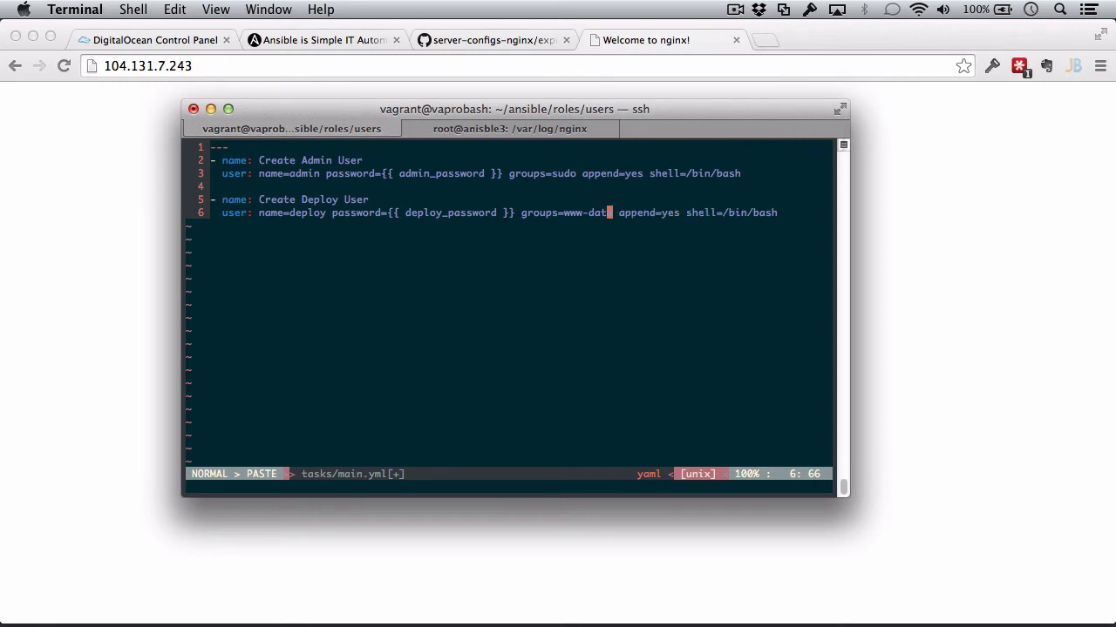
key(u)
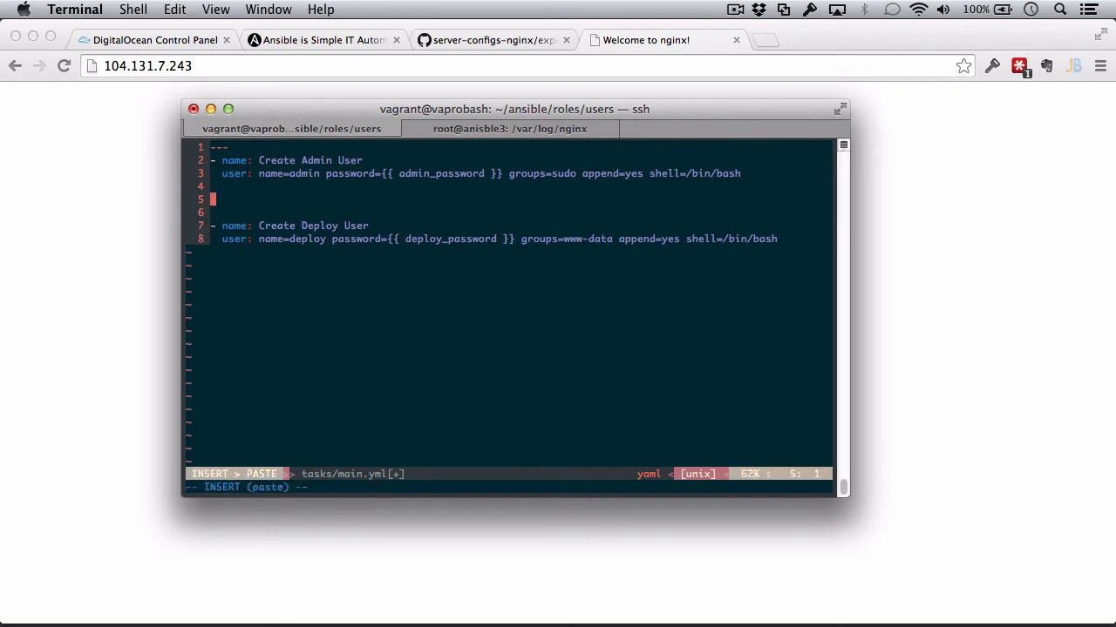
- Add a '- name: Add Admin Authorized Key' task using authorized_key with user=admin
text(-)
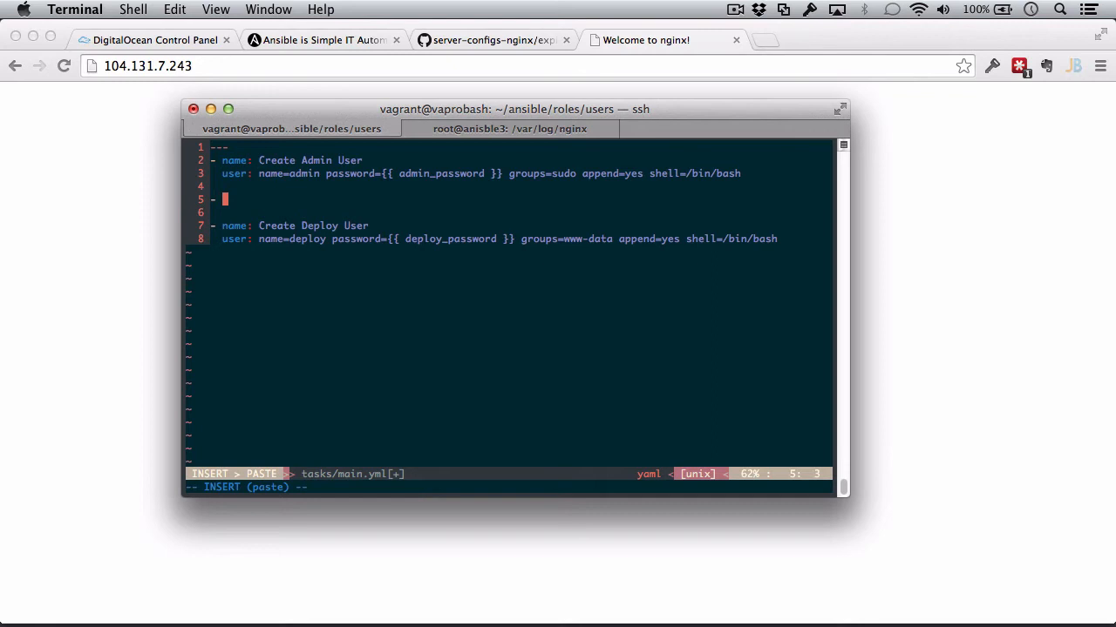
text(name: Add)
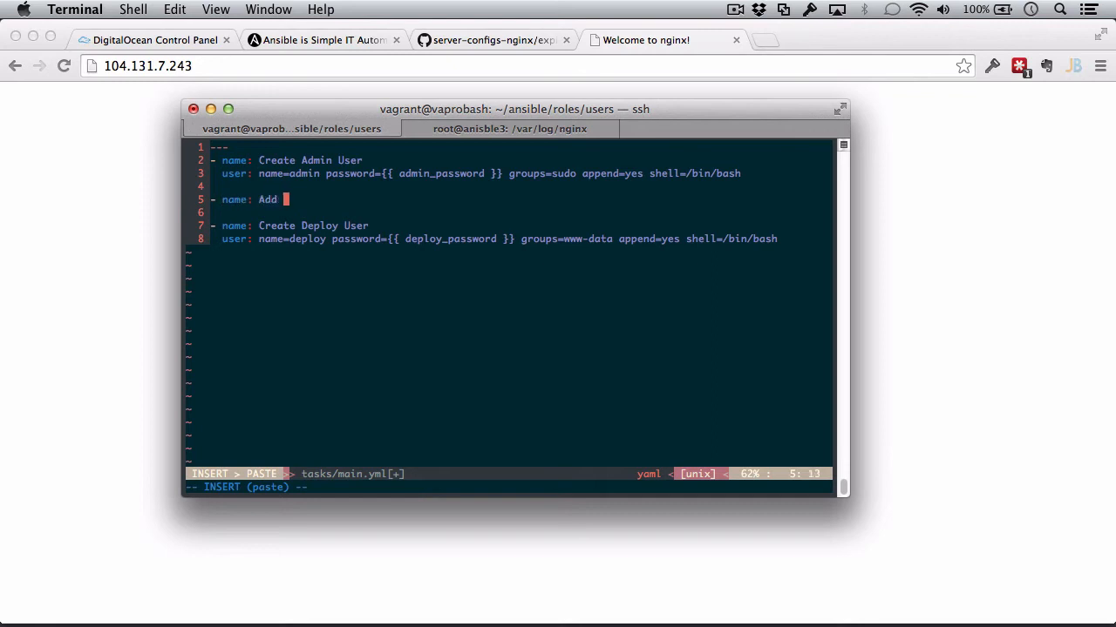
text(Amdmin Authorized)
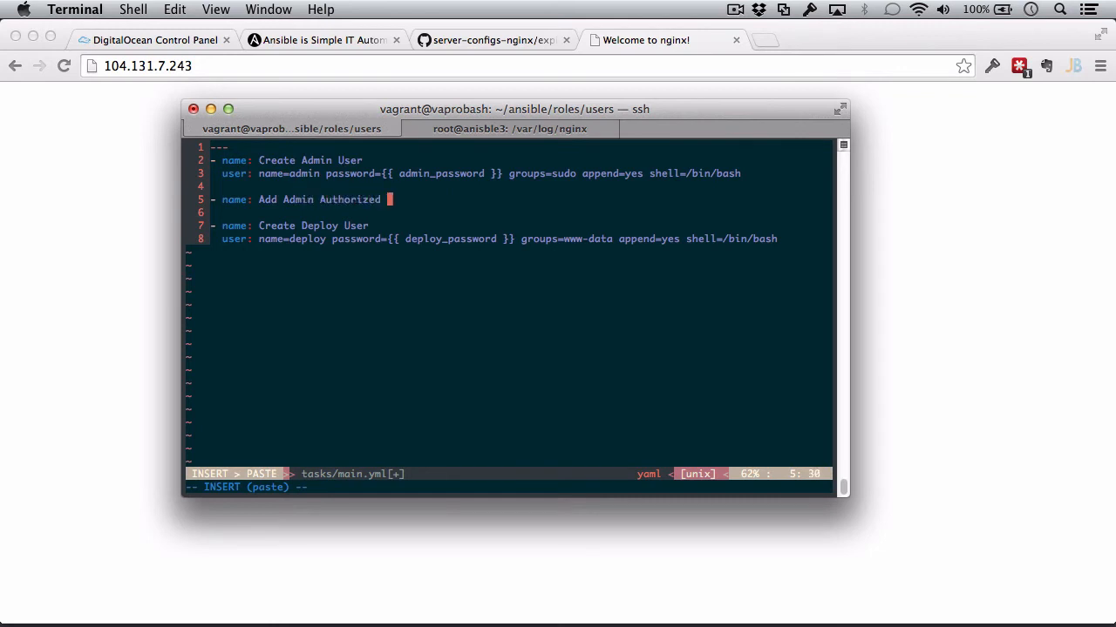
text(Key)
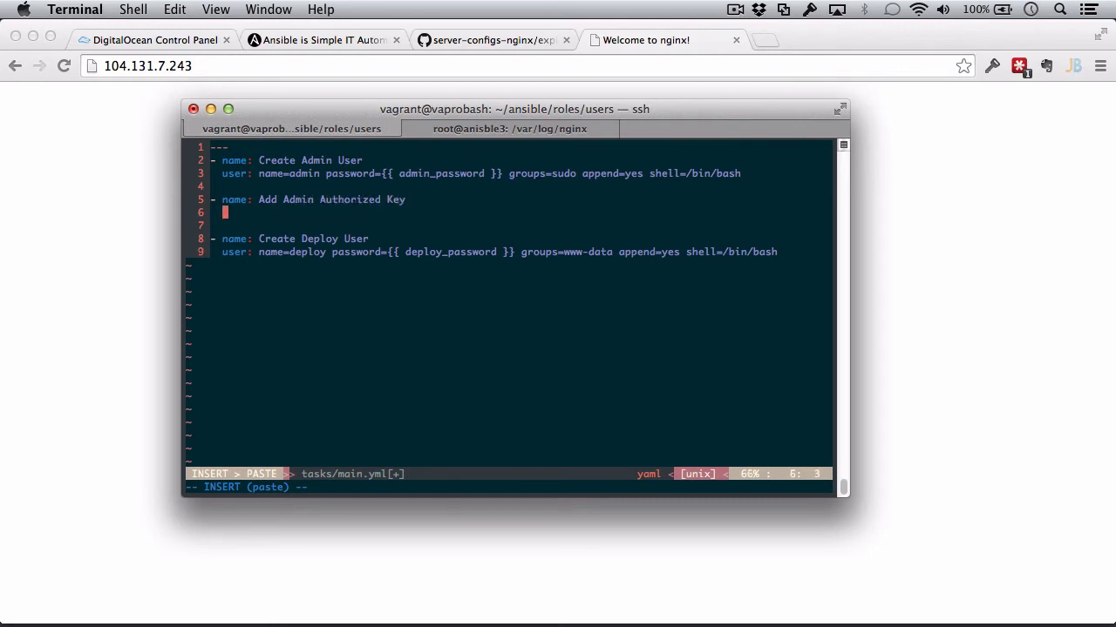
text(authorized_key)
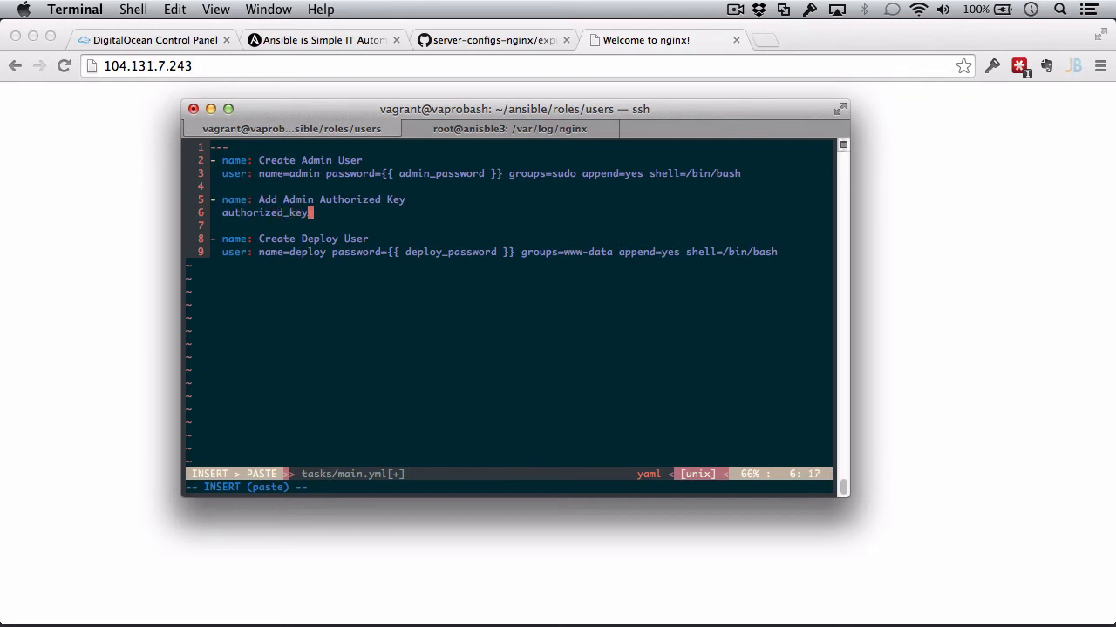
text(user=)
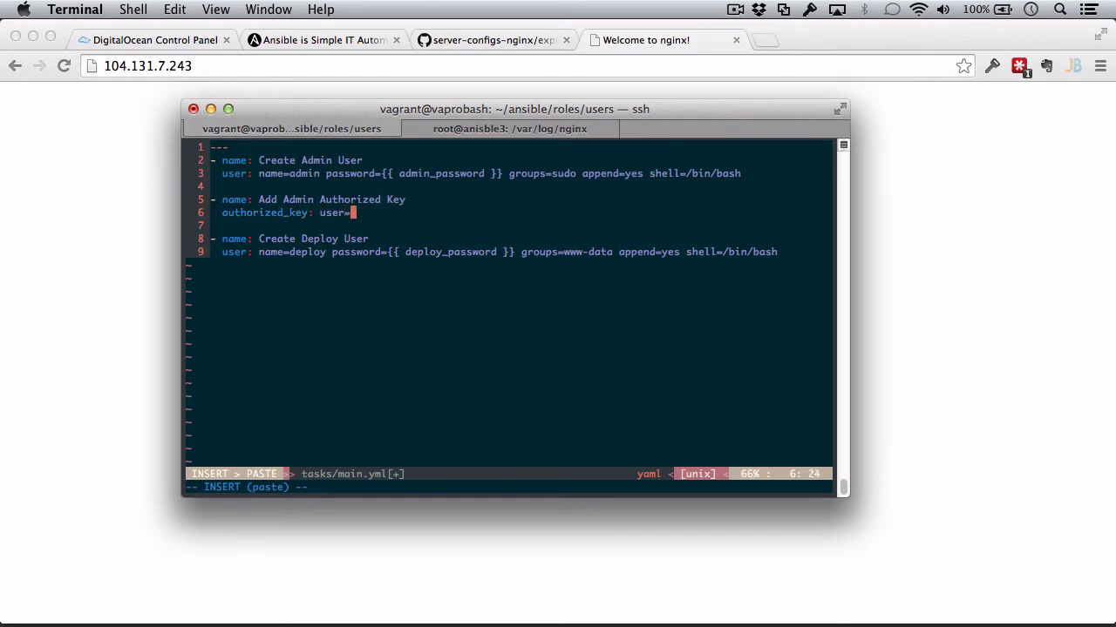
text(admin key={{)
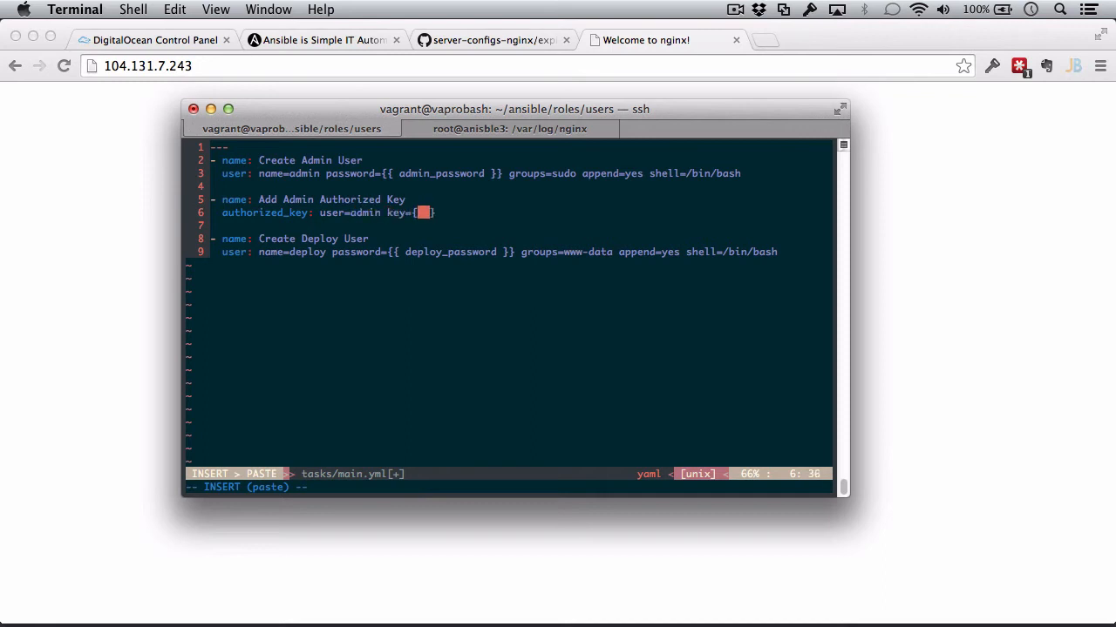
- Set key={{ shared_publickey }} state=present, correcting a wrongly started 'common' variable name
text(common)
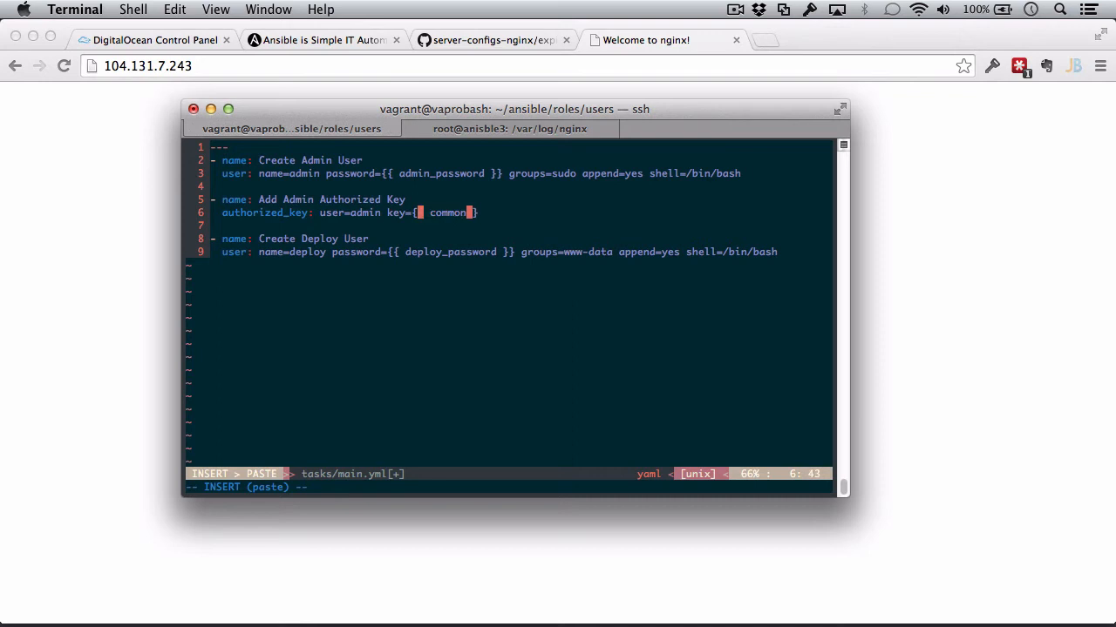
key(backspace)
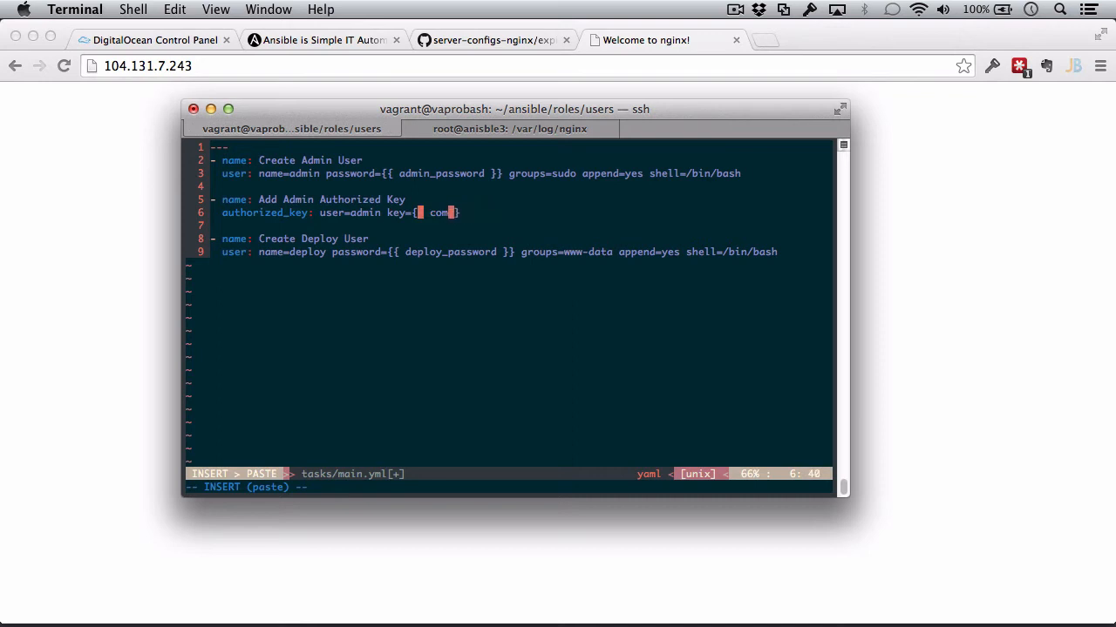
text(shared_pu)
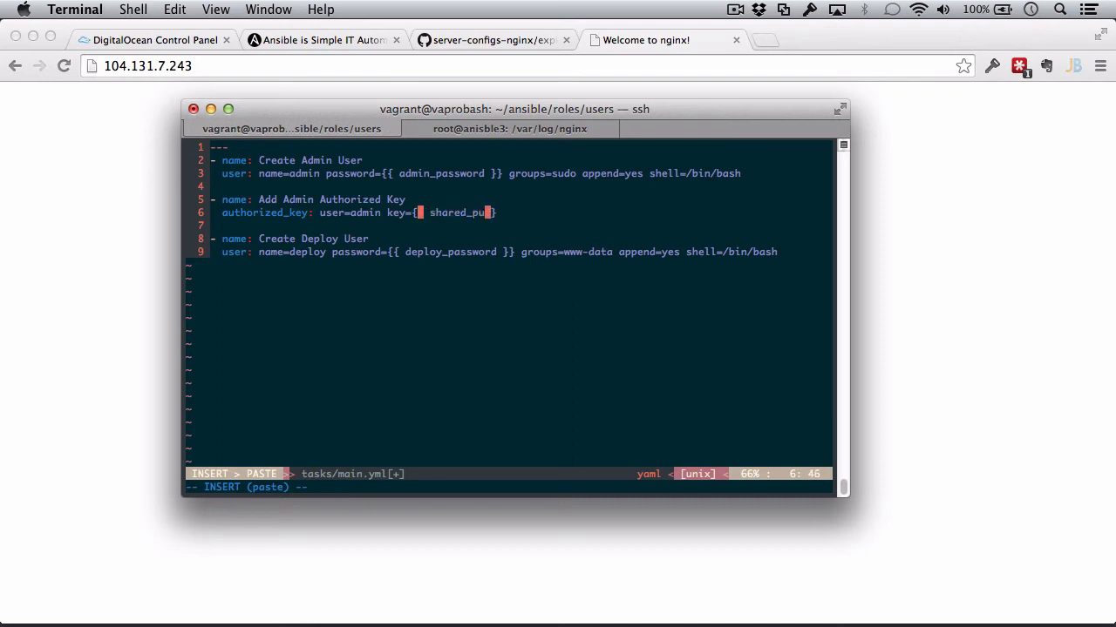
text(blickey)
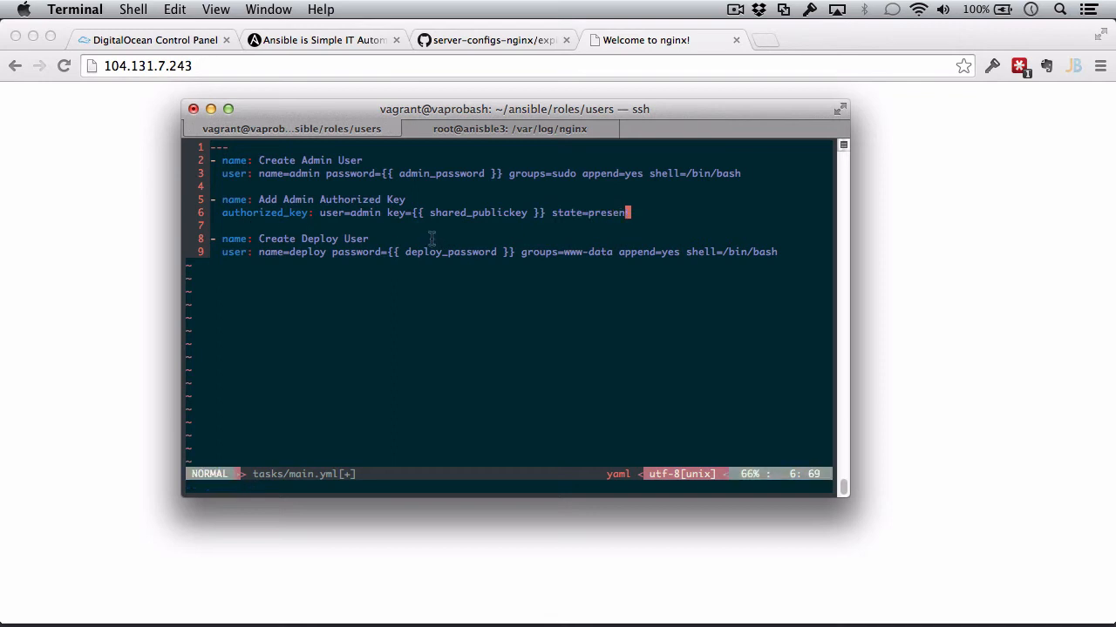
double_click(263, 213)
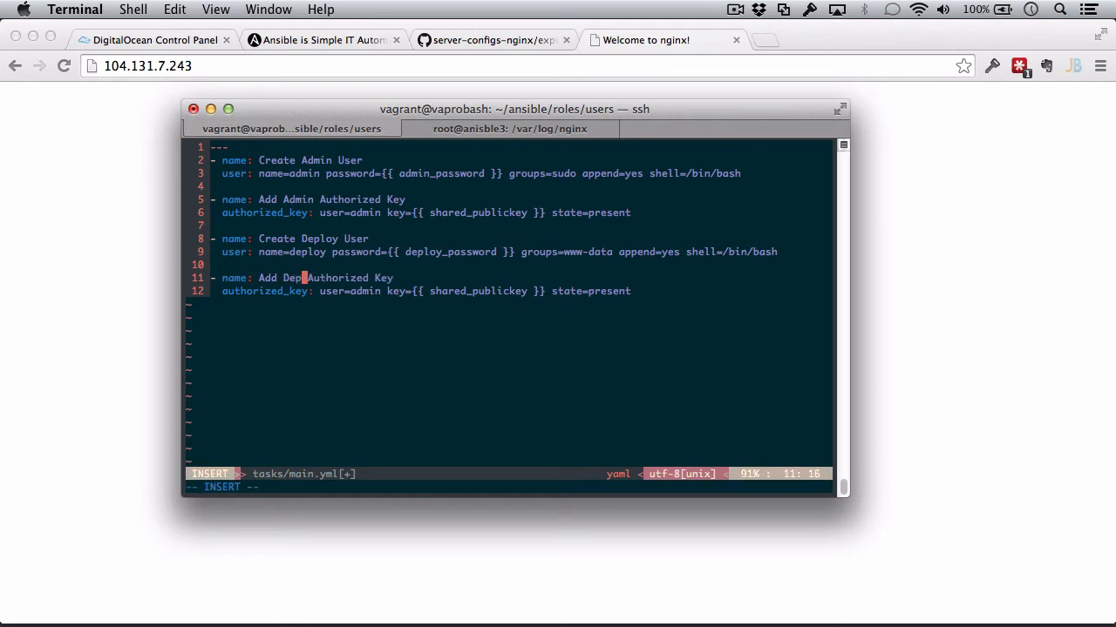
- Rename the copied task Add Deploy Authorized Key and change its user to deploy
text(deploy)
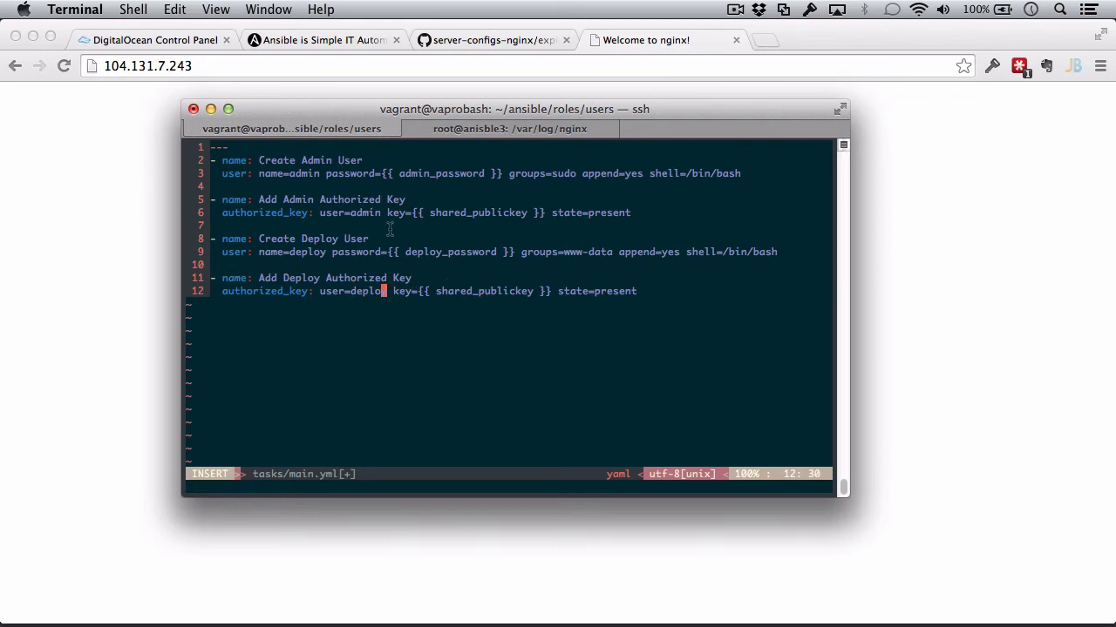
key(Escape)
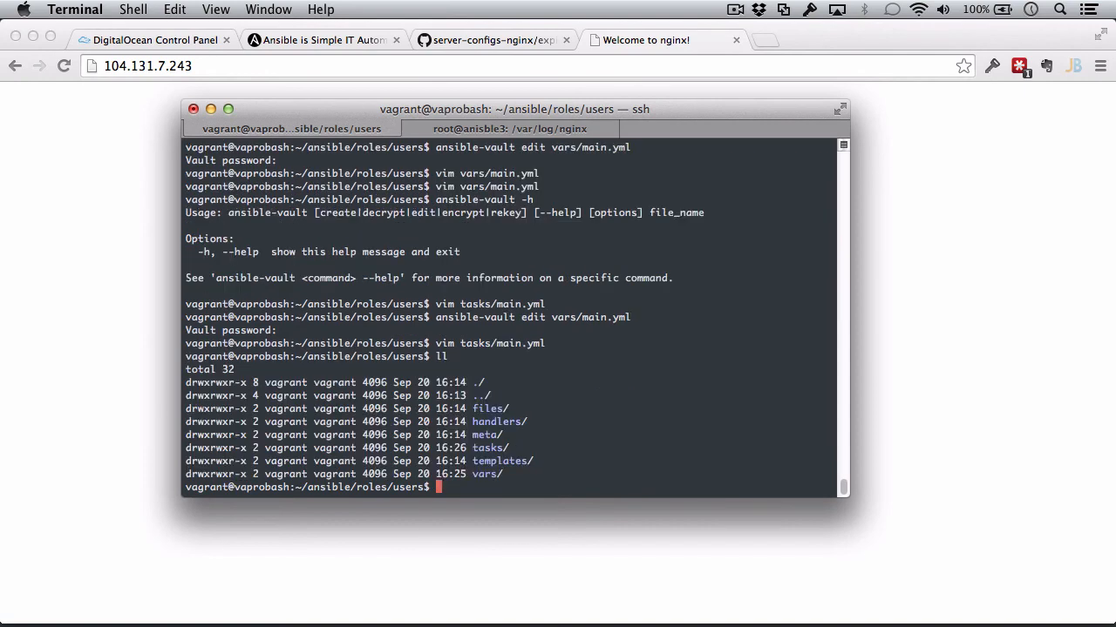
- Review the users role files with vi and move up with cd ../ toward the ansible folder
text(vim meta/main.yml)
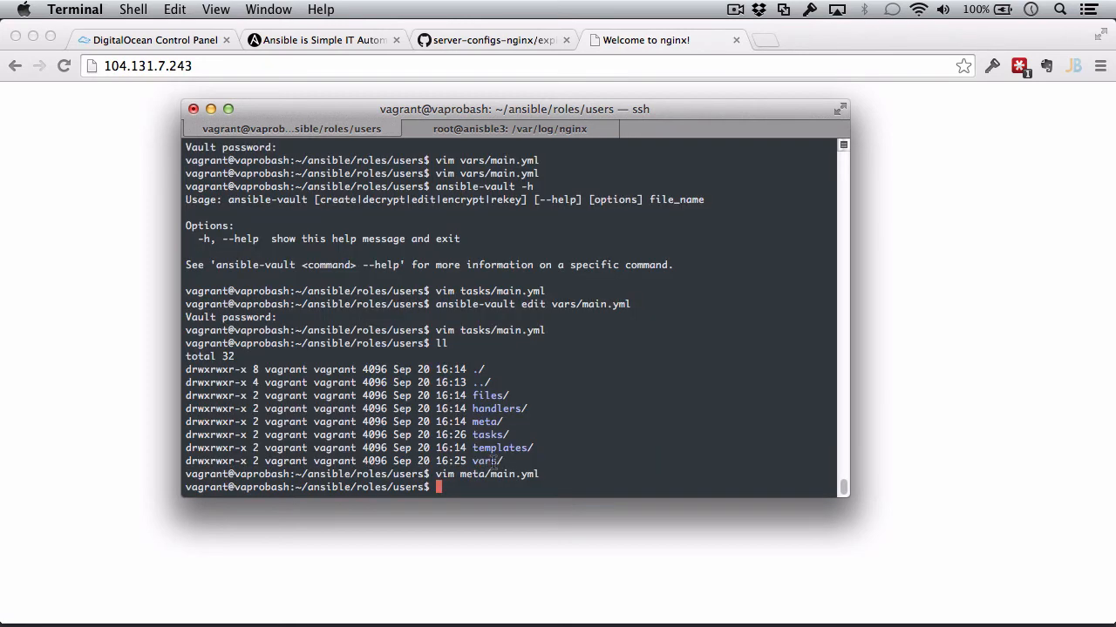
mouse_move(516, 464)
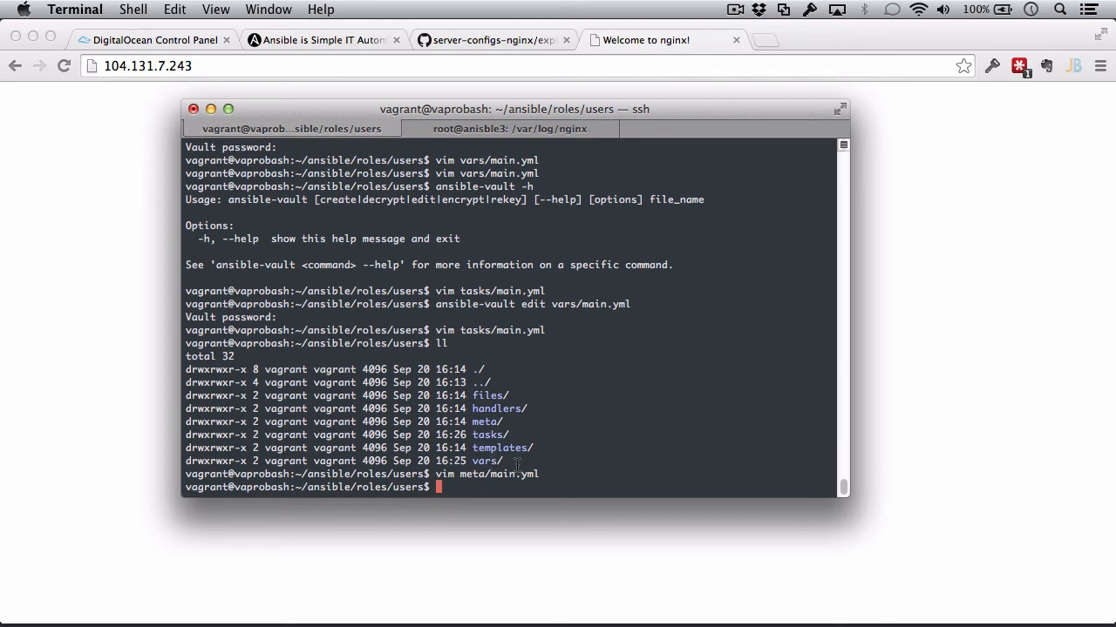
mouse_move(526, 434)
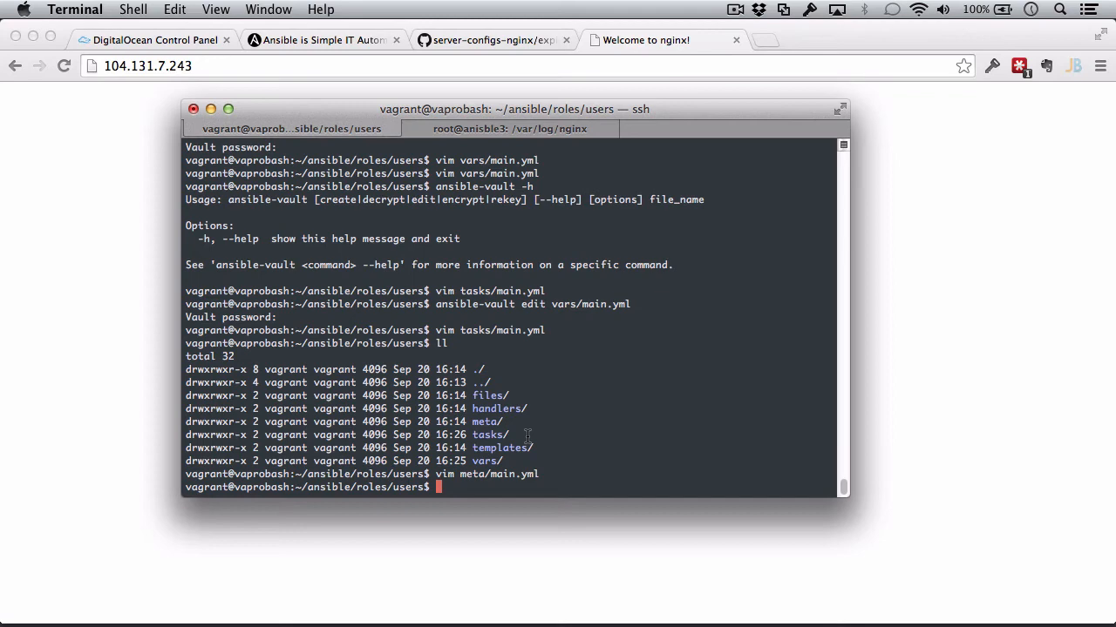
text(cd ../)
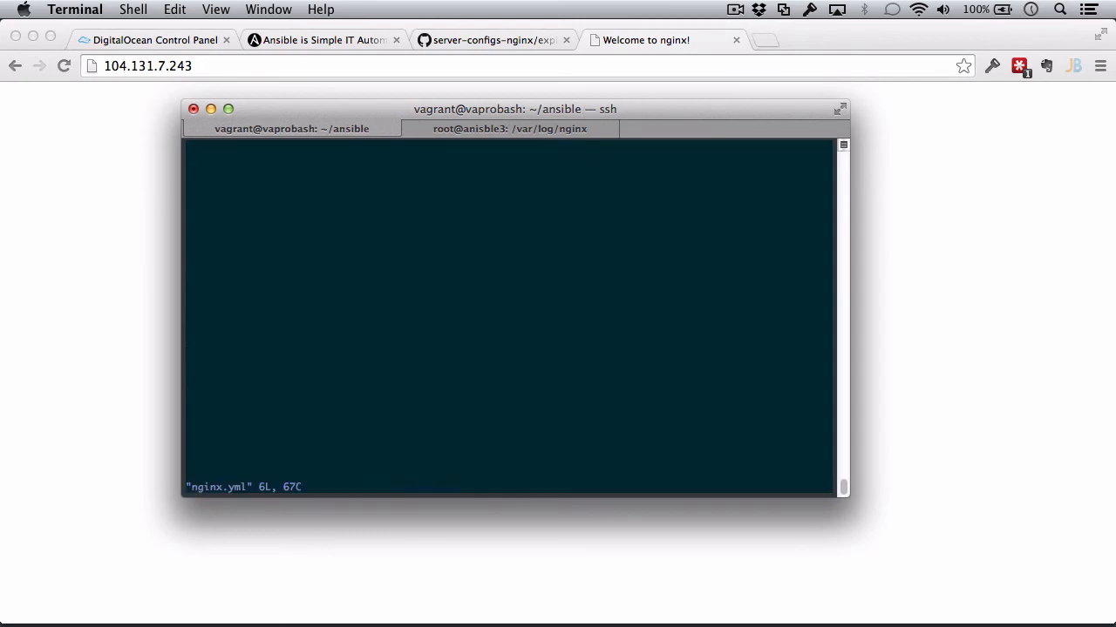
- Quit vim and rename nginx.yml to servers.yml with mv
key(i)
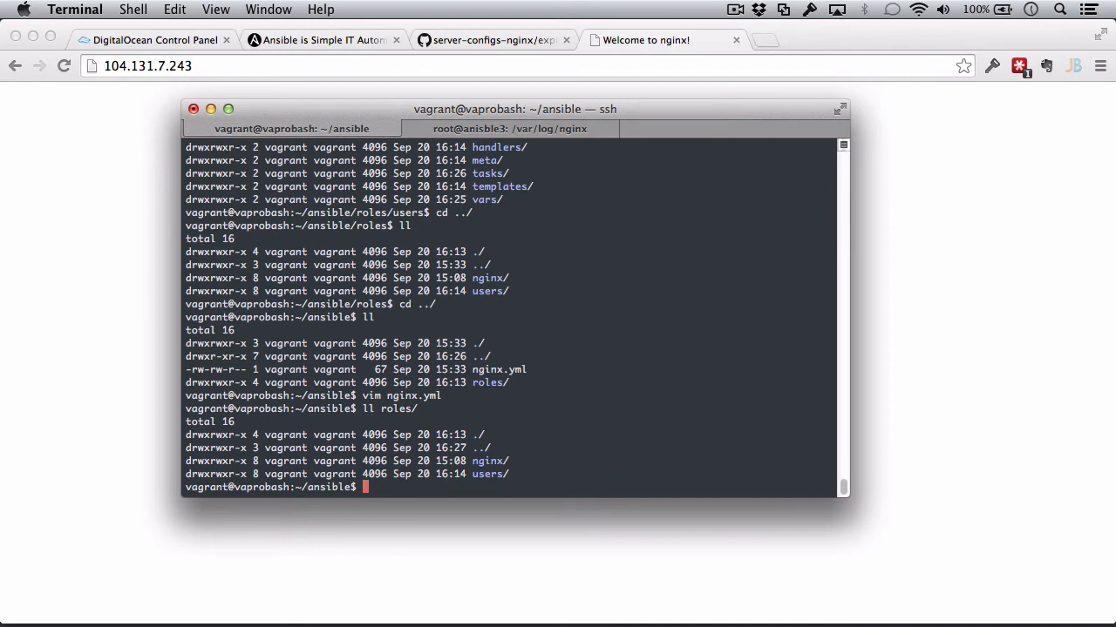
text(mv nginx.yml servers.y)
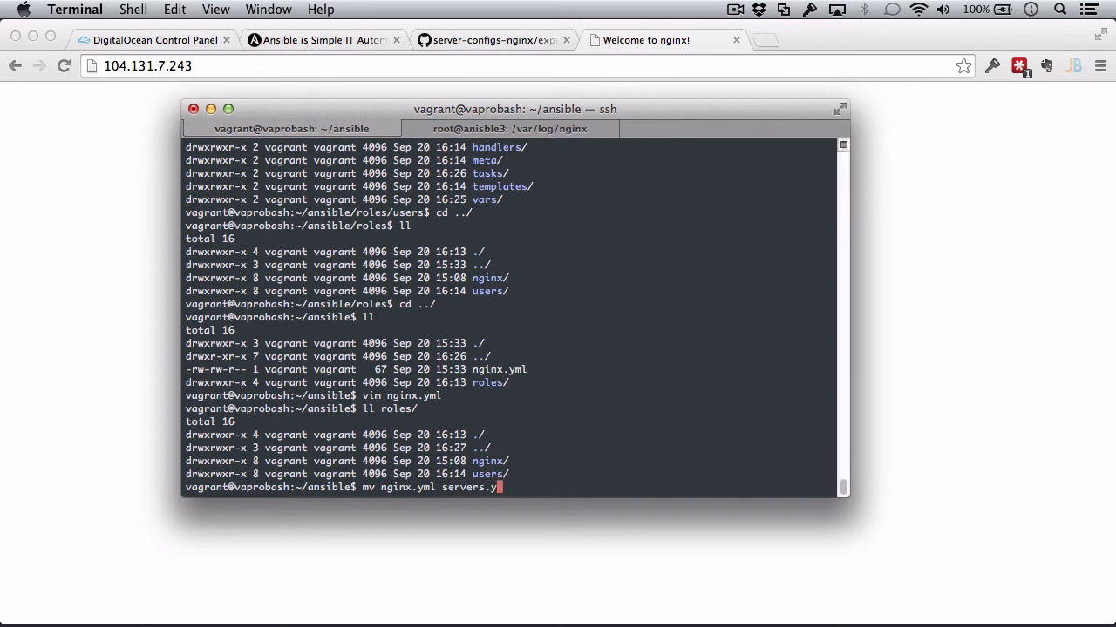
key(Return)
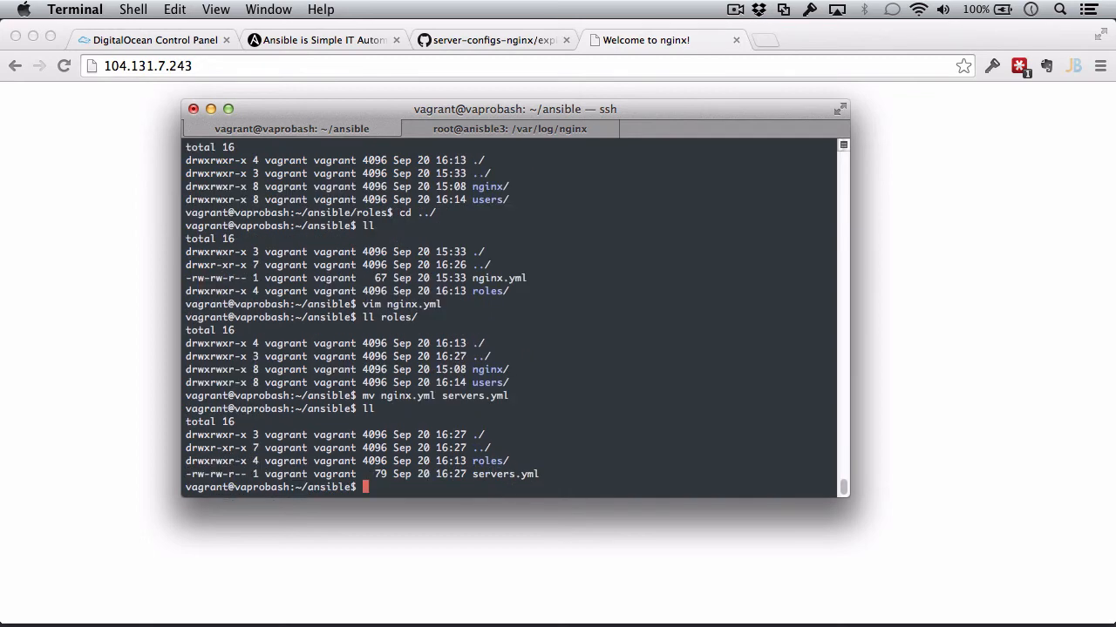
- Start an ansible-playbook command for servers.yml with --private-key=~/.ssh/id_ansible
text(ansible-playbook)
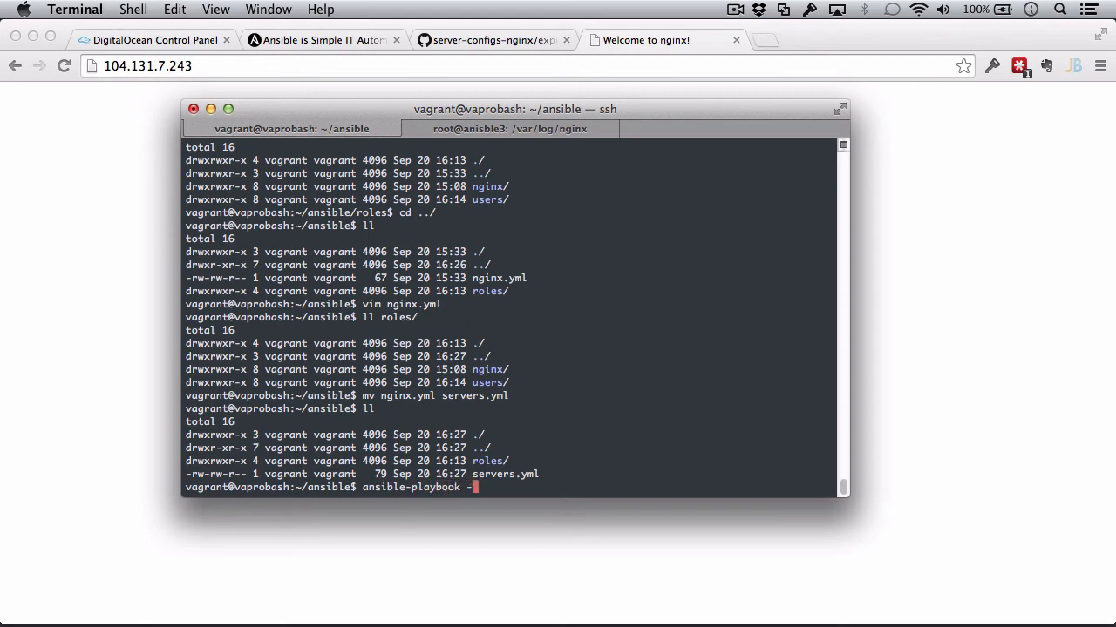
text(-private-k)
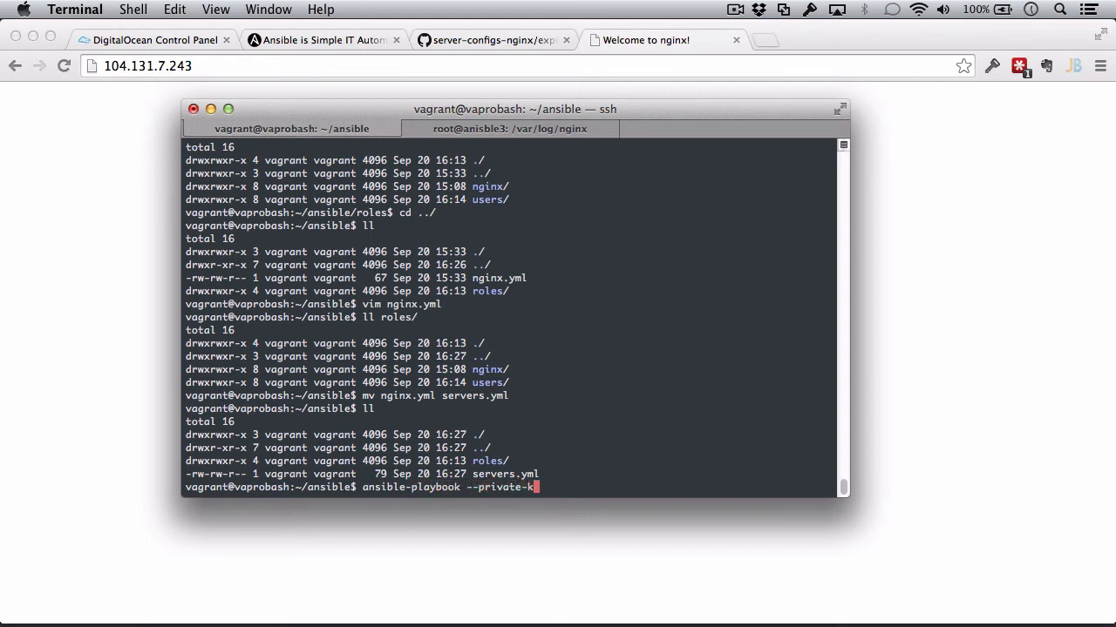
text(ey=~/)
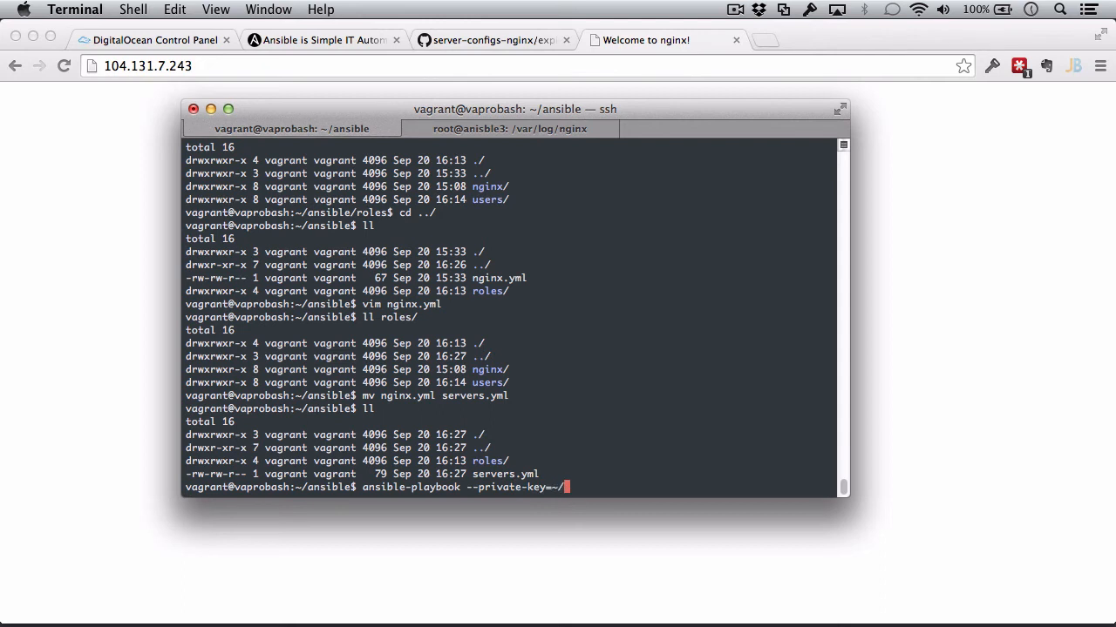
text(.ssh/)
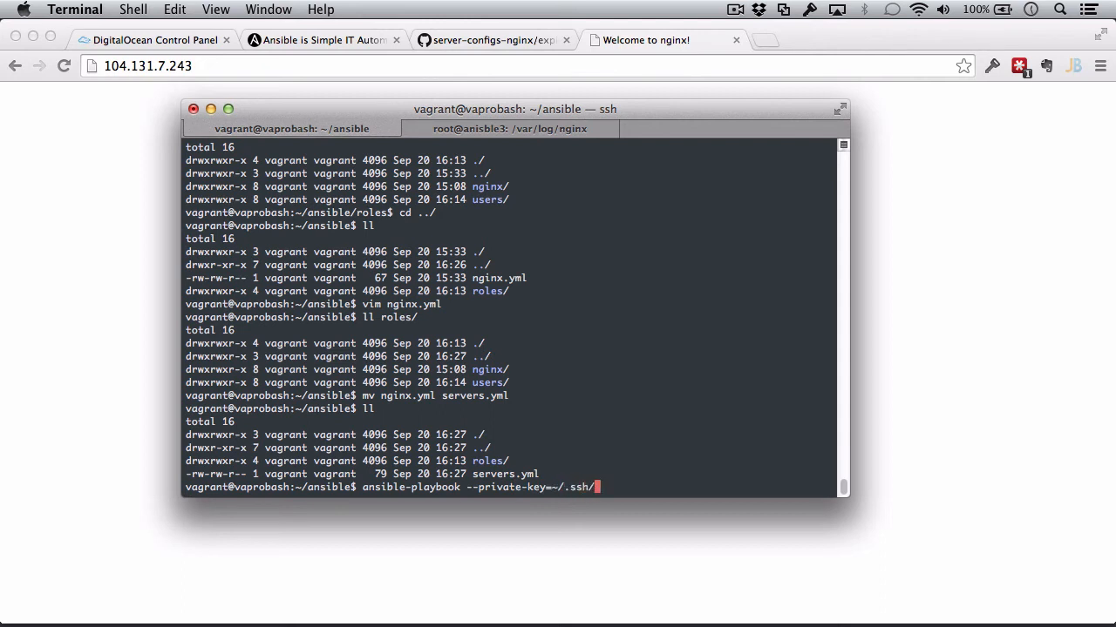
text(id_ansible)
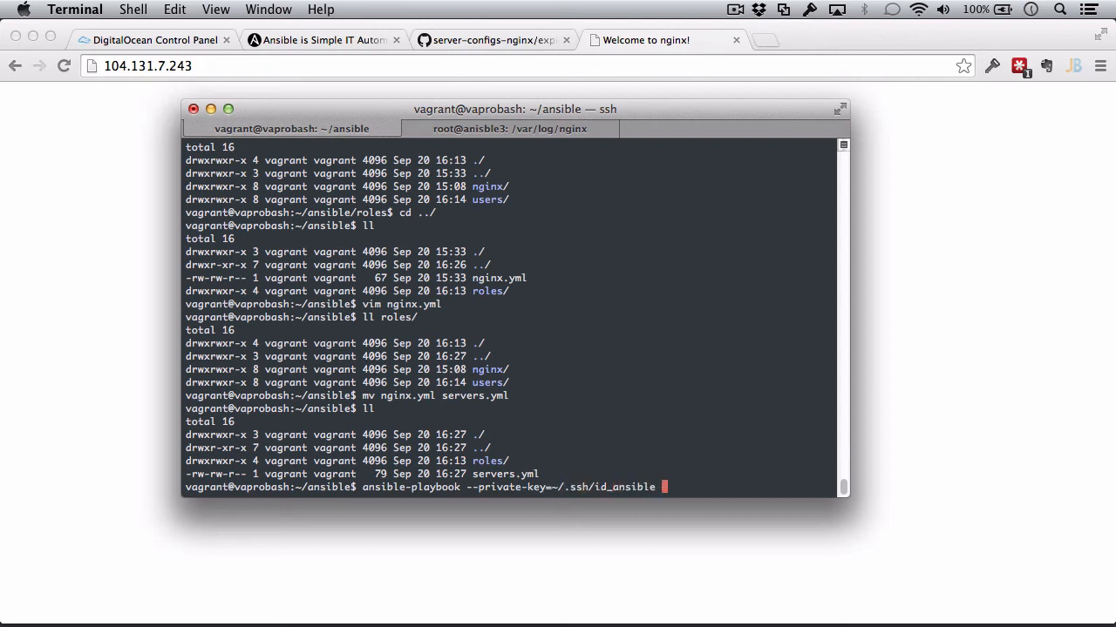
text(servers.yml)
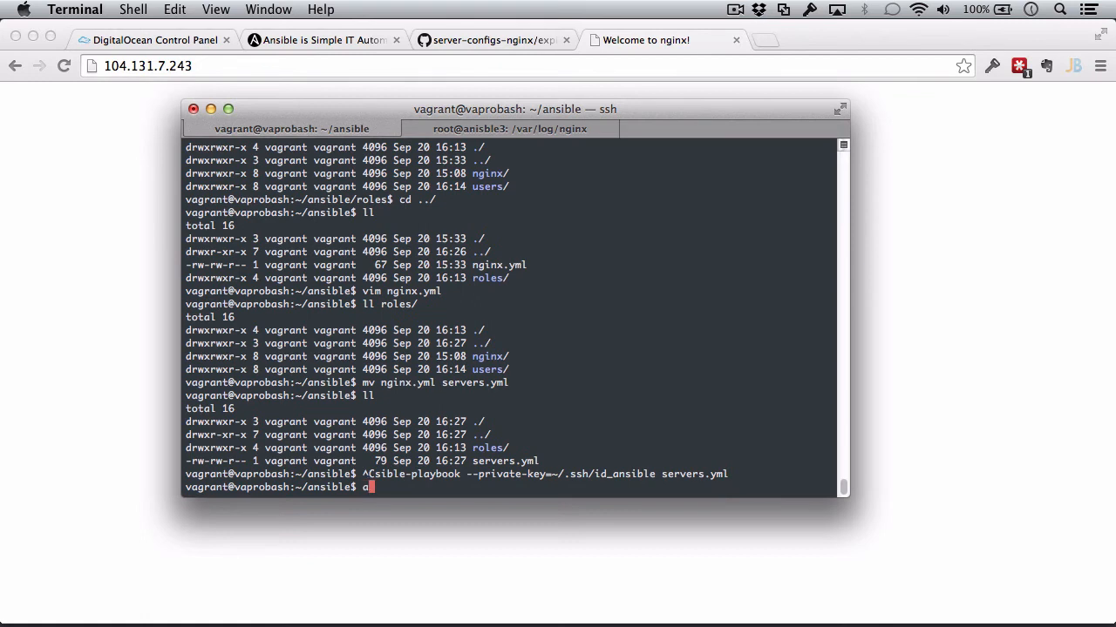
- Run ansible-playbook --syntax-check servers.yml, view help, then rerun with --ask-vault-pass
text(nsible-playbook --syntax-)
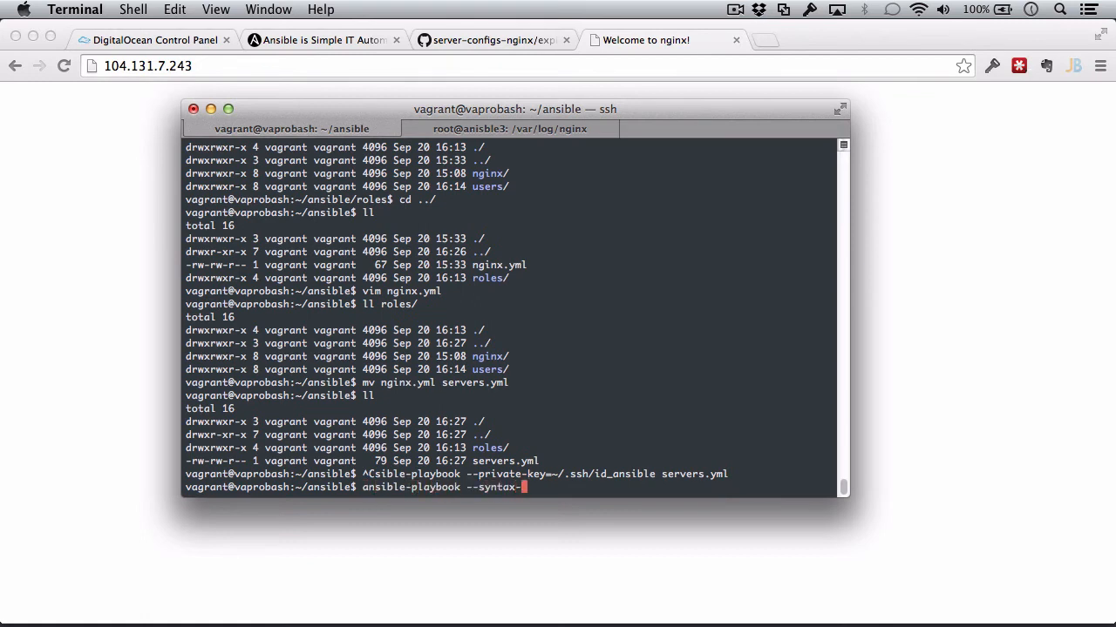
text(check servers.yml)
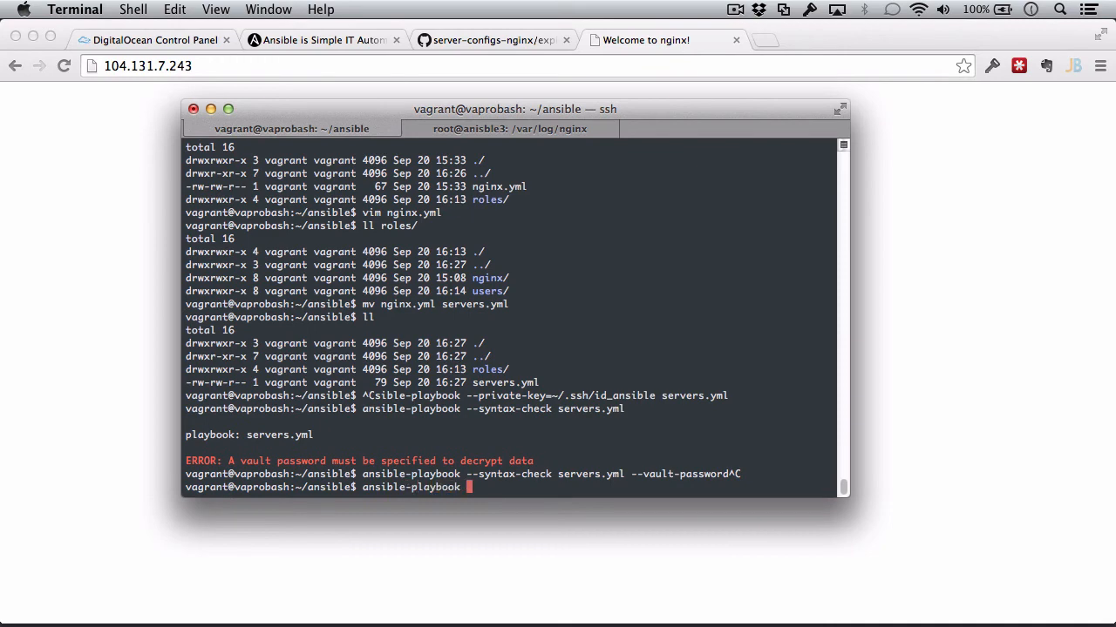
key(Return)
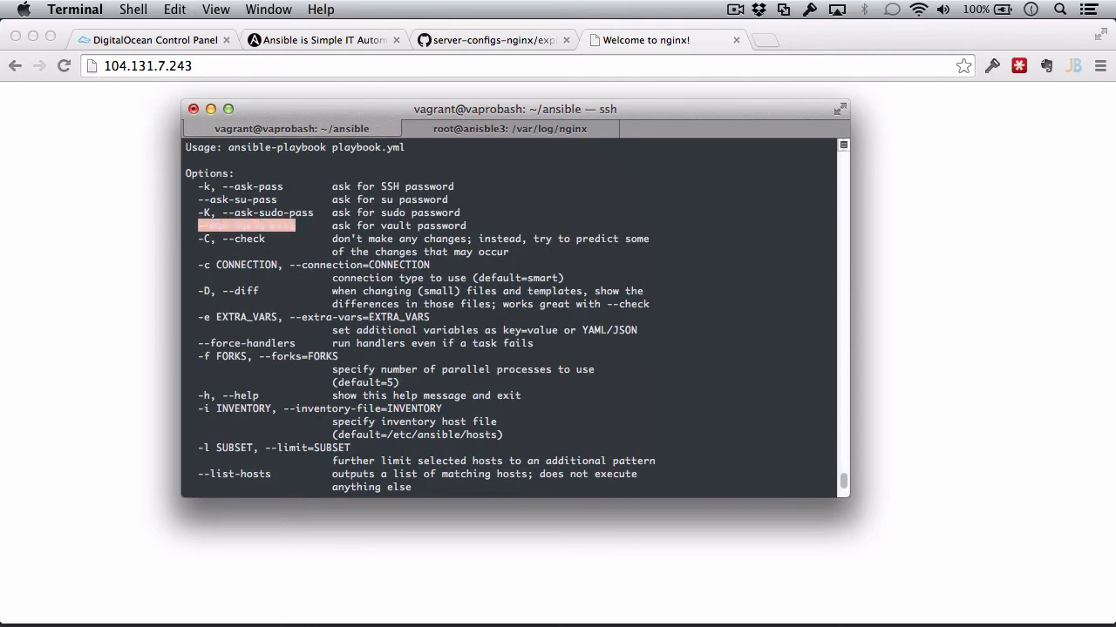
text(ansible-playbook --syntax-check servers.yml)
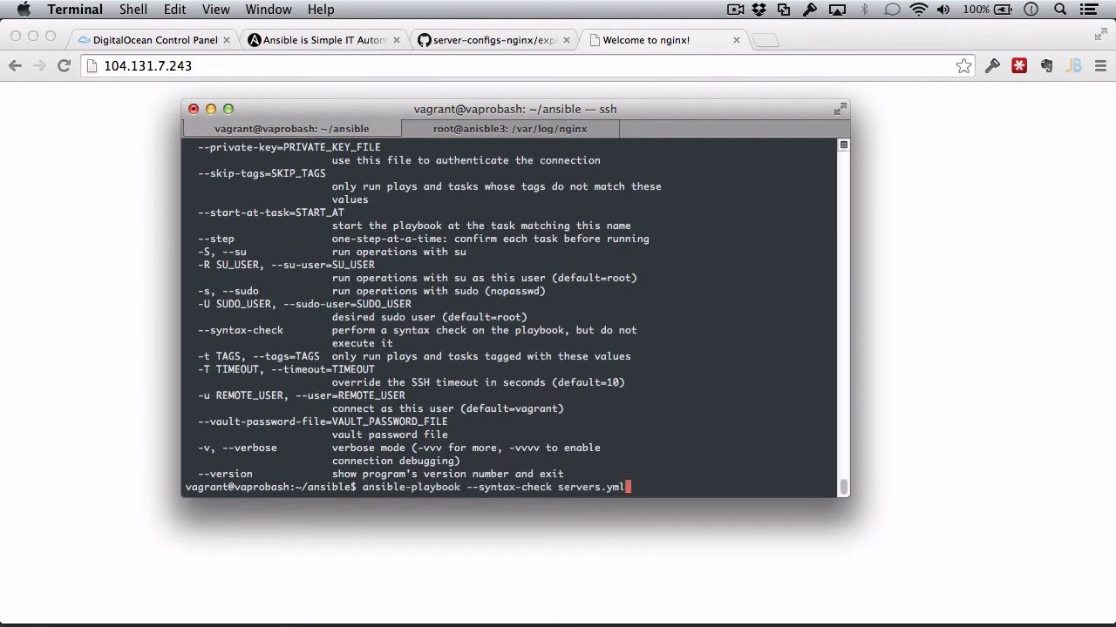
text(--ask-vault-pass)
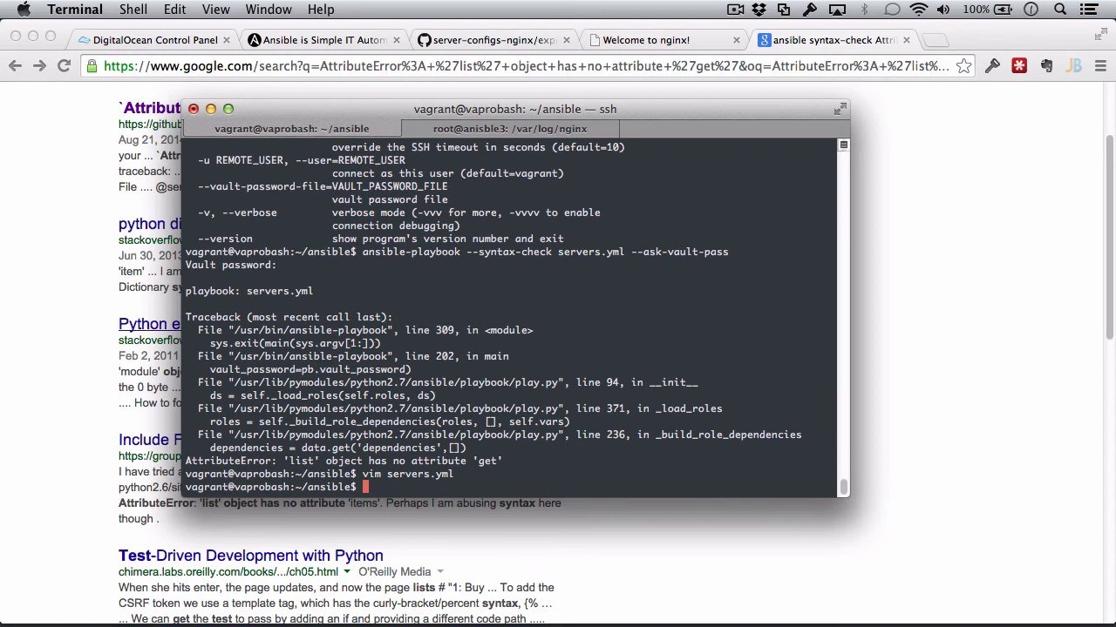
- Edit servers.yml and roles/users/meta/main.yml in vim, then rerun the syntax check with --ask-vault-pass
double_click(384, 448)
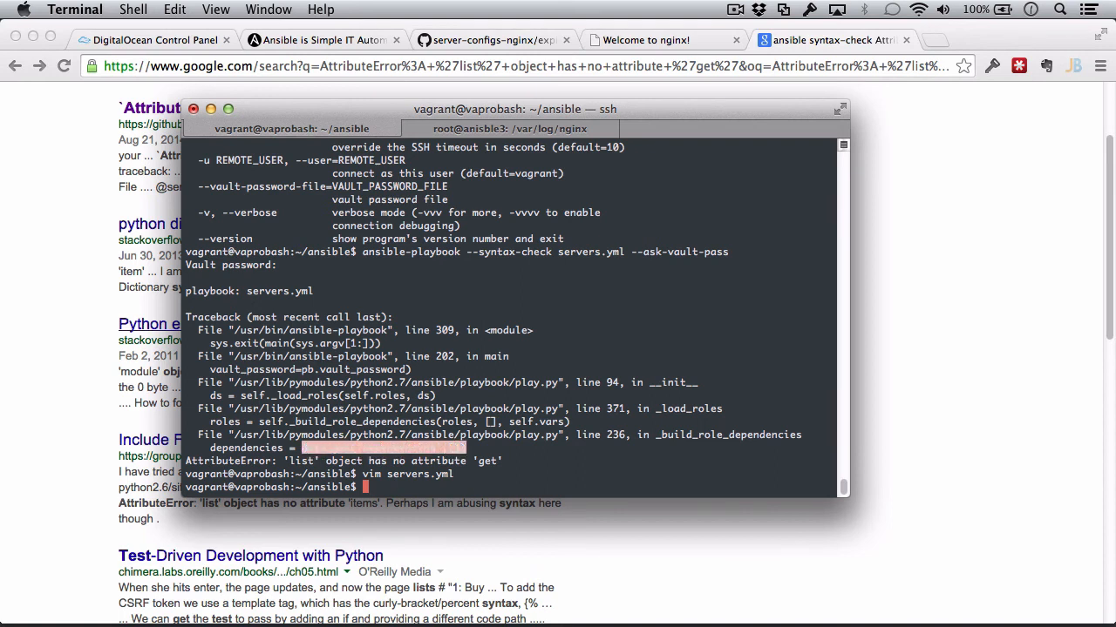
text(vim servers.yml)
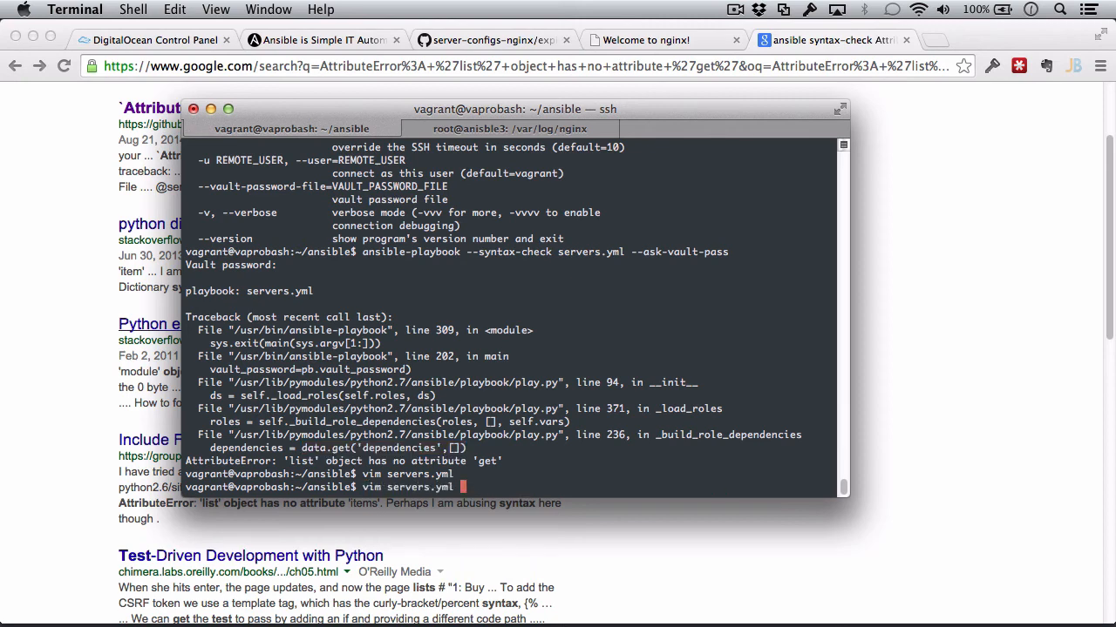
text(roles/s)
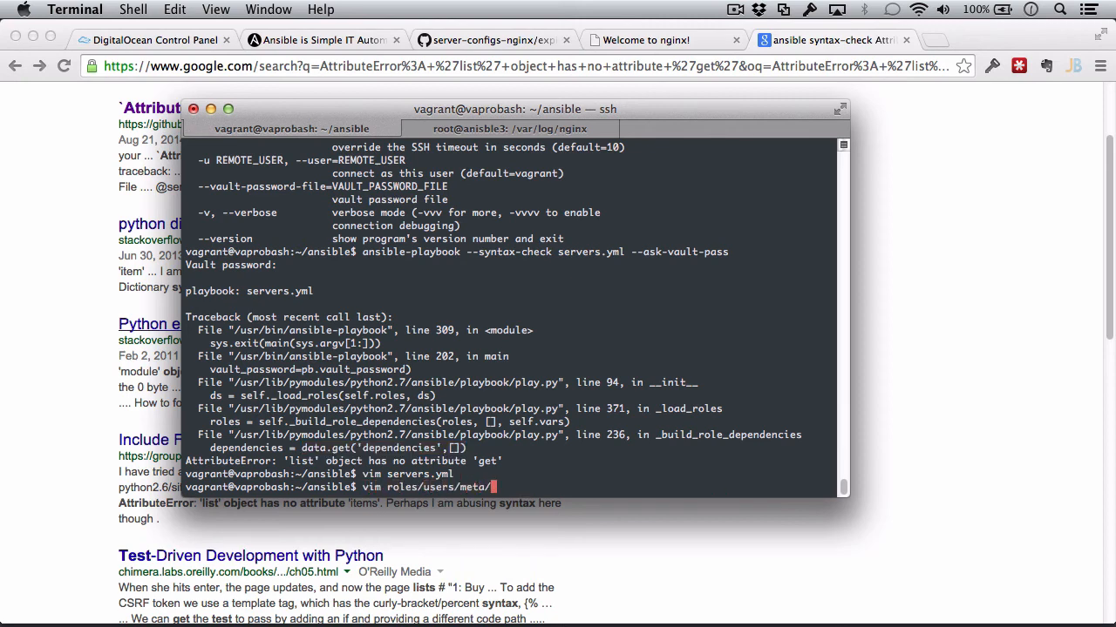
key(Return)
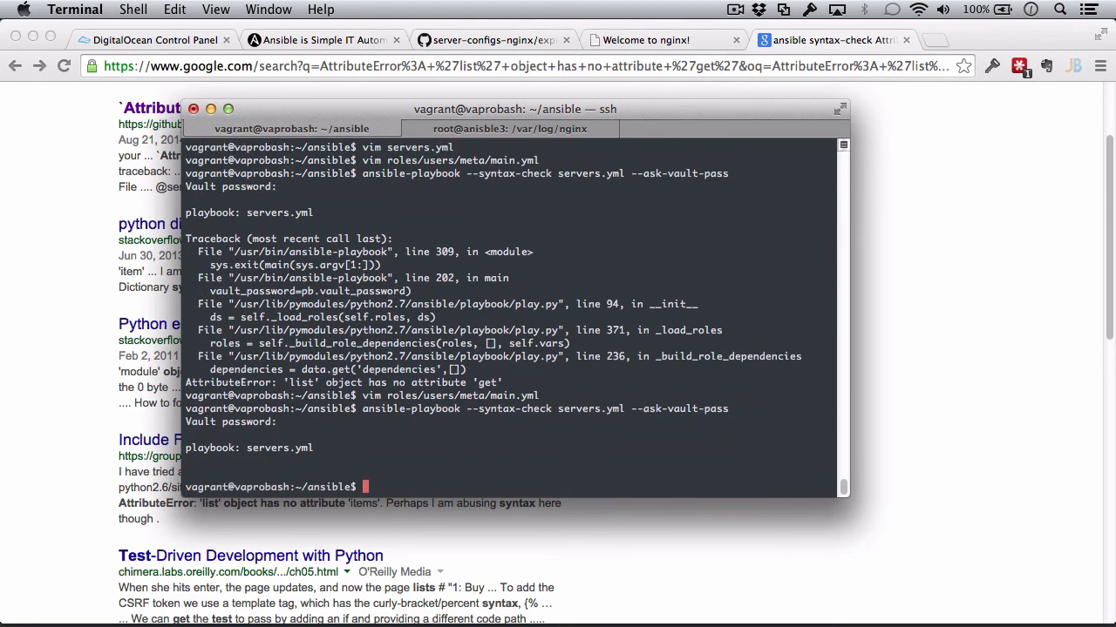
text(ansible-playbook --syntax-check servers.yml --ask-vault-pass)
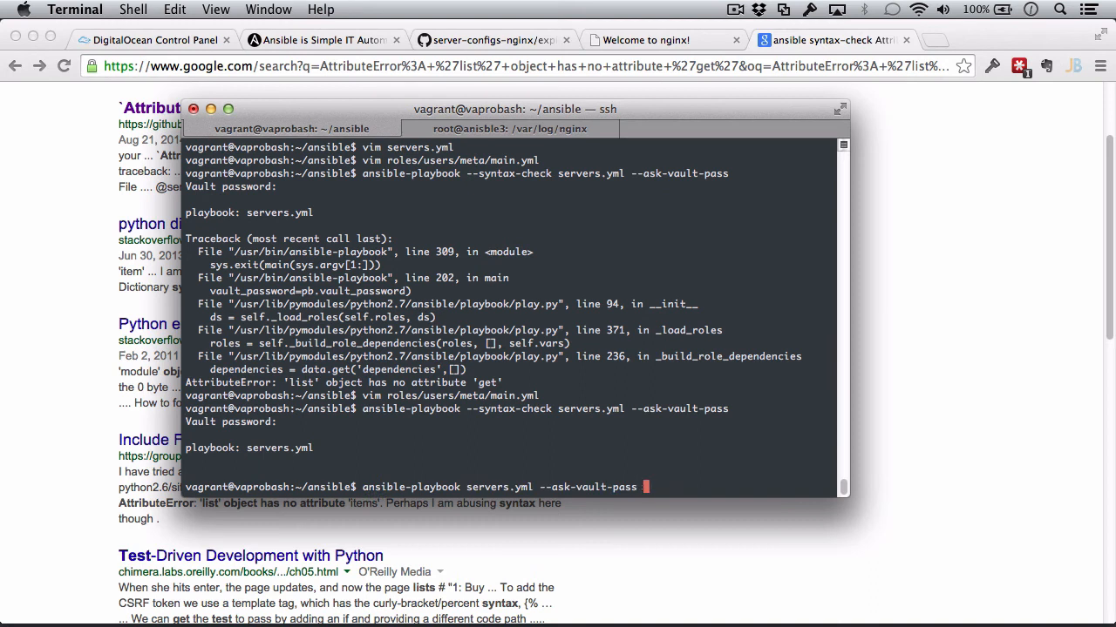
- Run servers.yml with --ask-vault-pass --private-key=~/.ssh/id_ansible against the three servers
text(--)
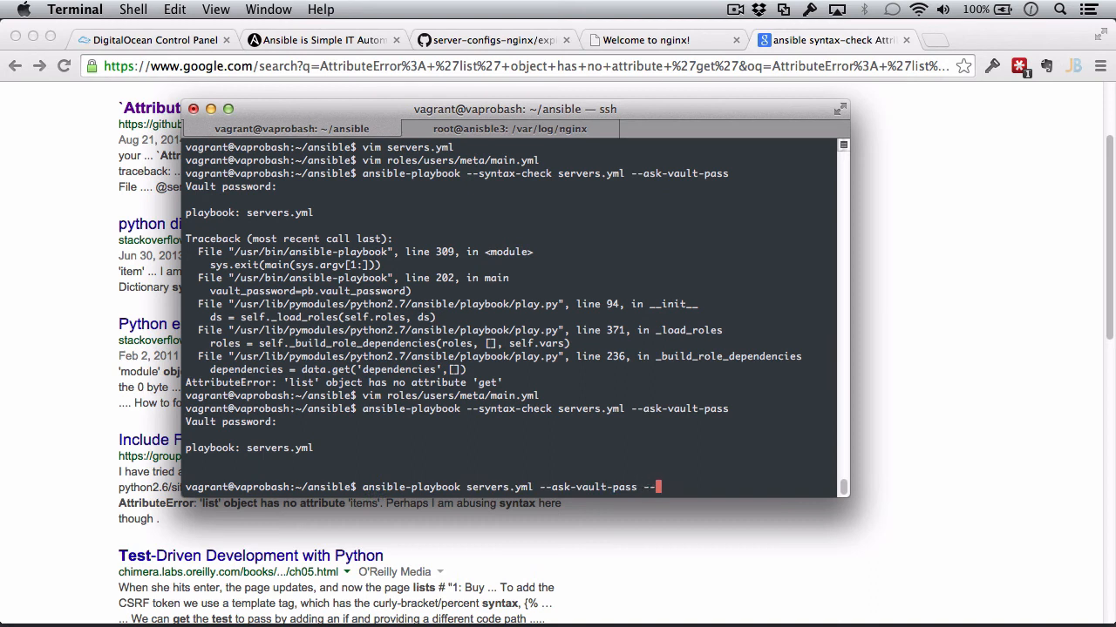
text(private-)
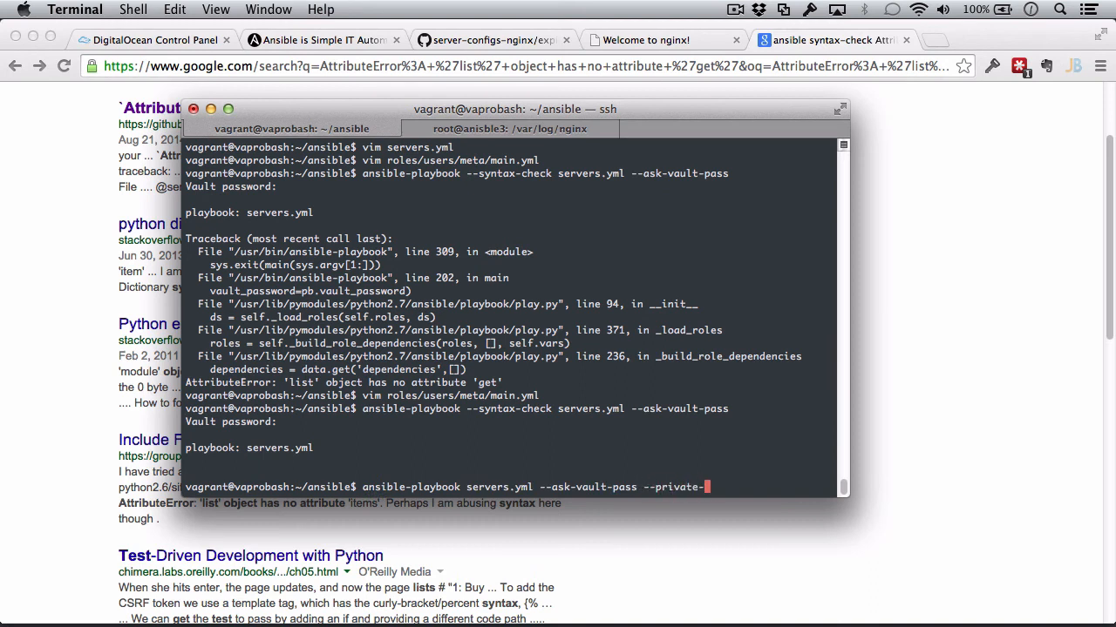
text(key=~/.s)
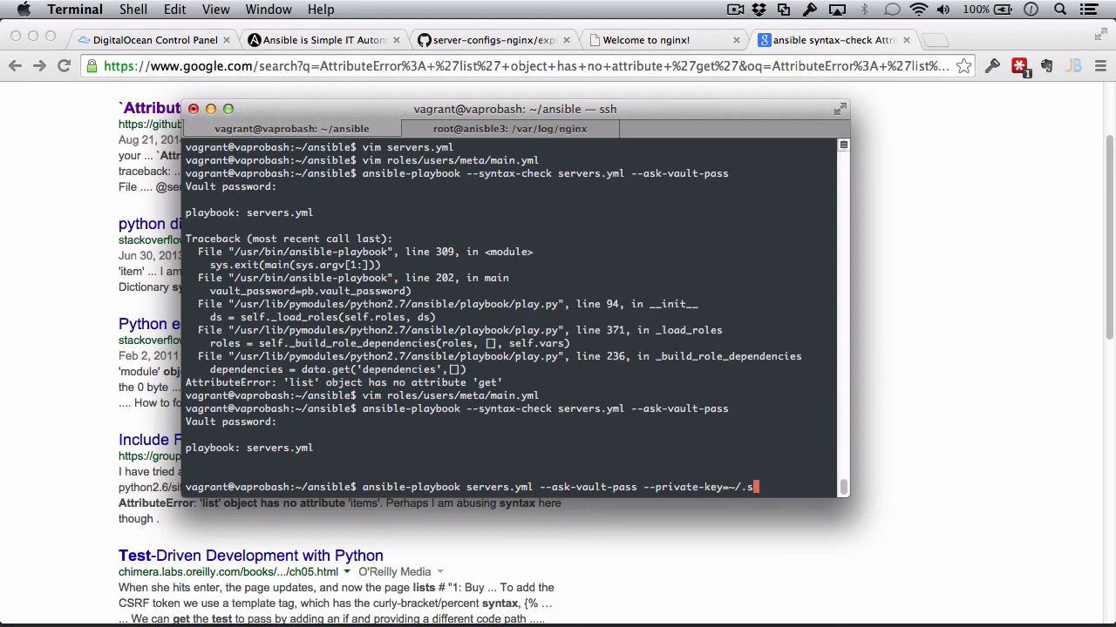
text(sh/id_ansible)
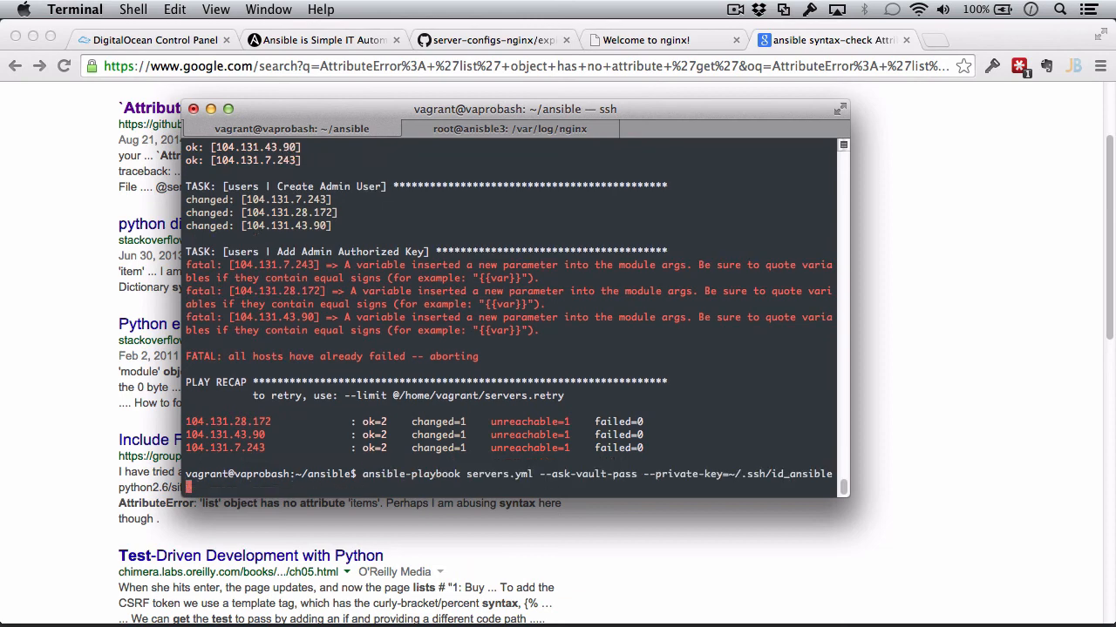
- Open roles/users/tasks/main.yml in vim to fix the authorized key task quoting
text(vagrant@vaprobash:~/ansible$ v)
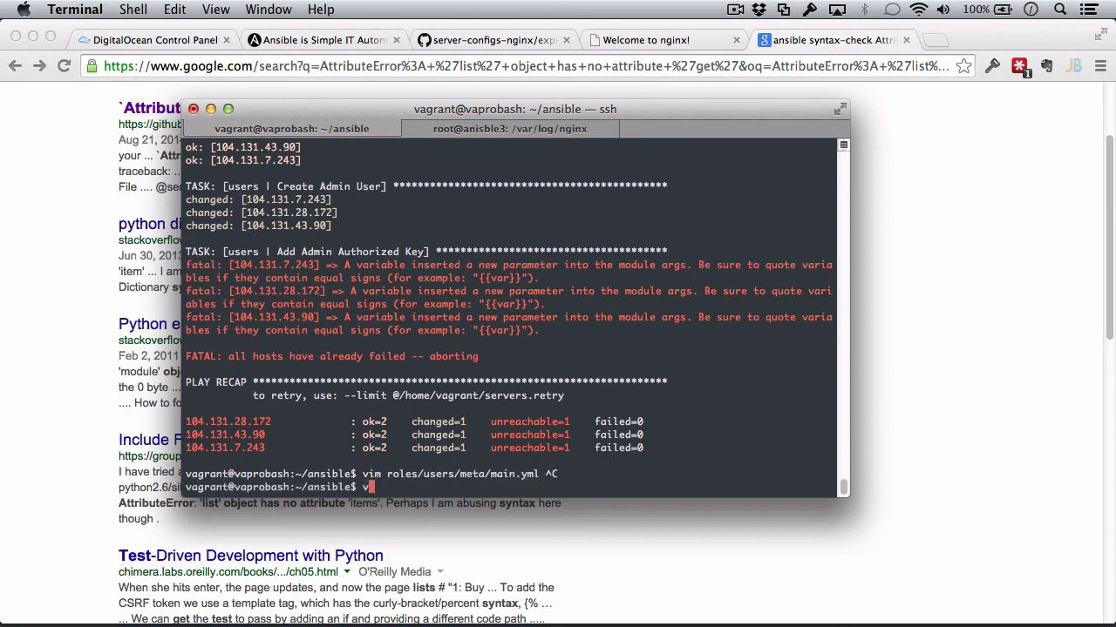
text(im)
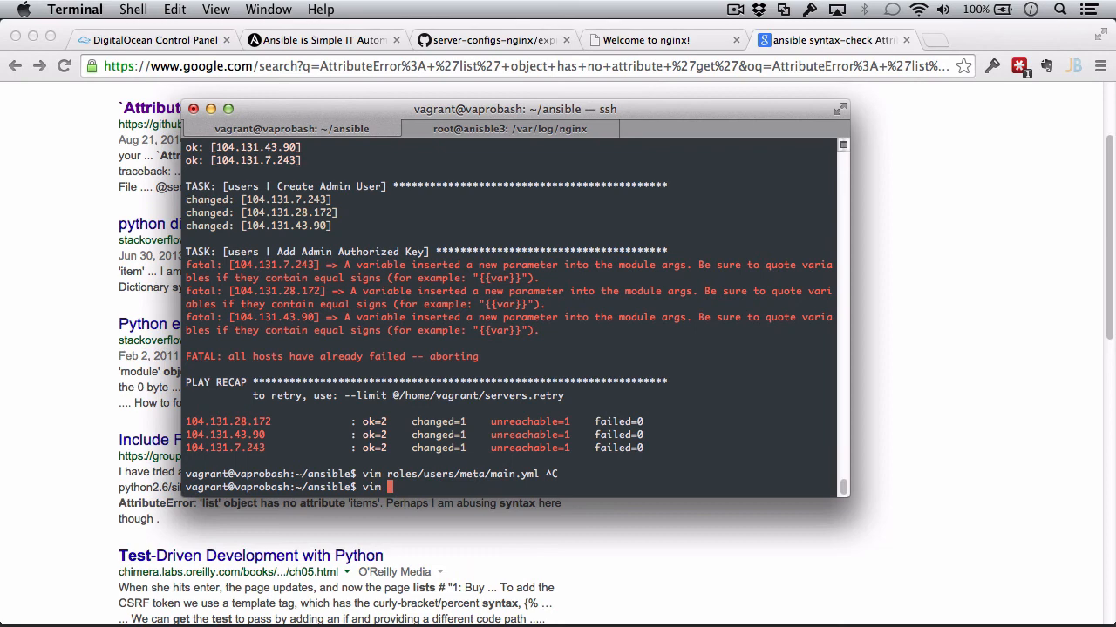
text(roles/use)
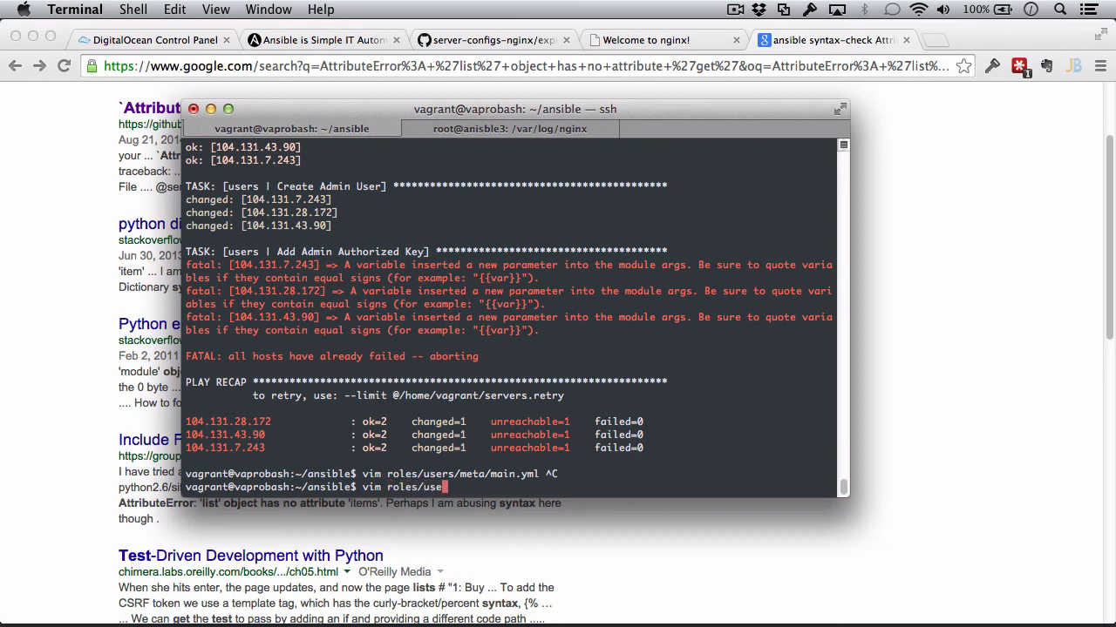
text(rs/)
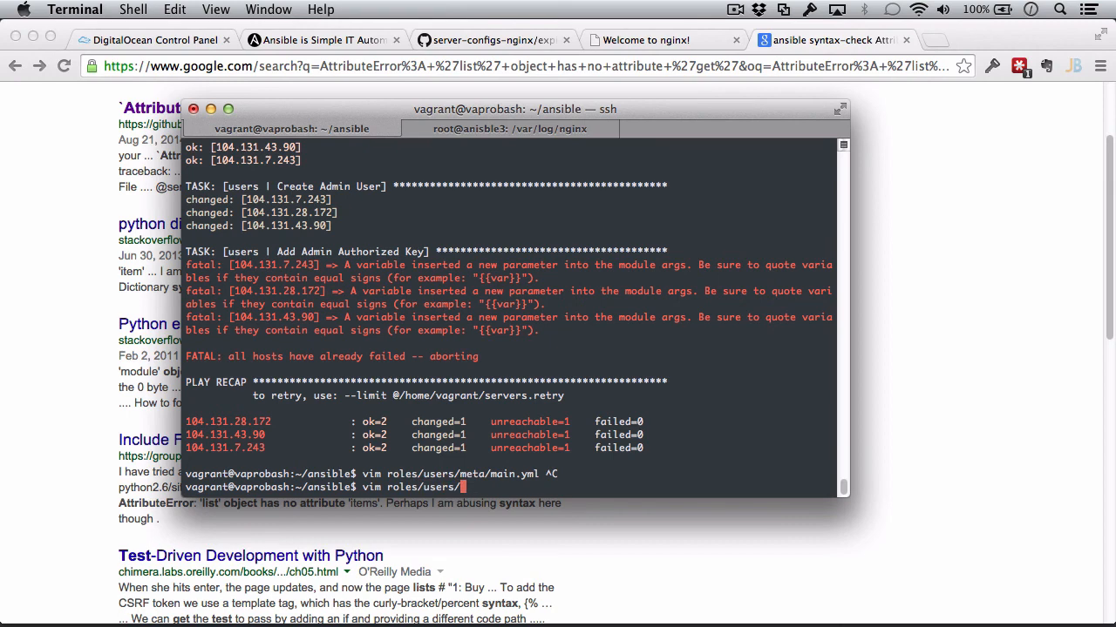
text(tasks/ma)
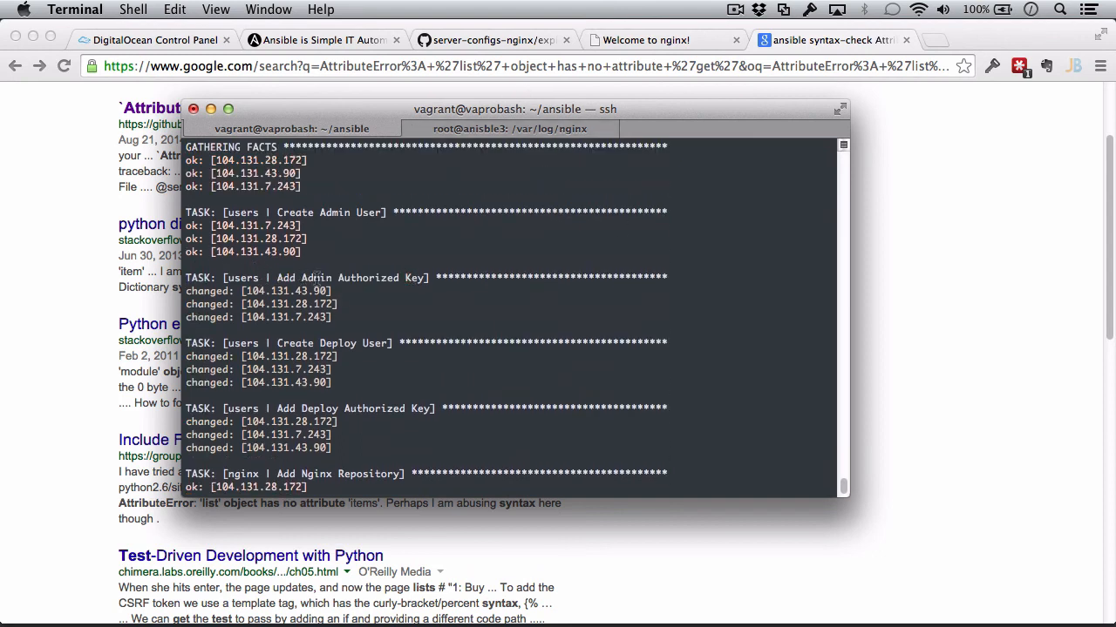
- Review the rerun output through the PLAY RECAP with failed=0, then switch to the server session
double_click(328, 213)
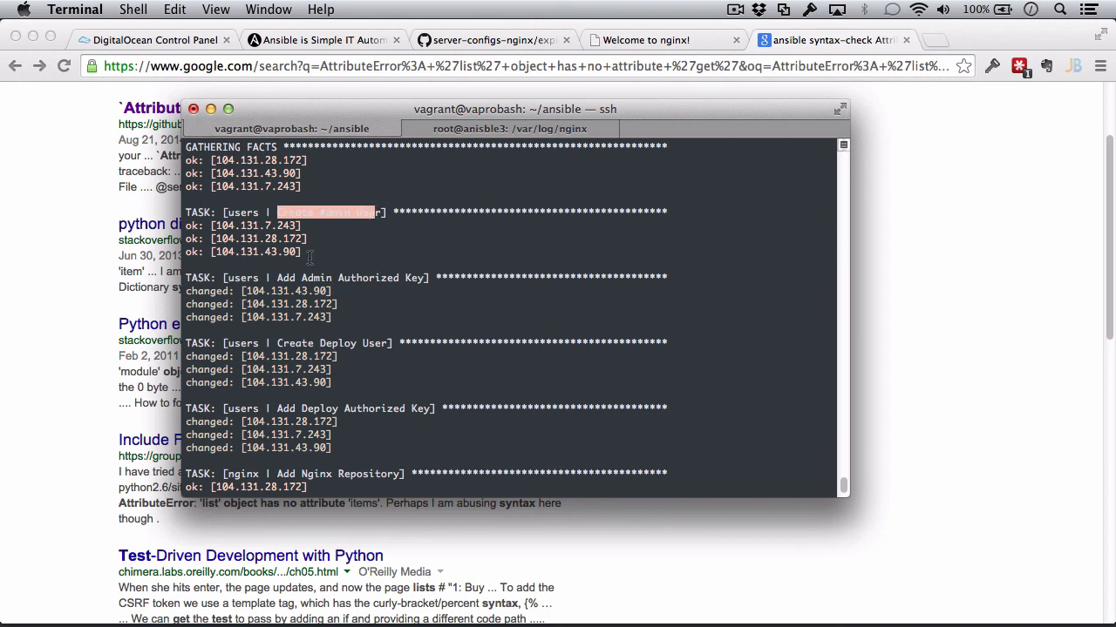
scroll(down, 3)
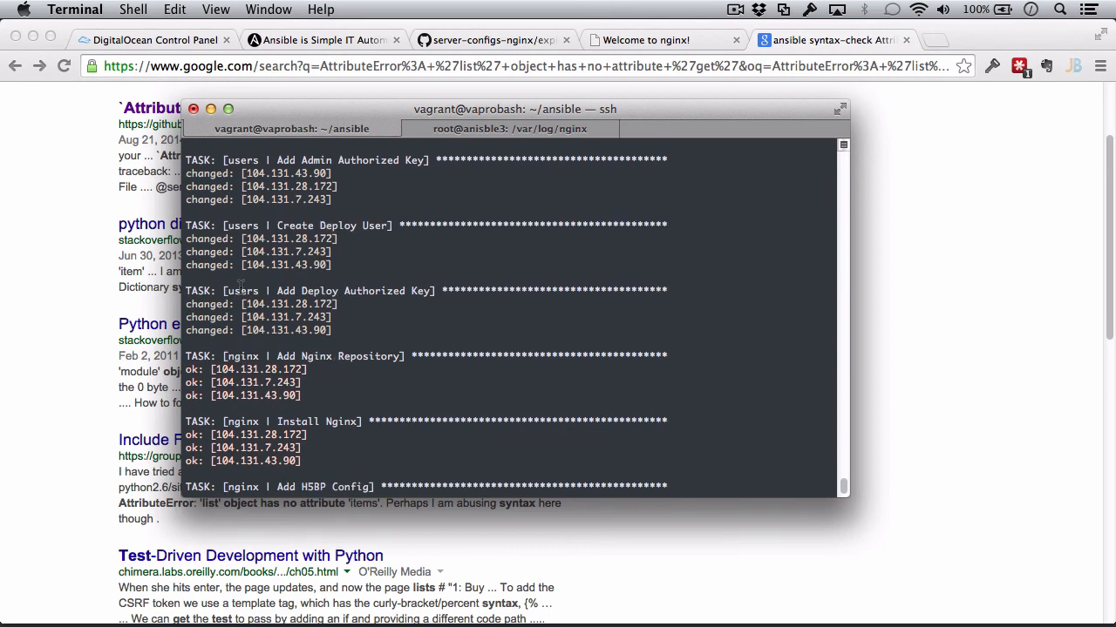
scroll(down, 3)
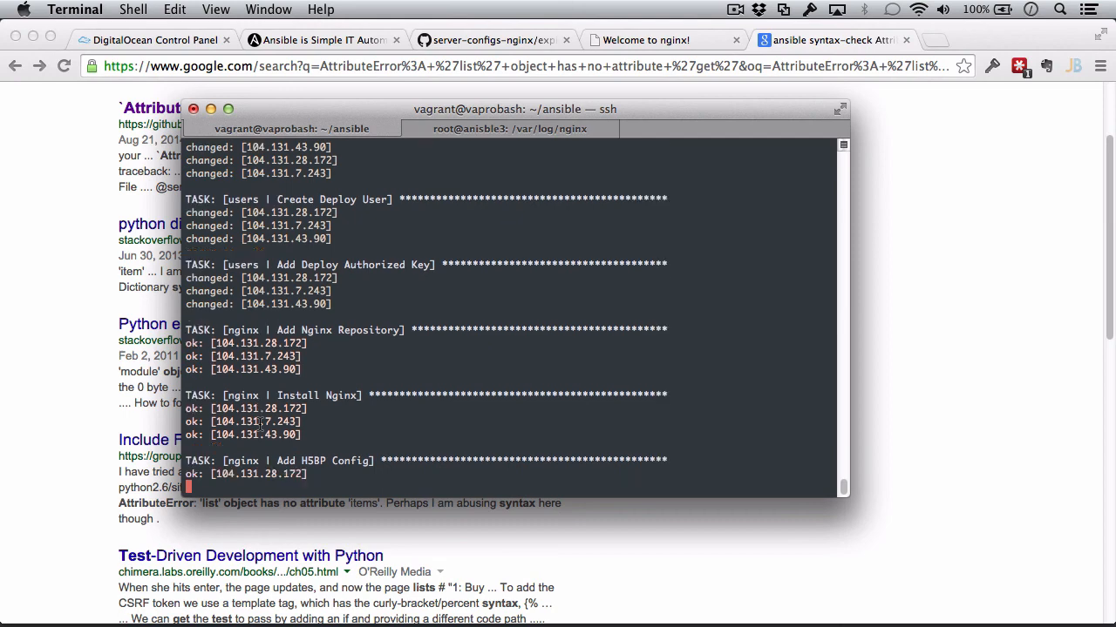
scroll(down, 3)
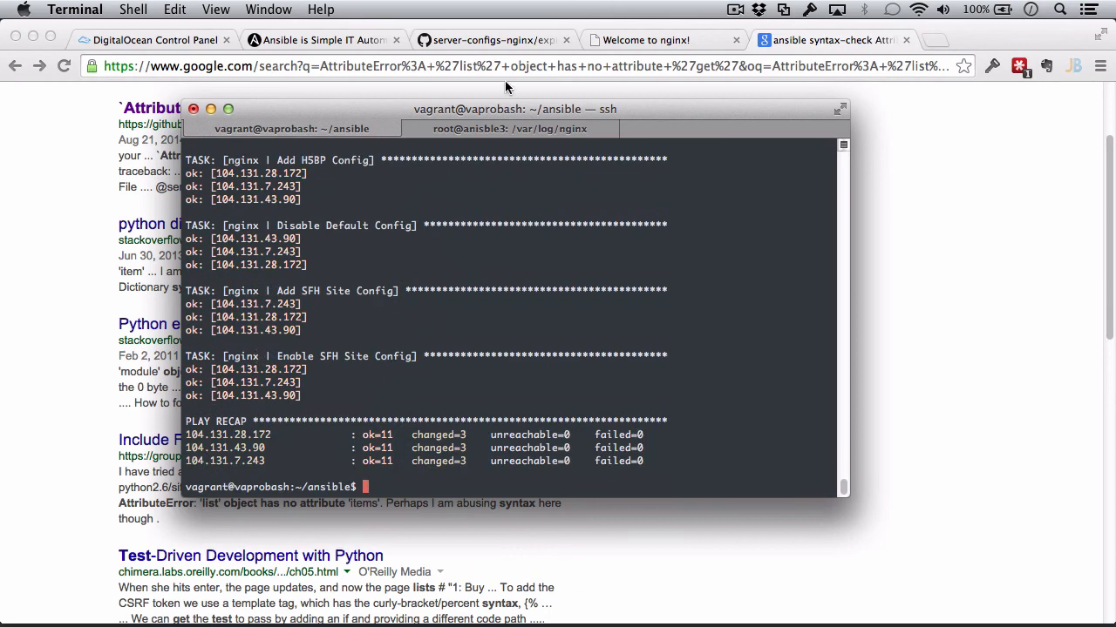
click(509, 129)
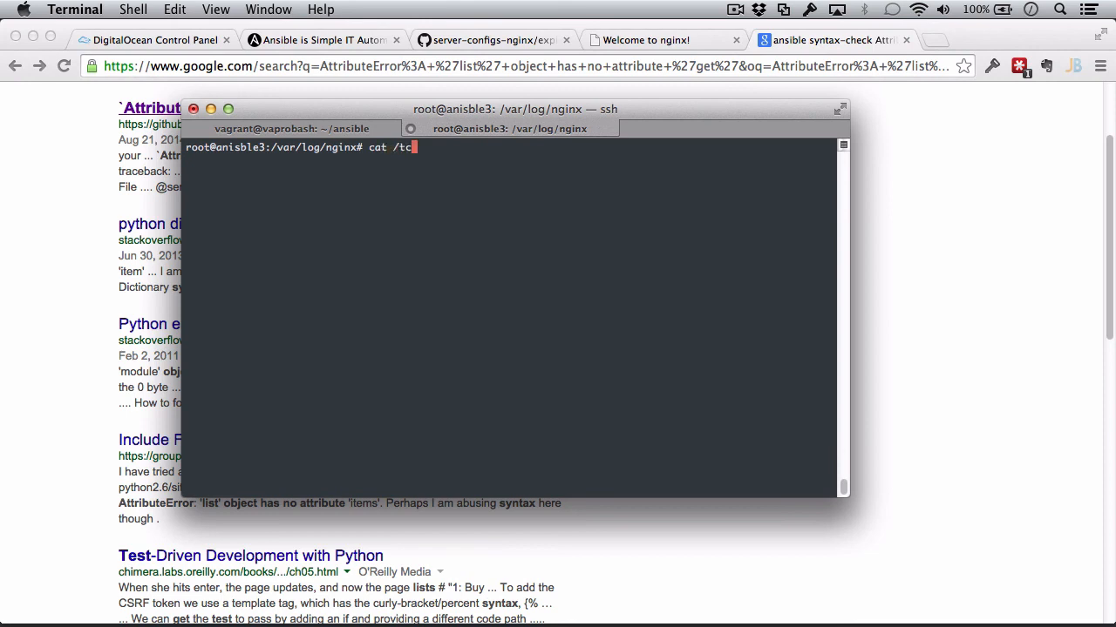
- List /etc/passwd on the server and switch to the admin user with sudo su
text(/e)
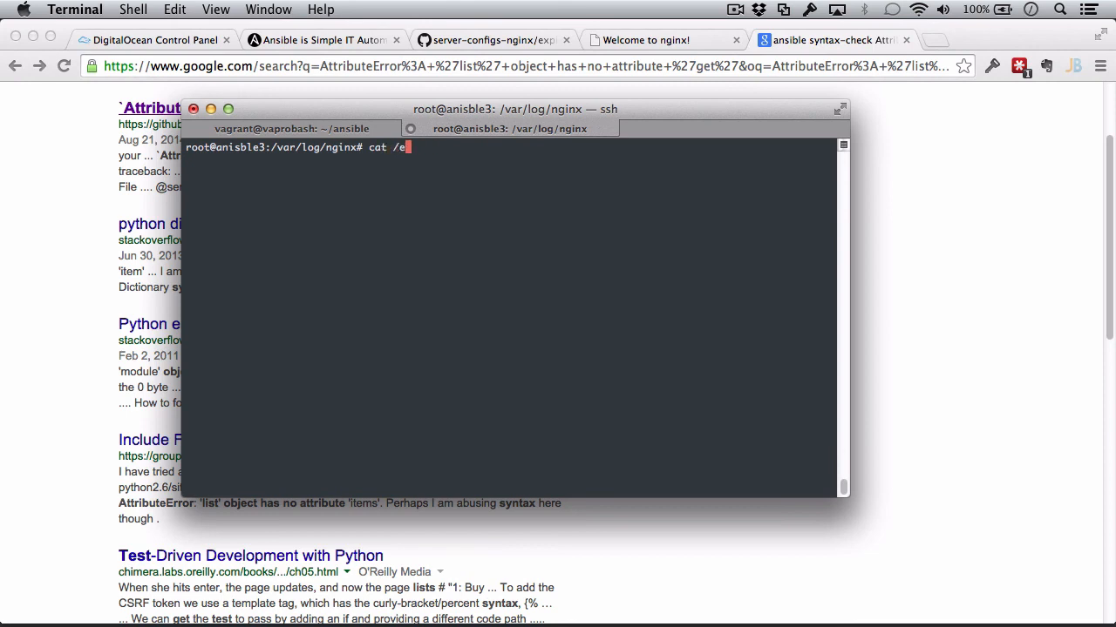
text(tc/passwd)
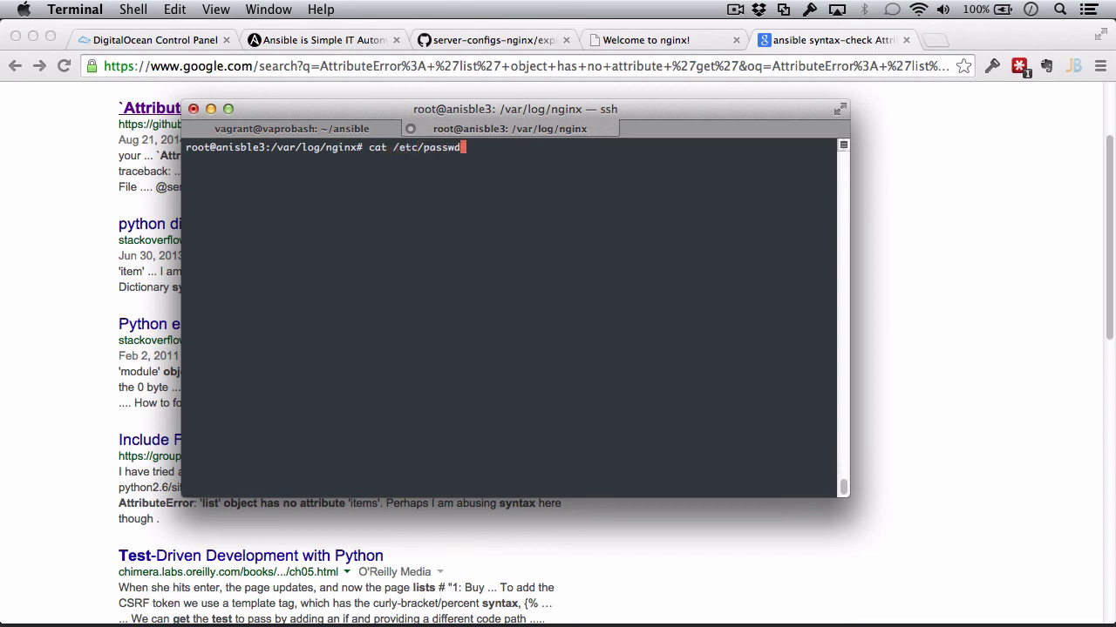
key(Return)
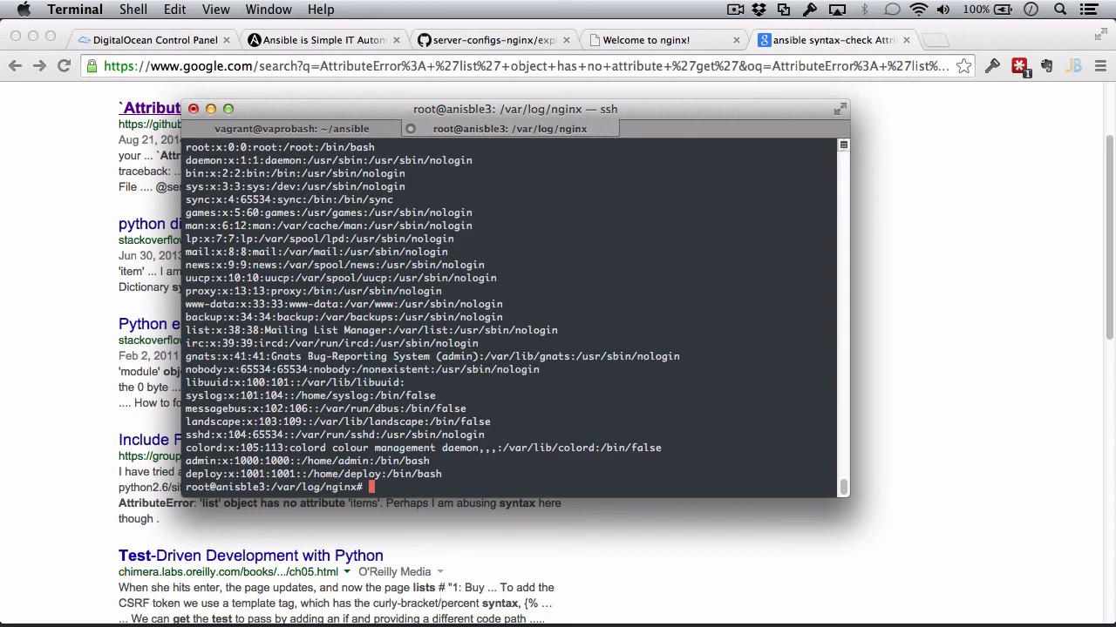
double_click(195, 460)
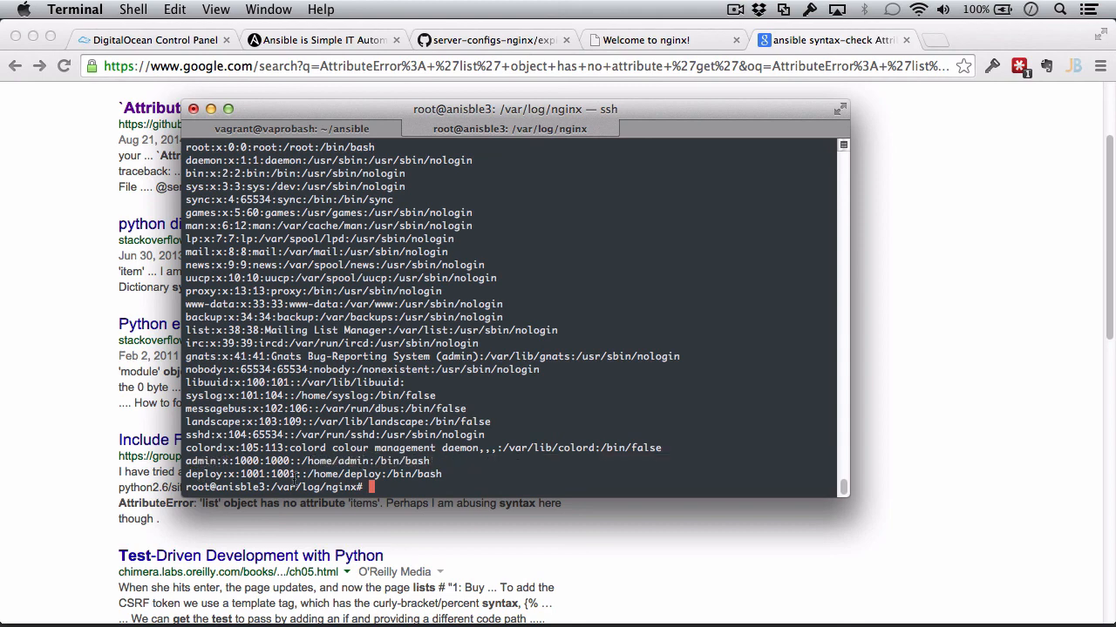
text(sudo su)
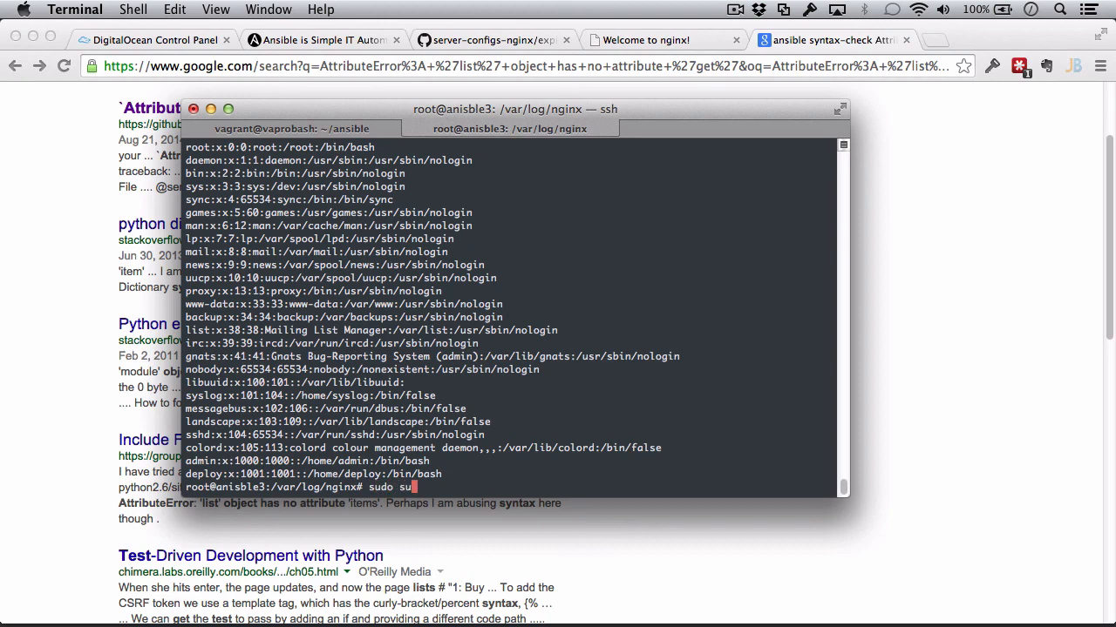
text(admin)
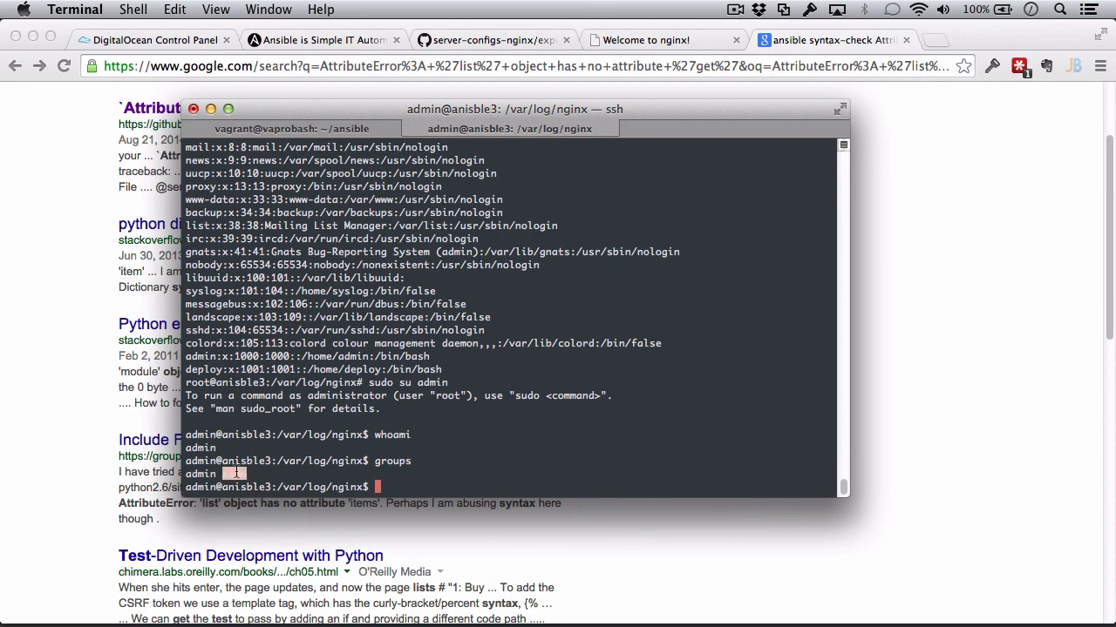
- Check group membership: admin in sudo and deploy in www-data, then leave the admin shell
text(exit)
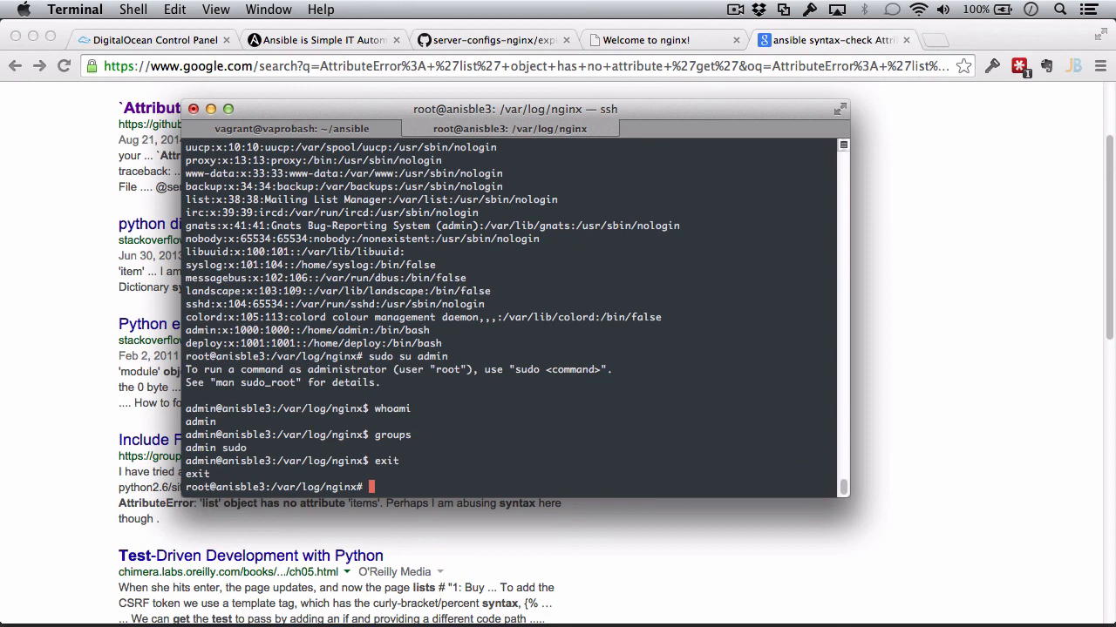
text(groups)
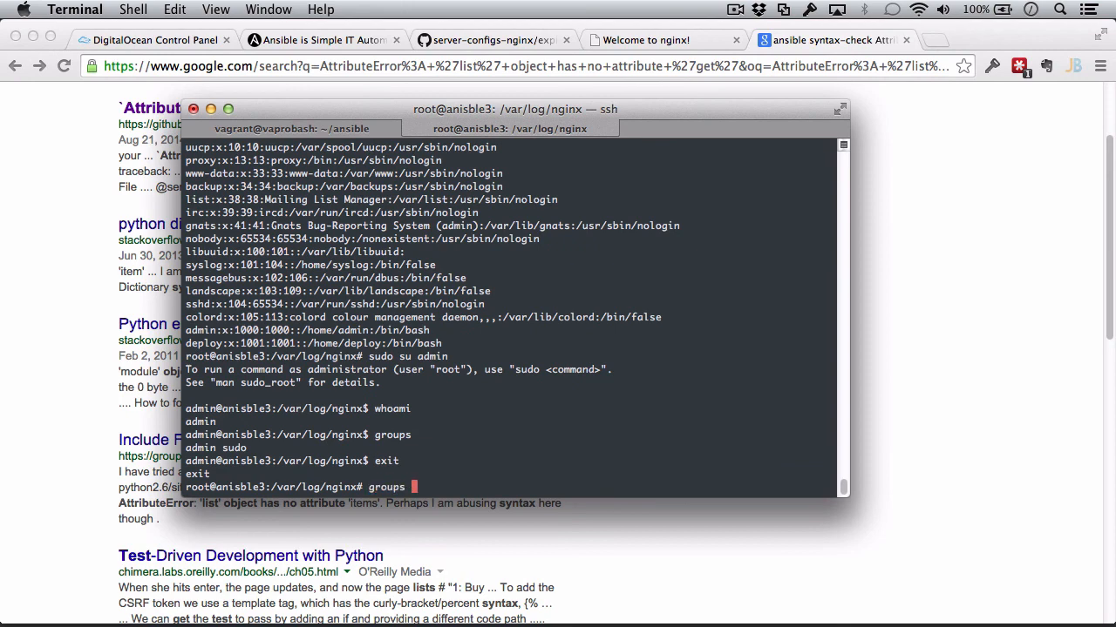
text(groups deploy)
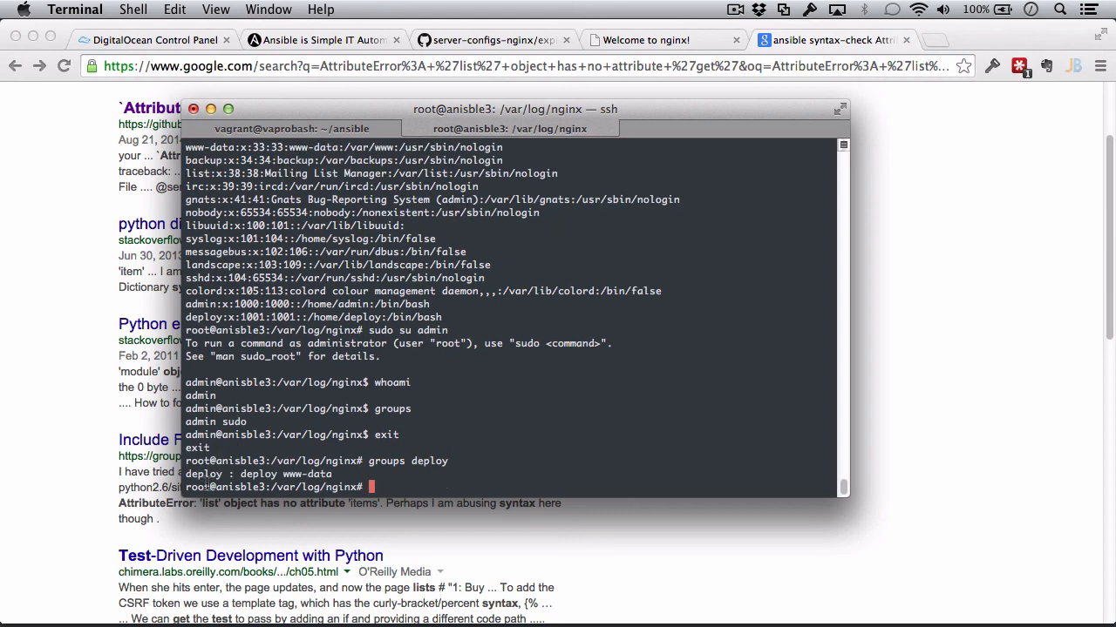
text(griups amdin)
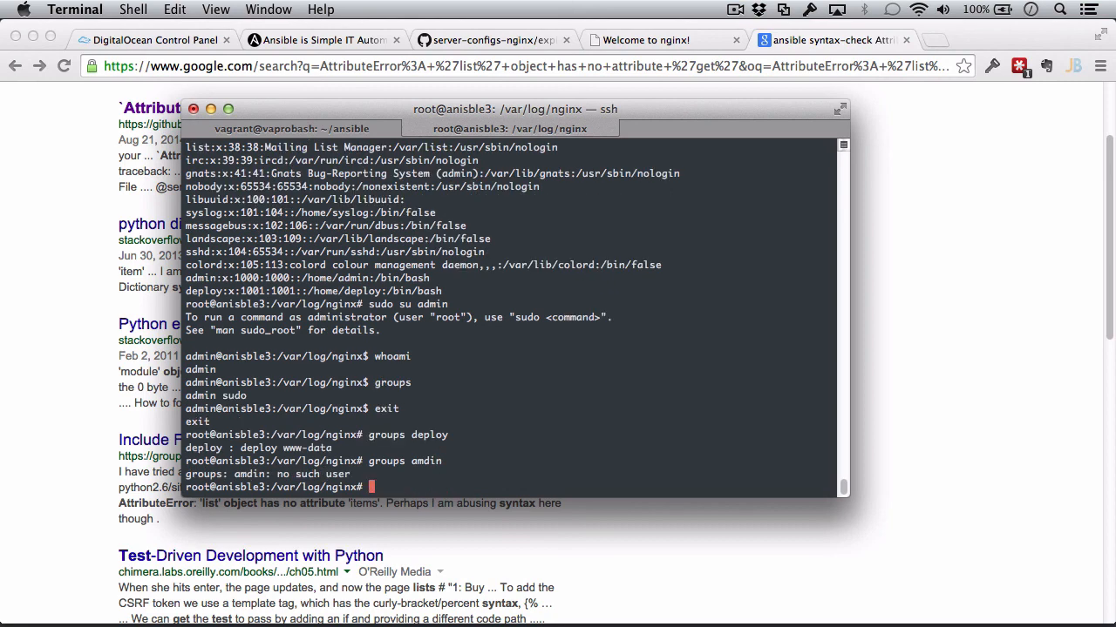
text(groups admin)
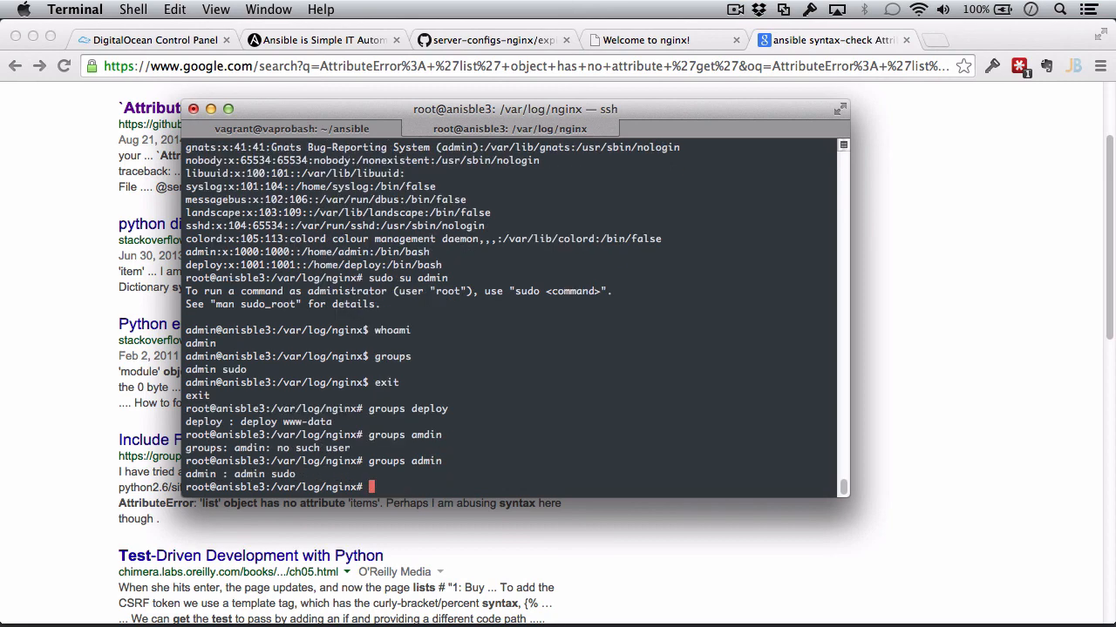
text(c)
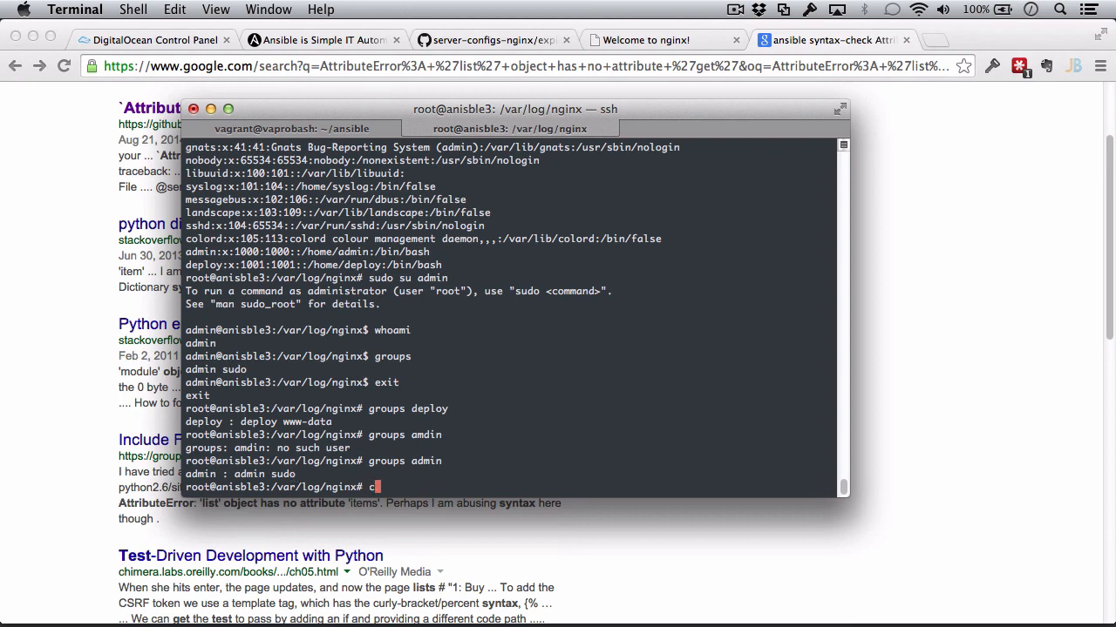
- View /home/admin/.ssh/authorized_keys in vim to see the ssh-rsa key, then exit the server
text(d /home/admin/)
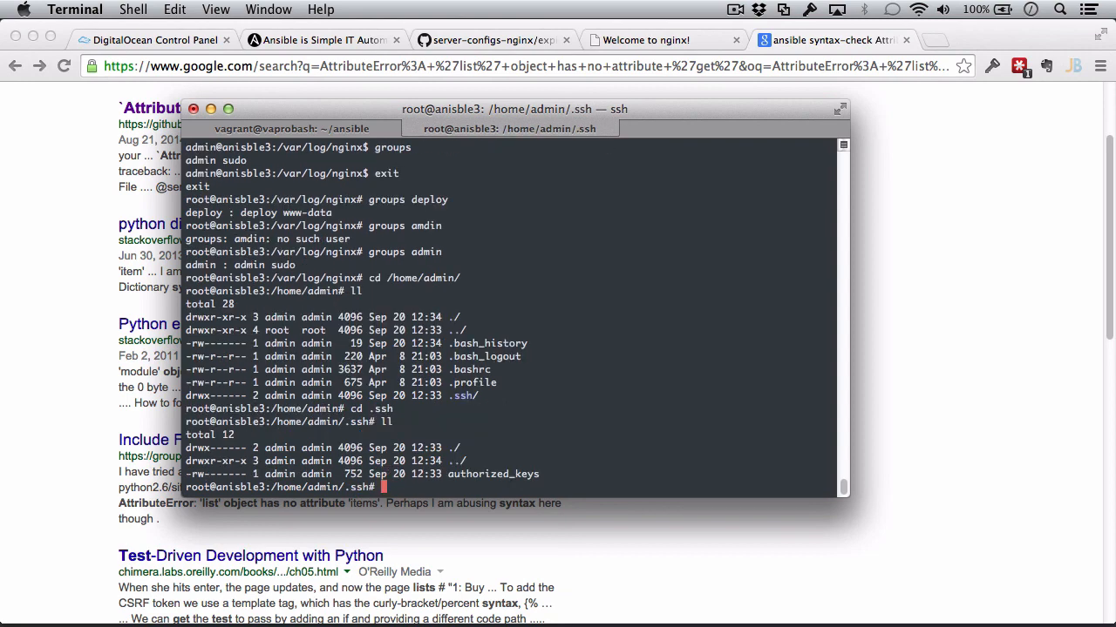
text(vi)
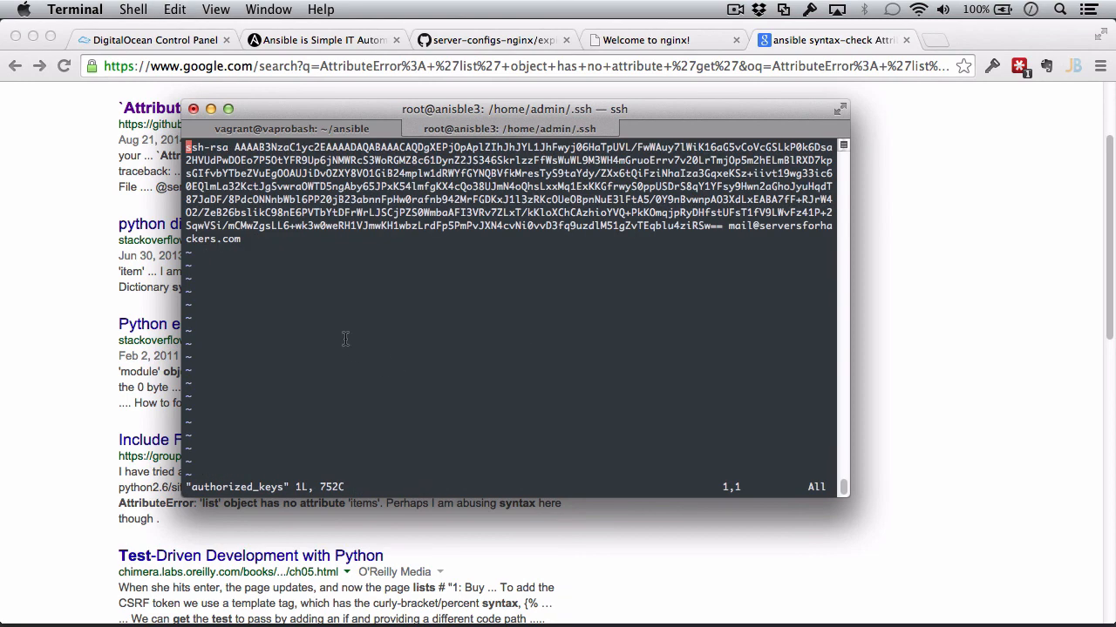
mouse_move(613, 240)
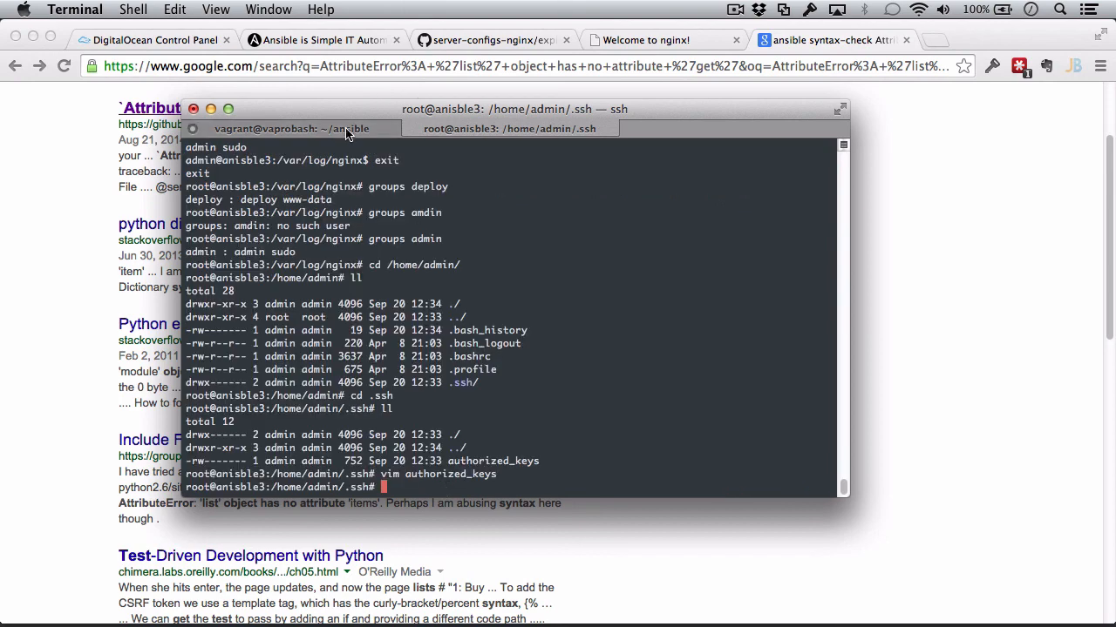
text(exit)
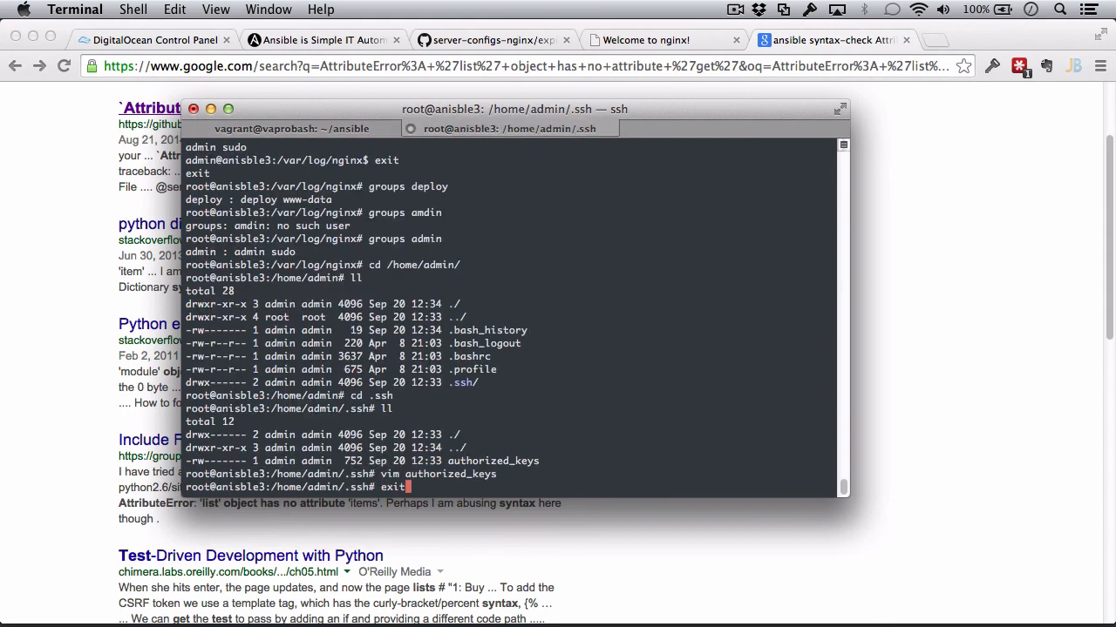
key(Return)
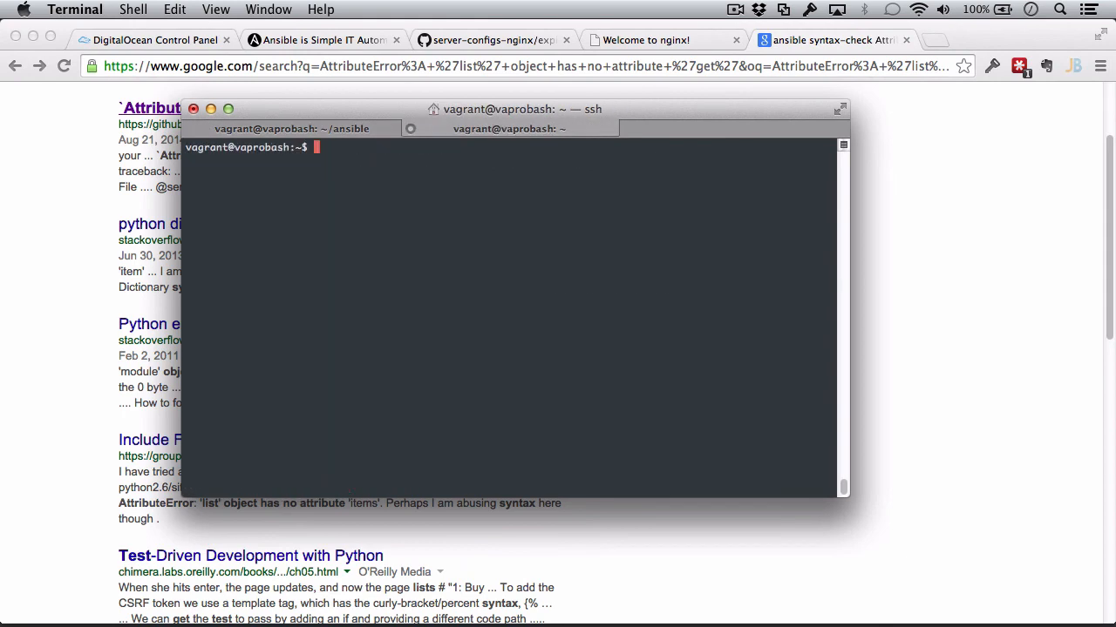
- SSH to 104.131.43.90 as admin using the ~/.ssh/id_ansible private key
text(ssh -i ~/.ssh/id_ansible root@10.131.43.90)
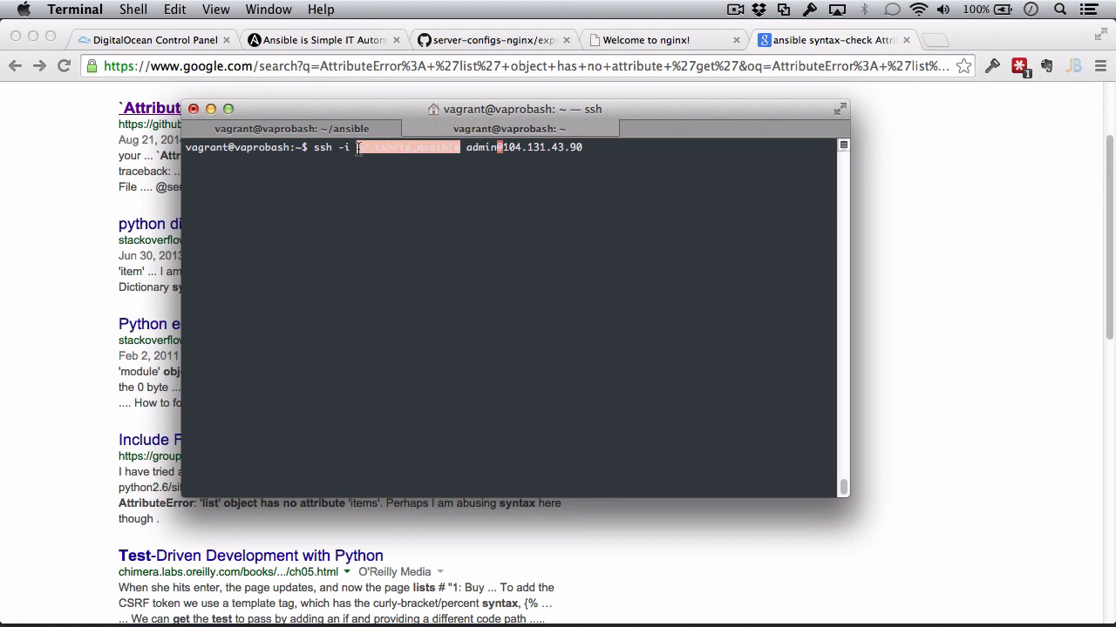
key(Return)
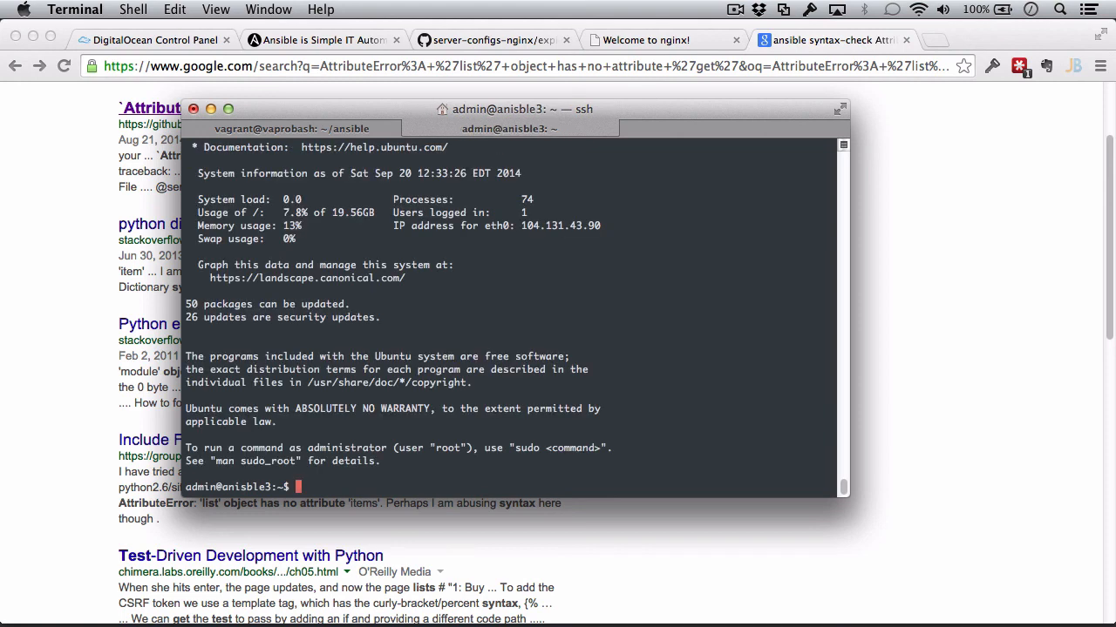